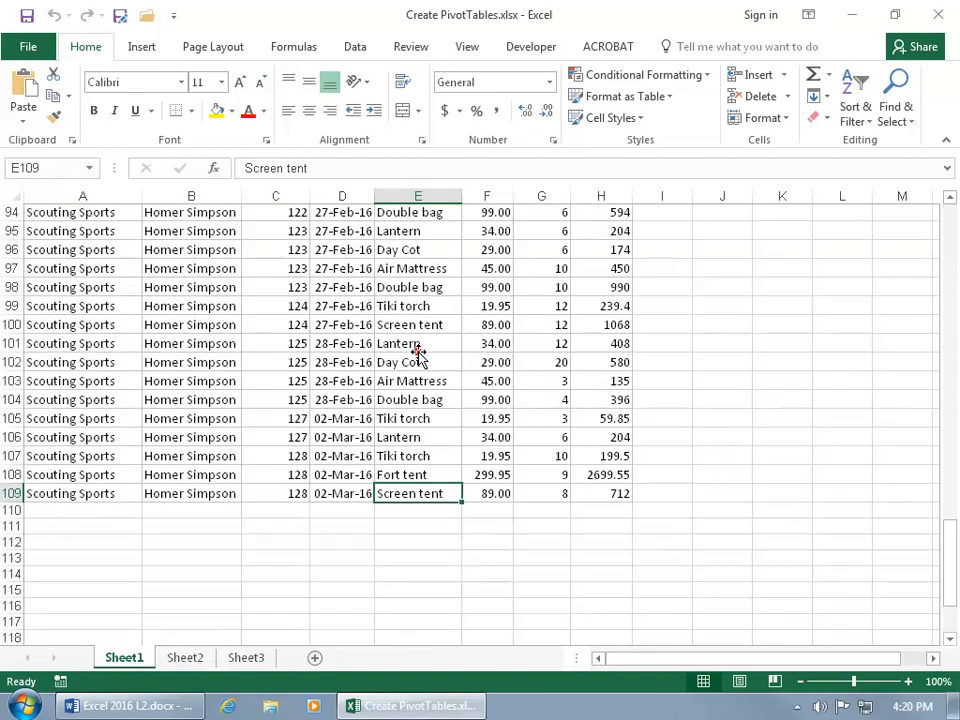
# - Start a PivotTable from the Sheet1 sales data and check the range Sheet1!$A$1:$H$109
pyautogui.scroll(-3)
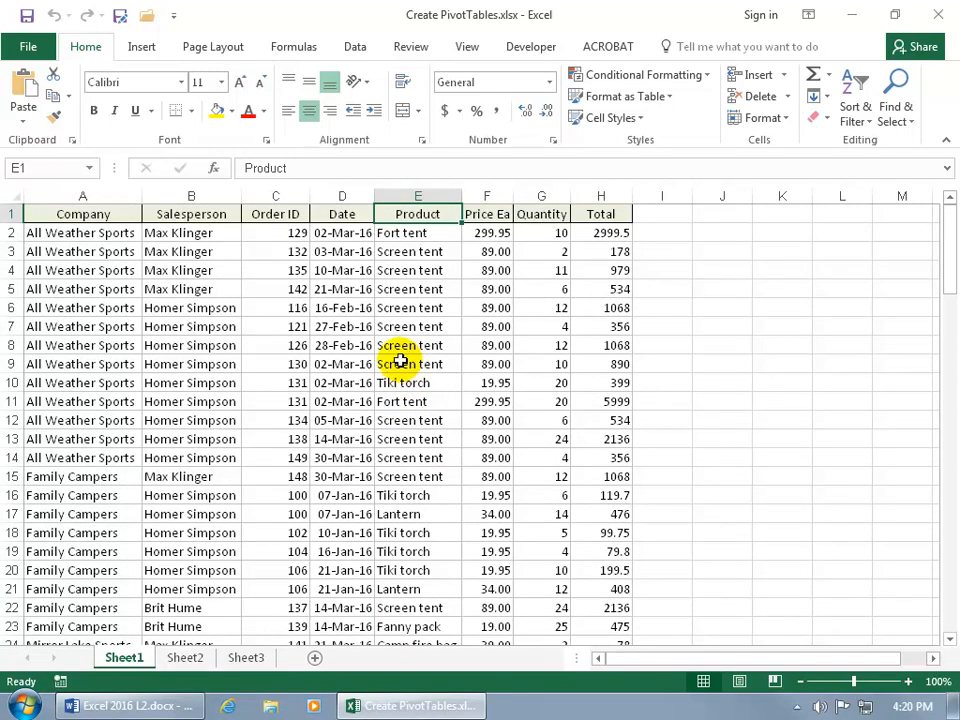
pyautogui.click(418, 364)
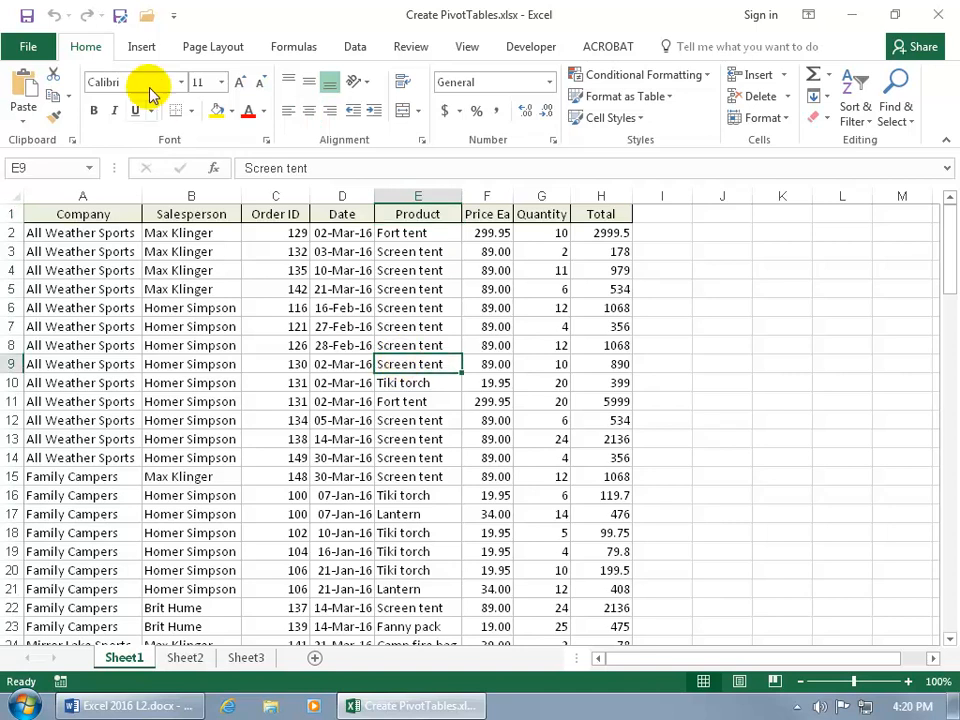
pyautogui.click(140, 46)
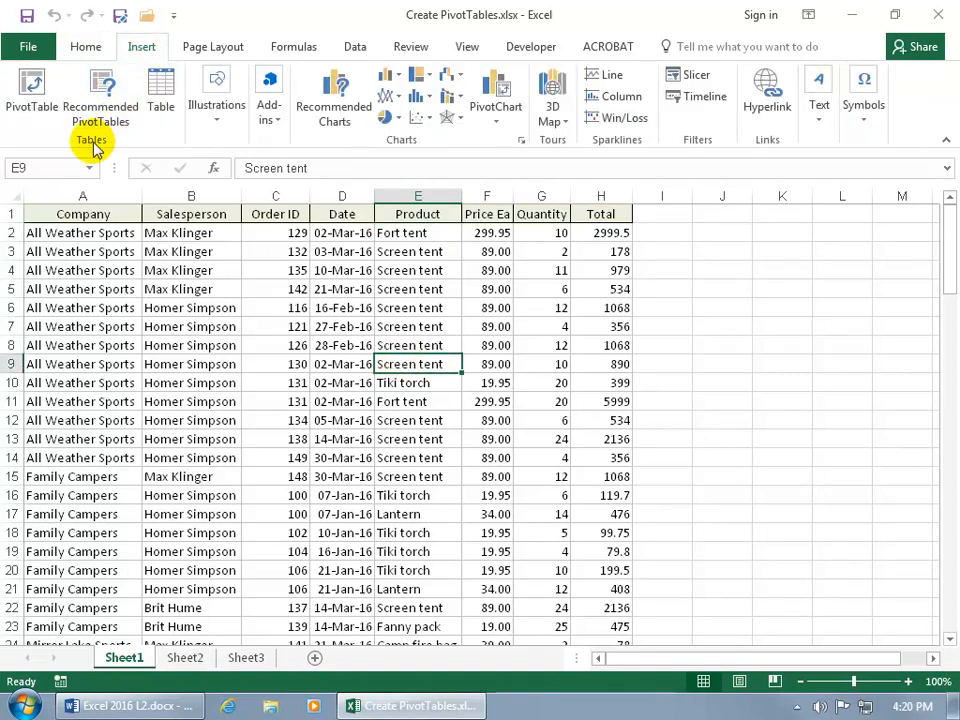
pyautogui.click(32, 90)
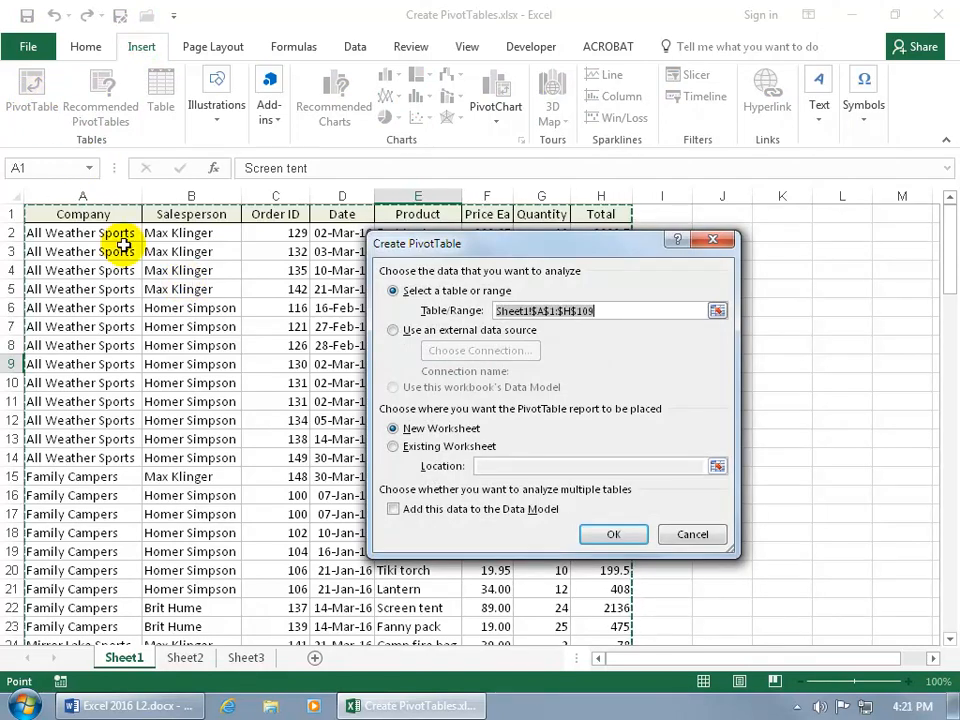
pyautogui.moveTo(288, 316)
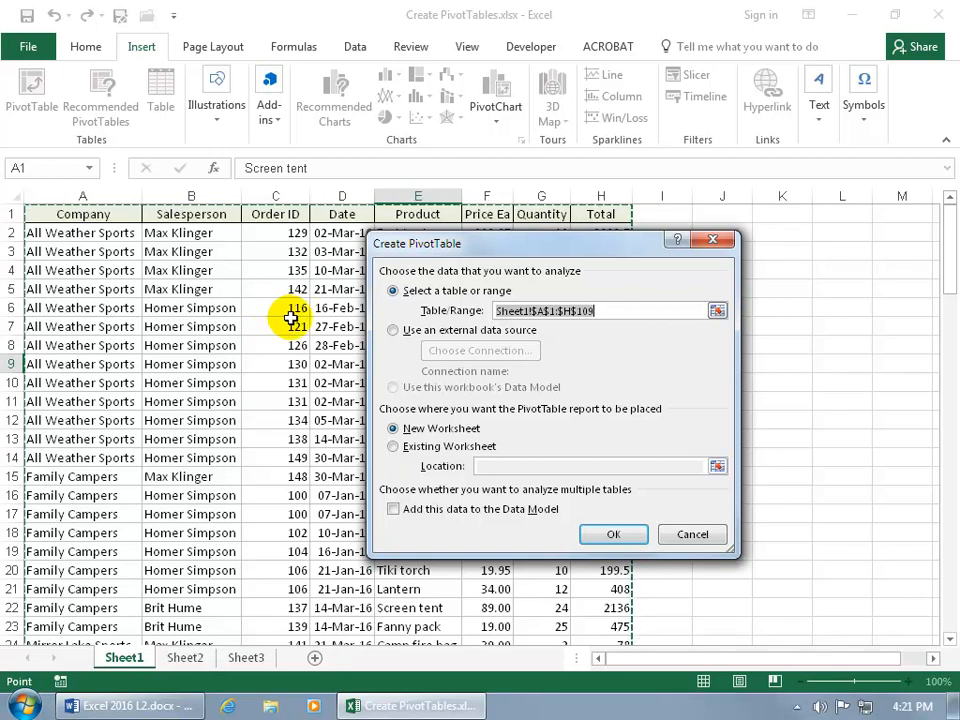
pyautogui.moveTo(684, 330)
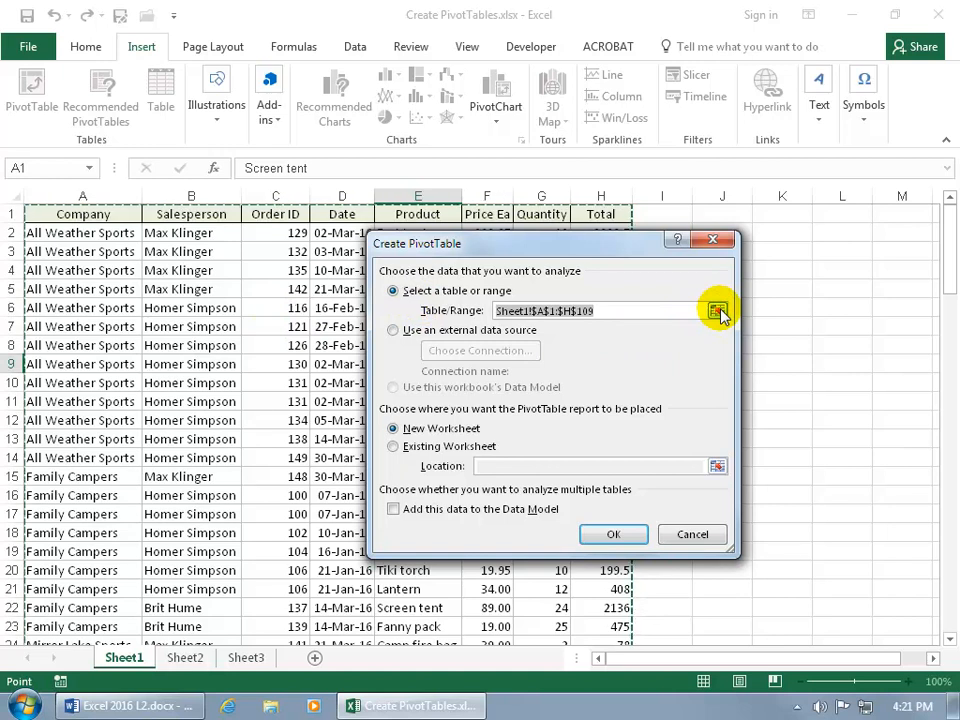
pyautogui.click(718, 310)
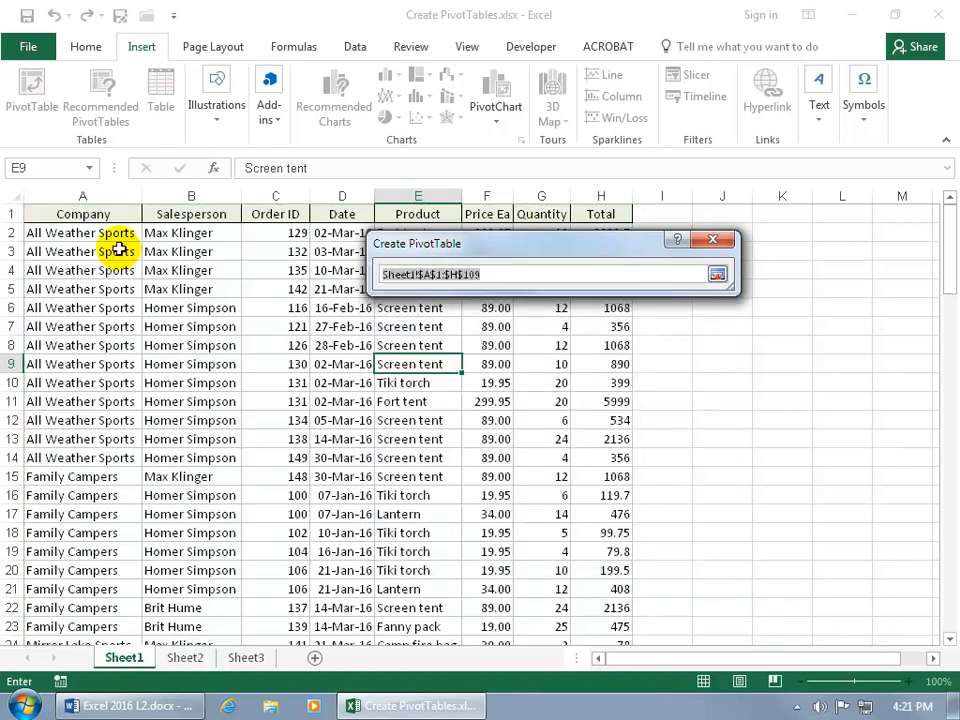
pyautogui.moveTo(420, 300)
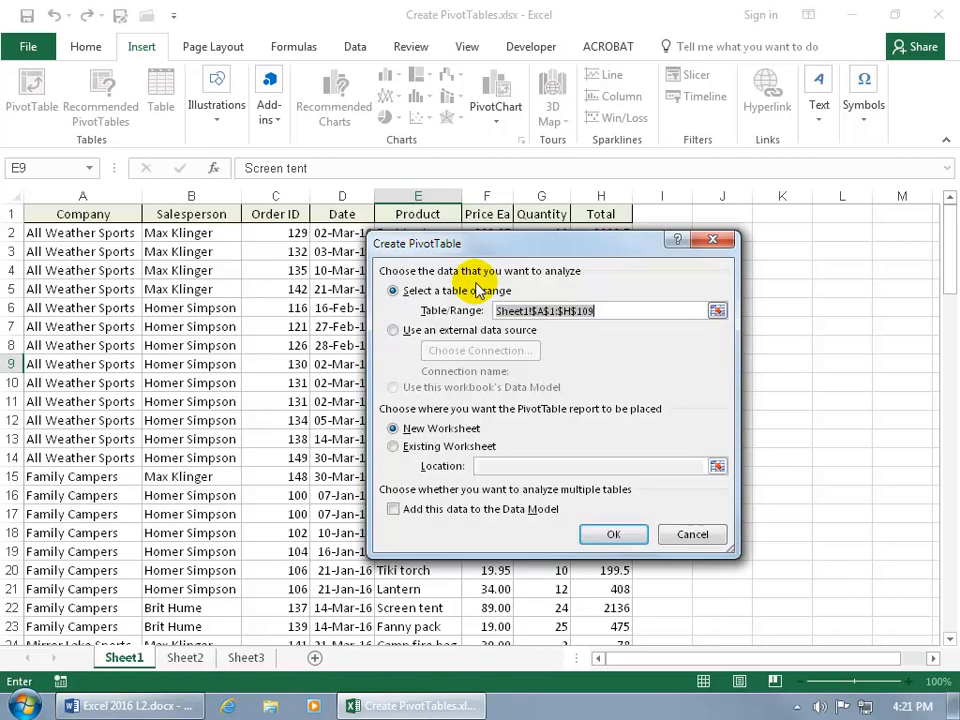
pyautogui.moveTo(490, 344)
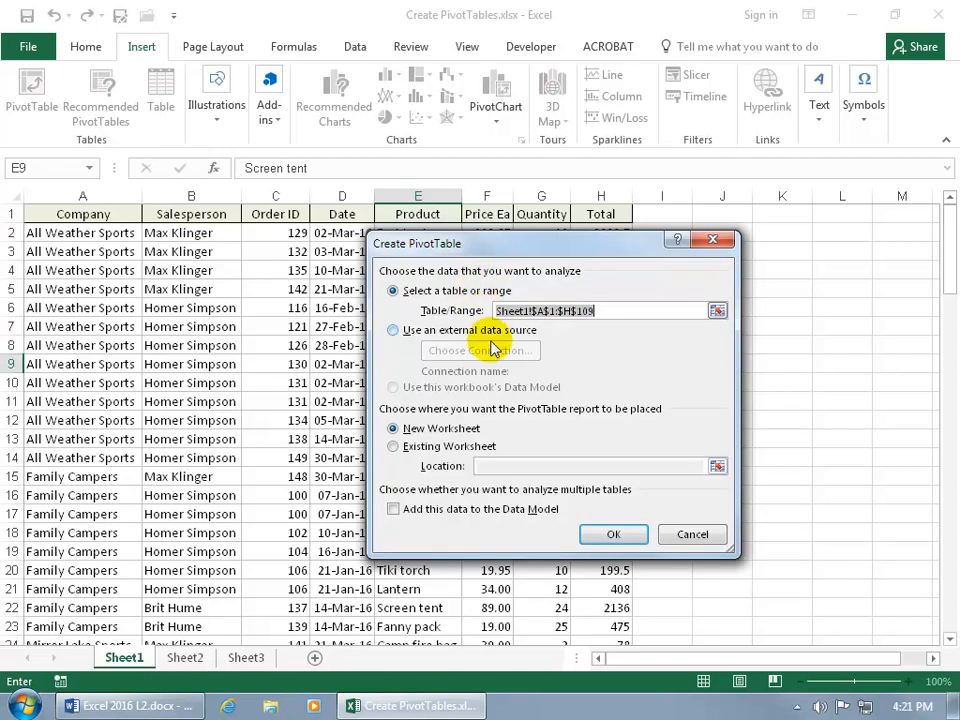
pyautogui.moveTo(530, 418)
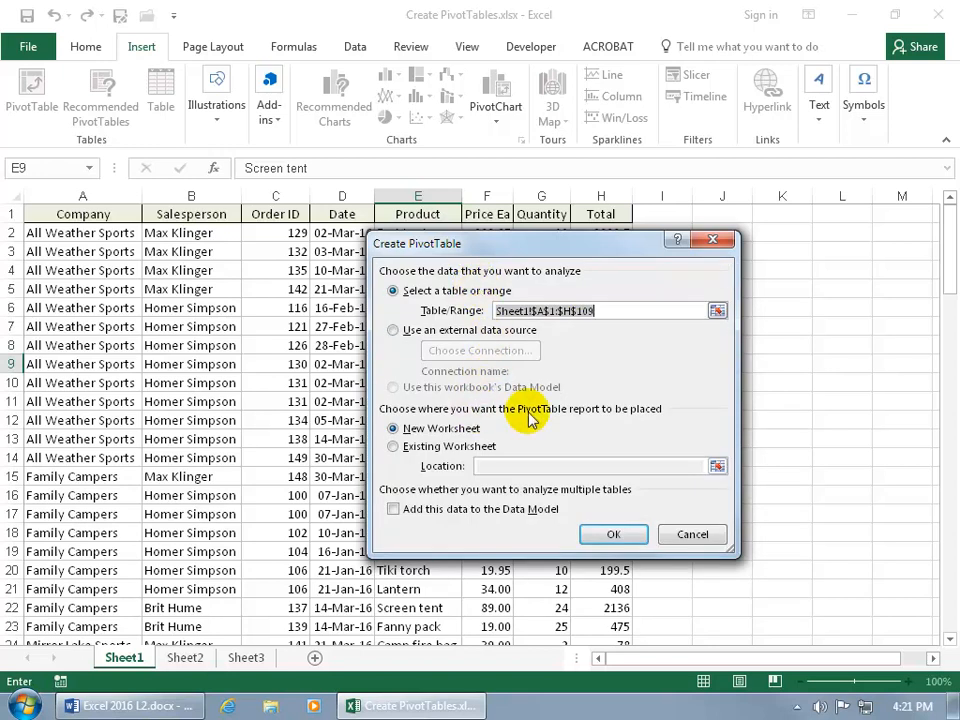
pyautogui.moveTo(476, 444)
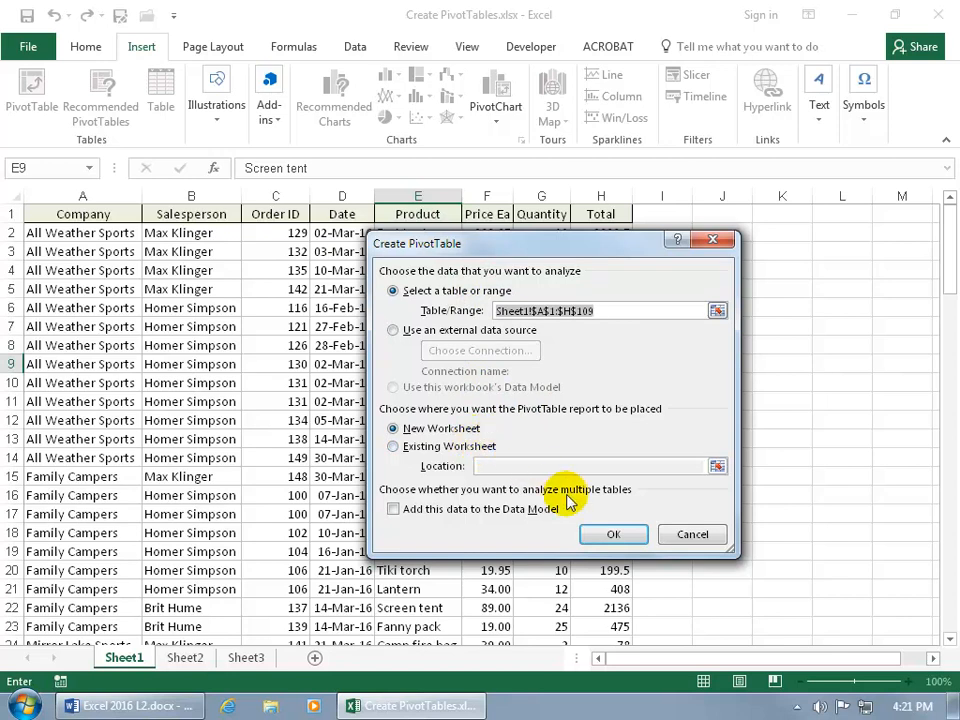
# - Confirm the PivotTable on a new Sheet4, then view the Sheet1 source data again
pyautogui.click(614, 534)
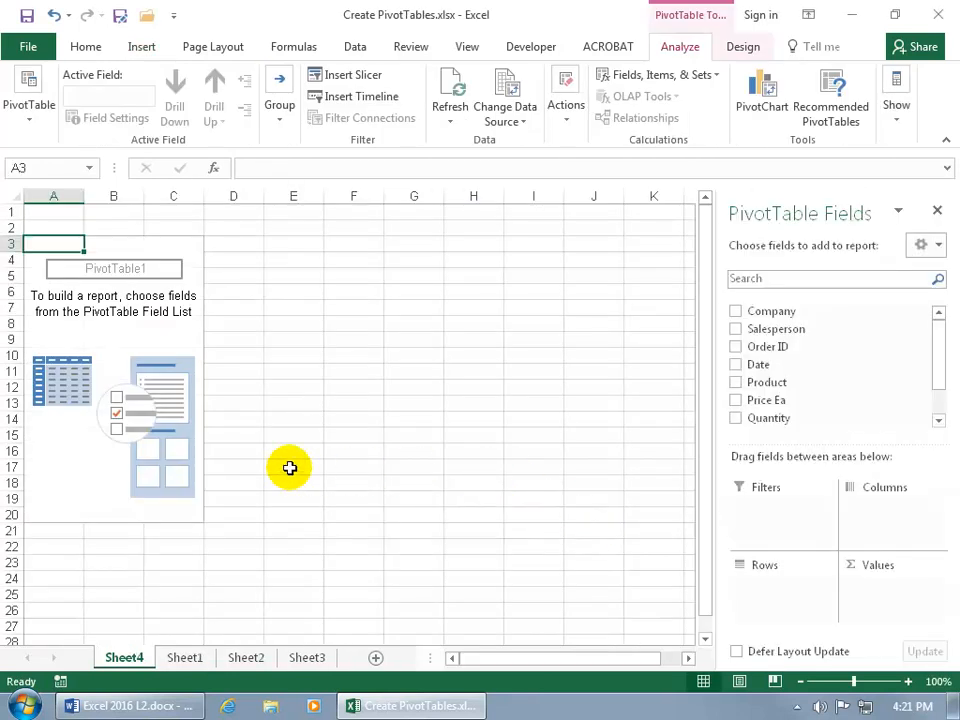
pyautogui.moveTo(164, 332)
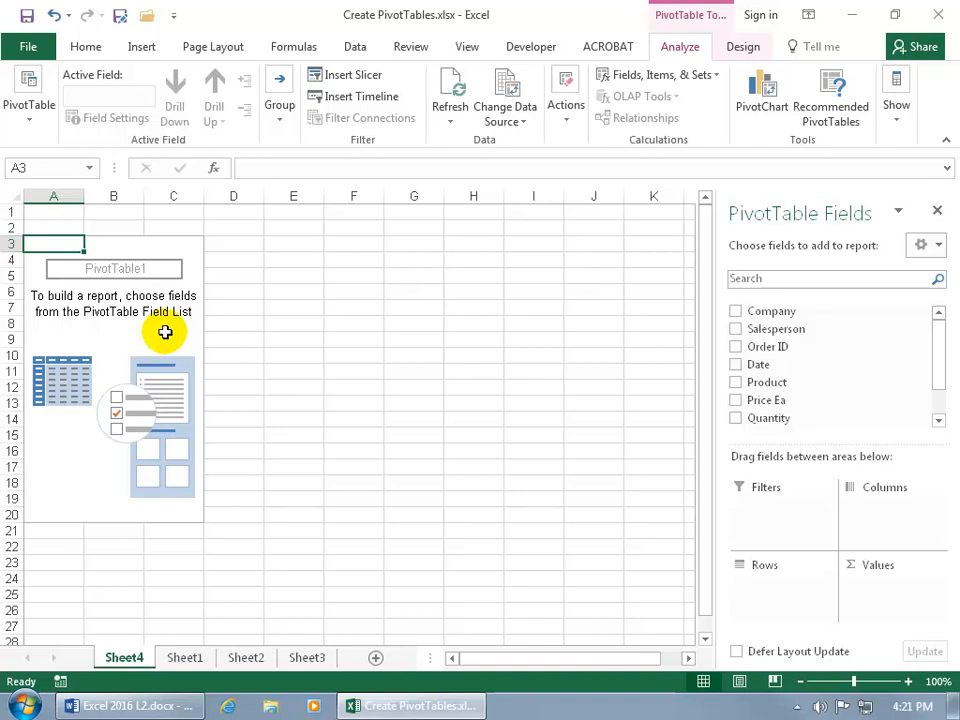
pyautogui.moveTo(140, 418)
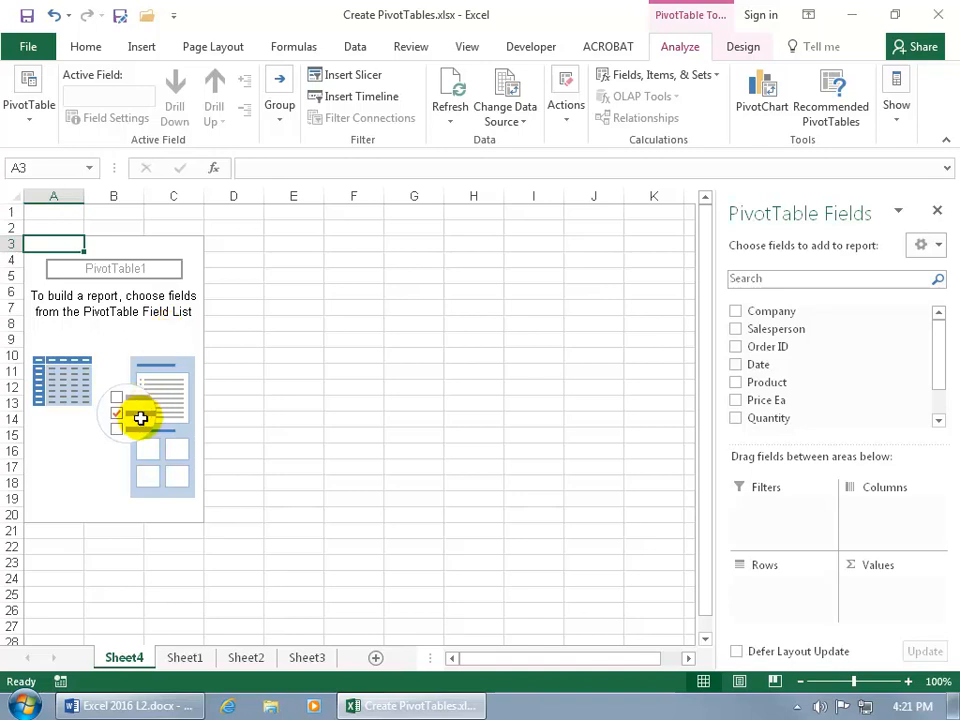
pyautogui.moveTo(790, 328)
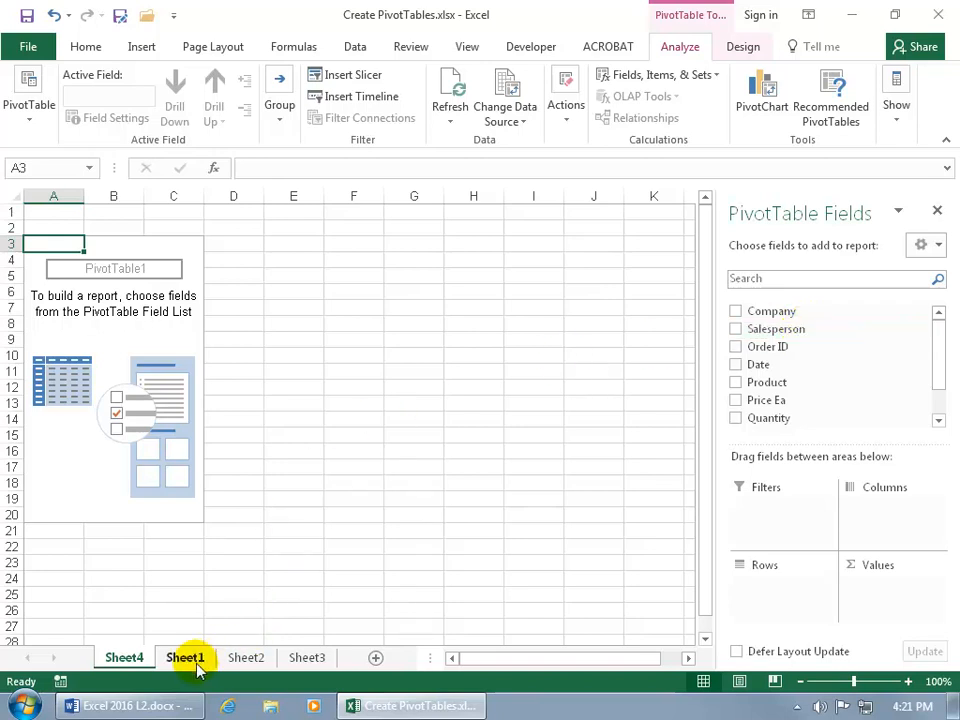
pyautogui.click(184, 656)
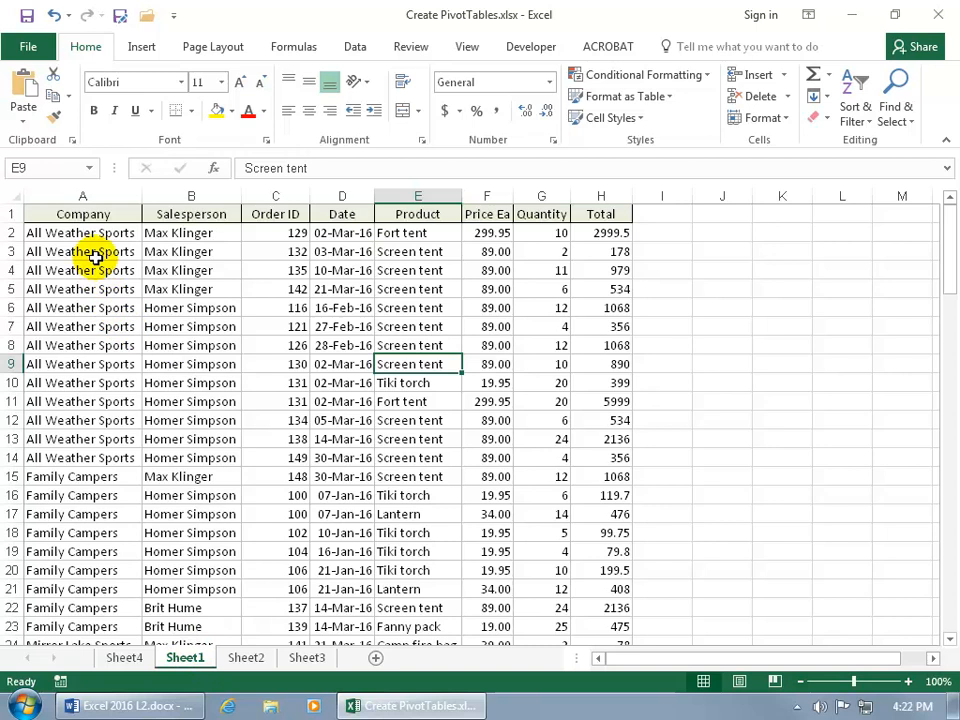
pyautogui.moveTo(240, 238)
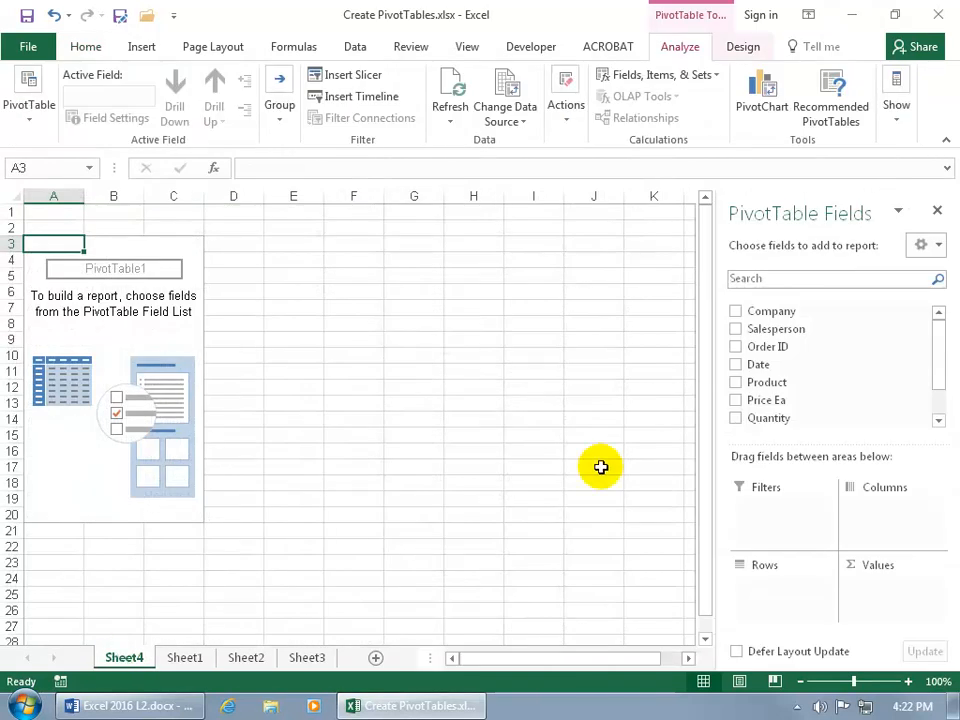
pyautogui.moveTo(810, 348)
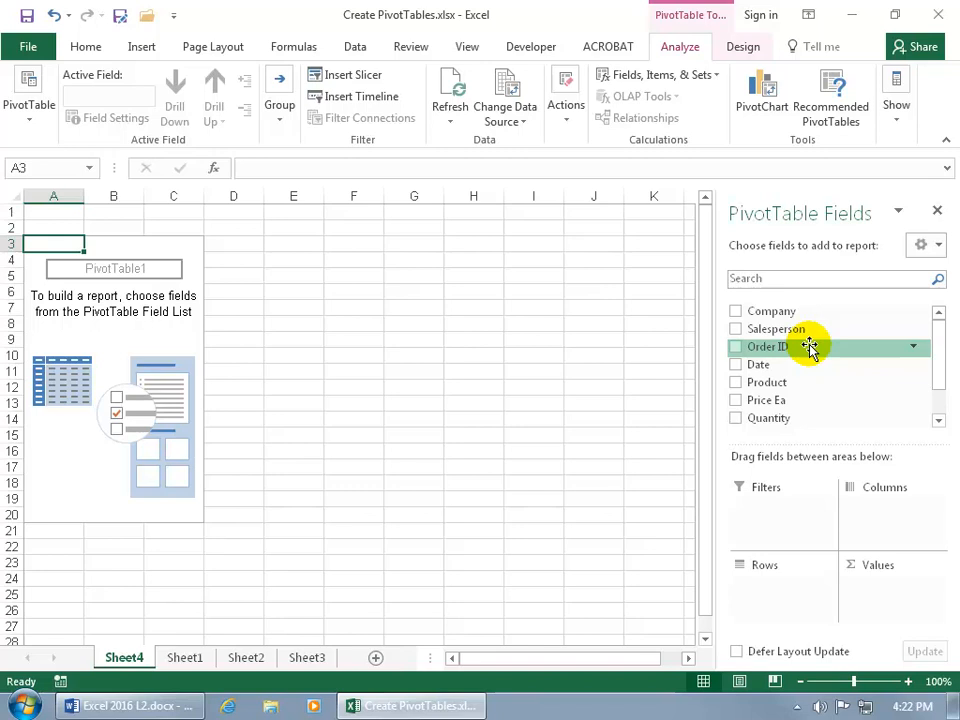
pyautogui.moveTo(768, 456)
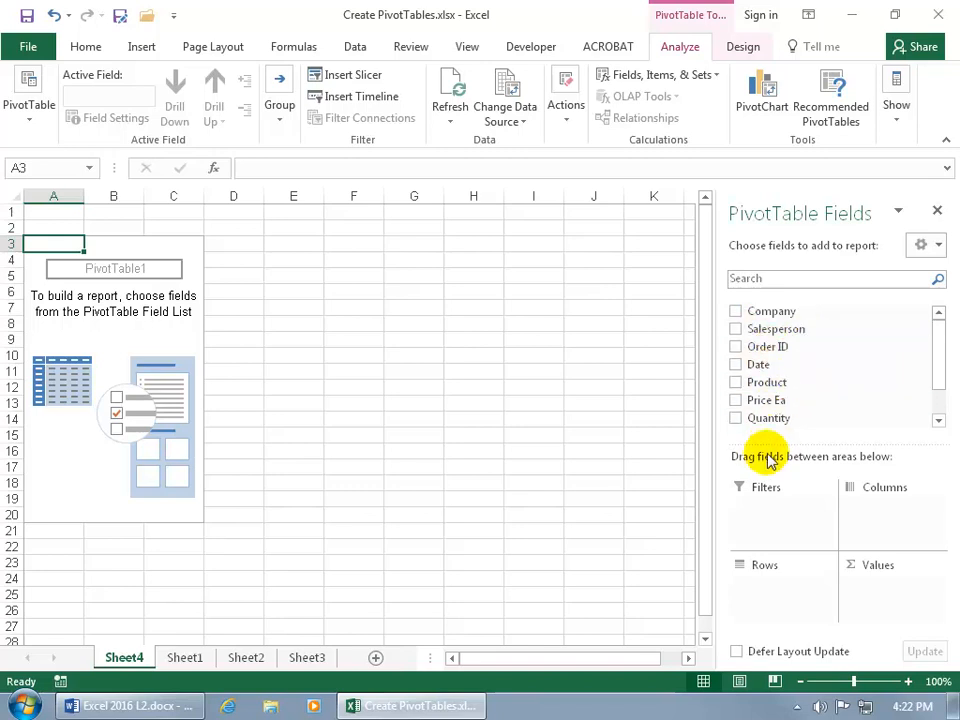
pyautogui.moveTo(836, 470)
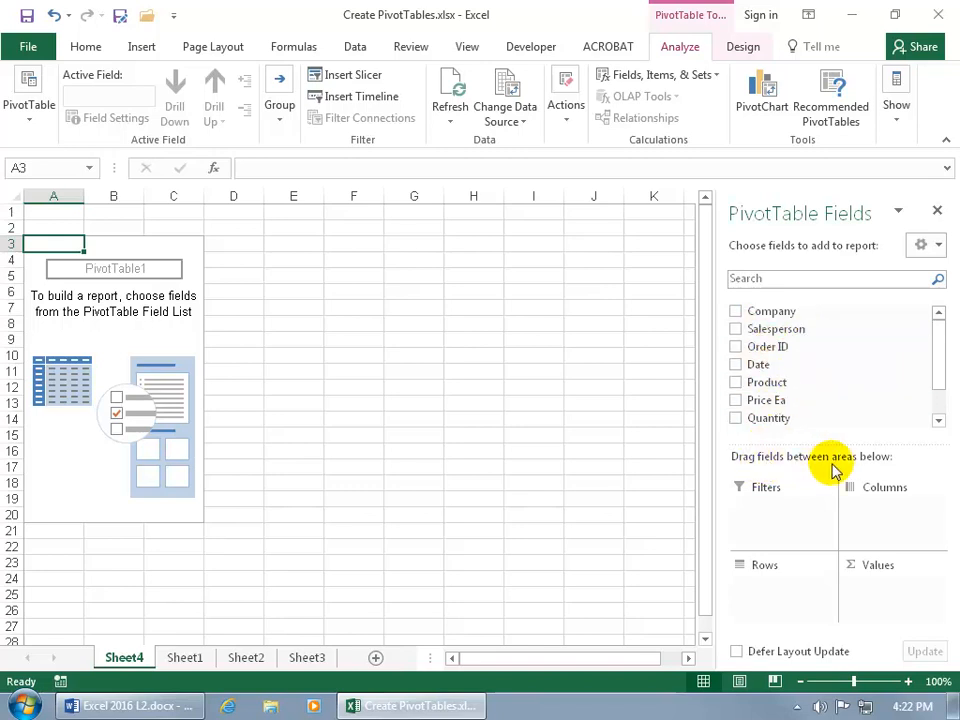
pyautogui.moveTo(822, 472)
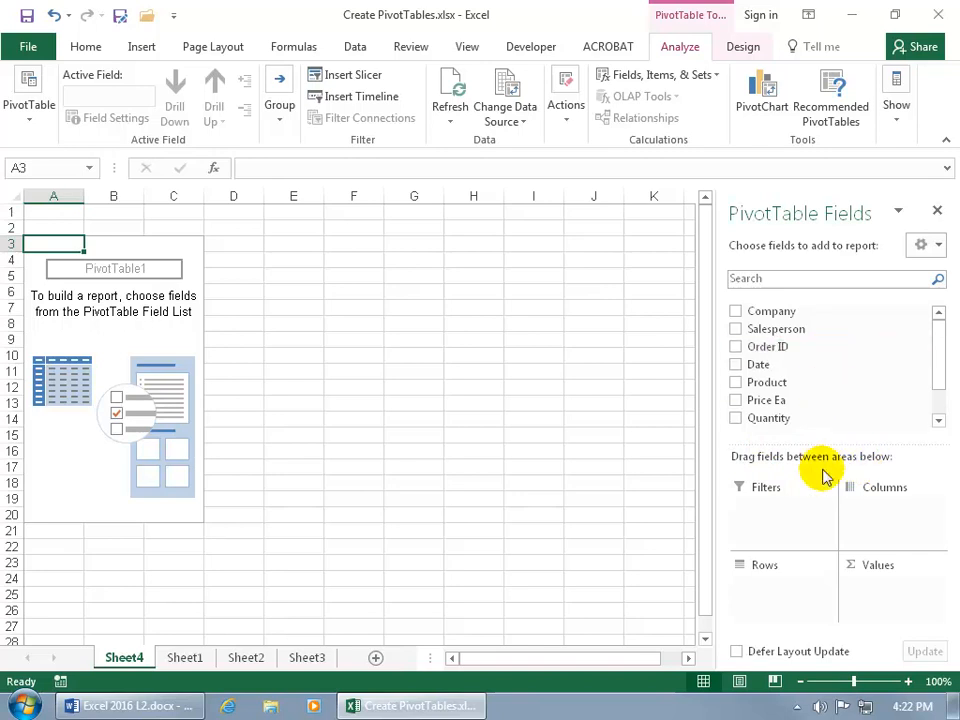
pyautogui.moveTo(818, 518)
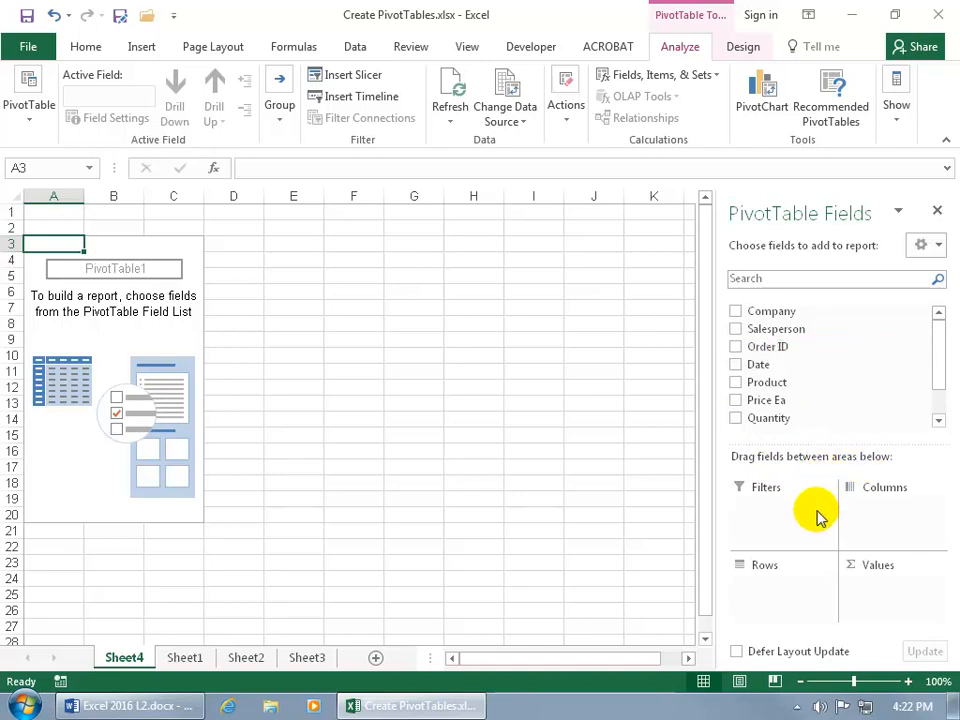
pyautogui.moveTo(836, 548)
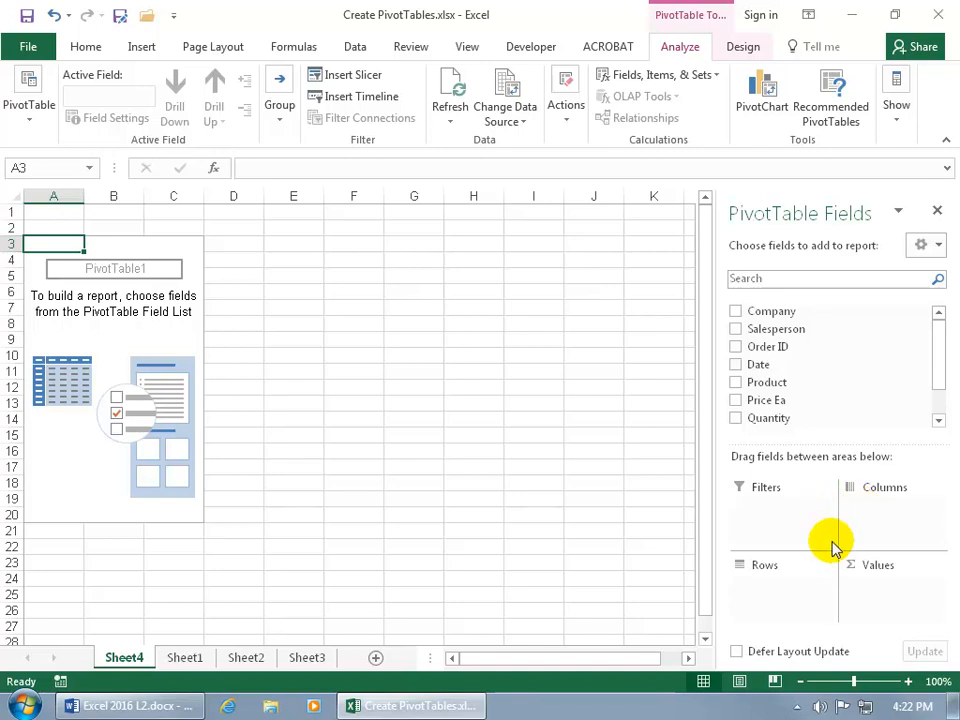
pyautogui.moveTo(798, 600)
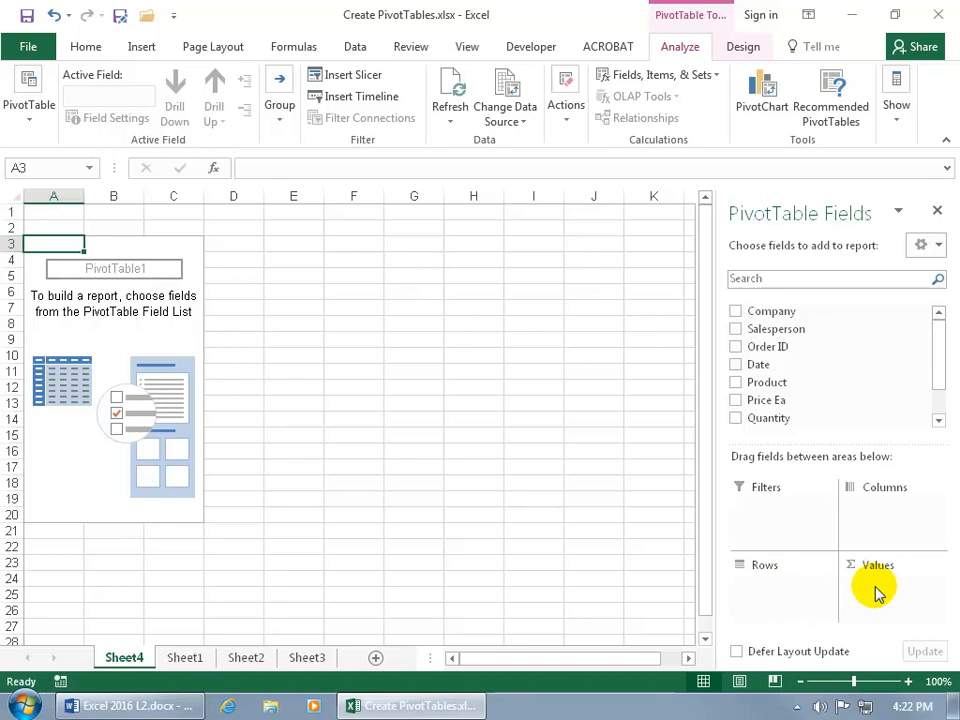
pyautogui.moveTo(776, 382)
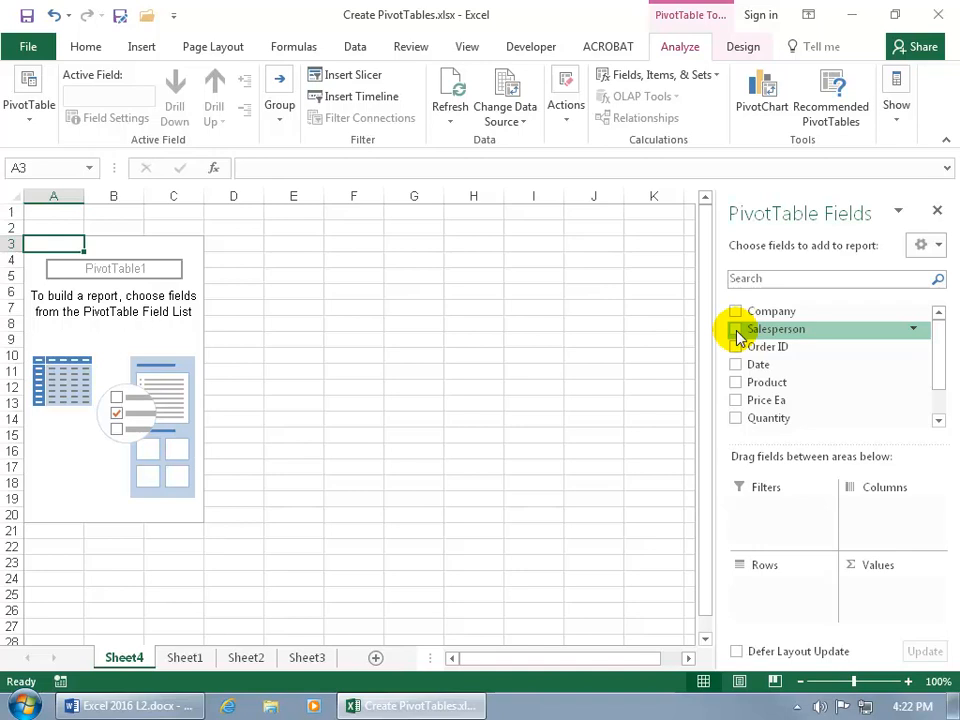
# - Add the Salesperson, Product and Quantity fields, giving Sum of Quantity with a 1048 grand total
pyautogui.click(736, 328)
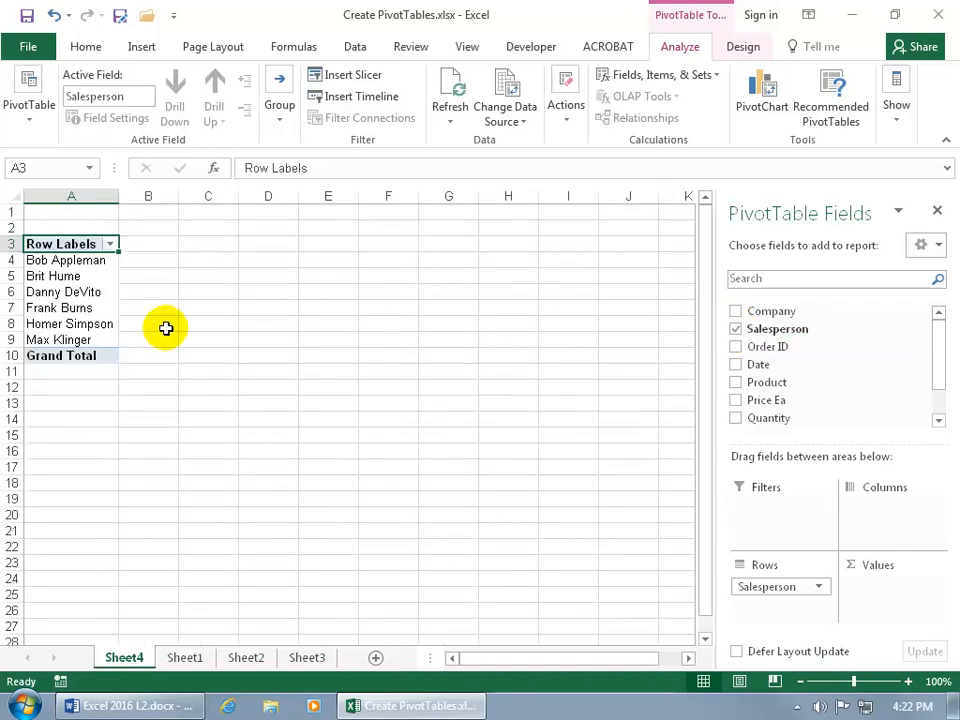
pyautogui.moveTo(244, 330)
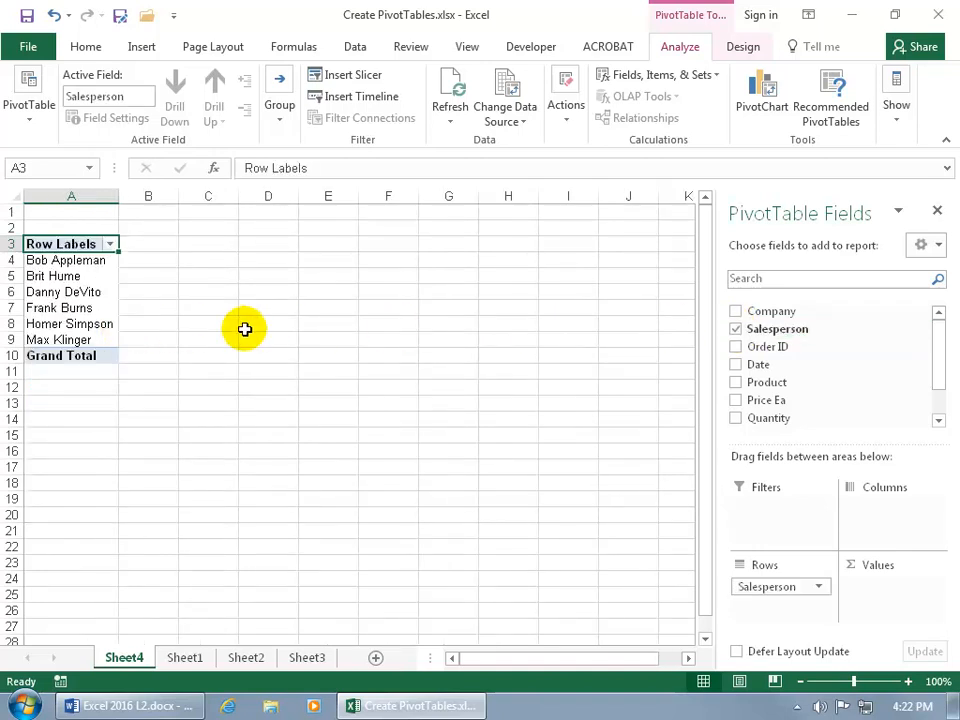
pyautogui.moveTo(750, 616)
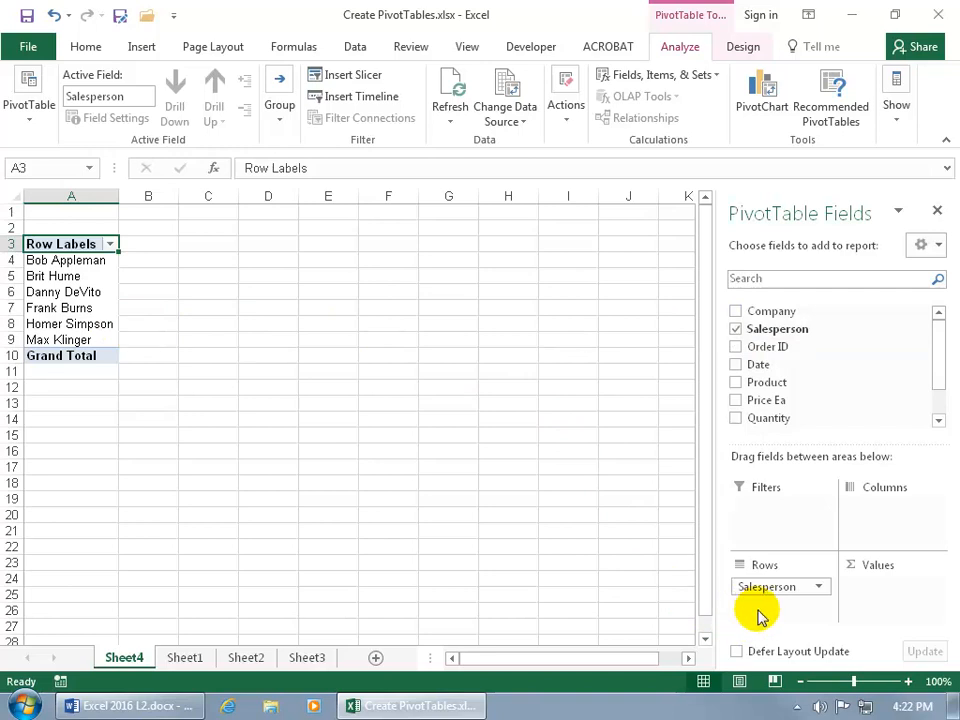
pyautogui.moveTo(758, 364)
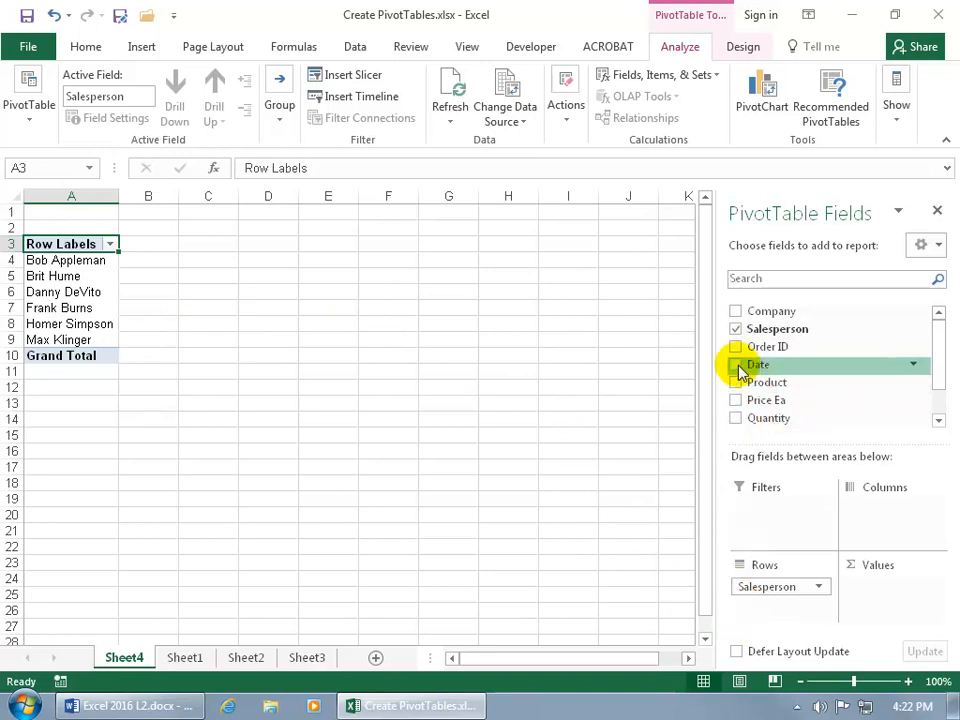
pyautogui.click(736, 364)
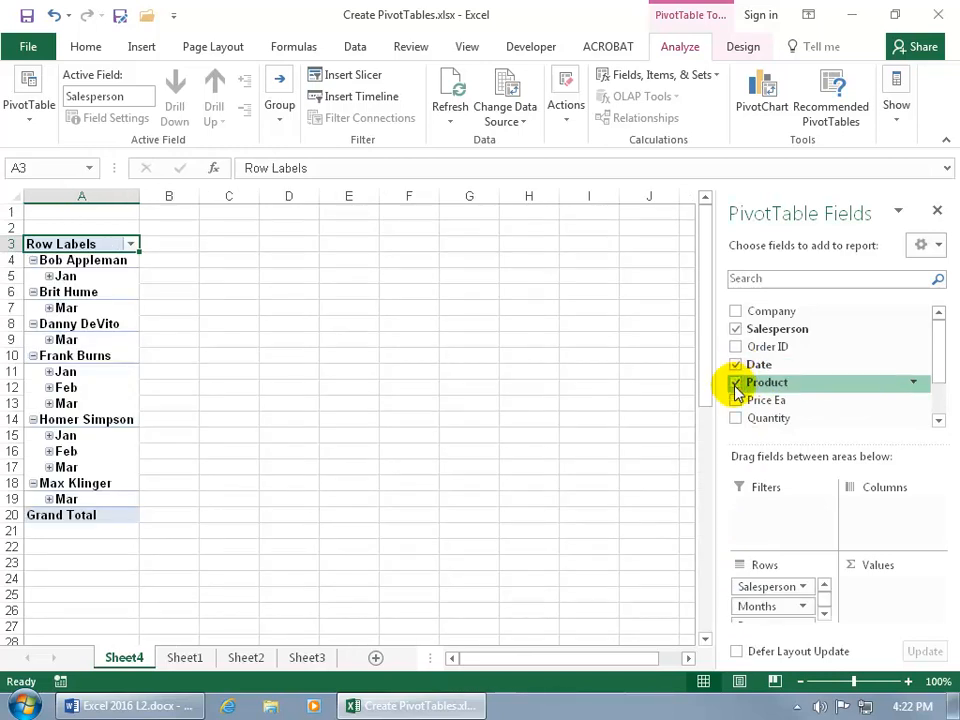
pyautogui.moveTo(736, 424)
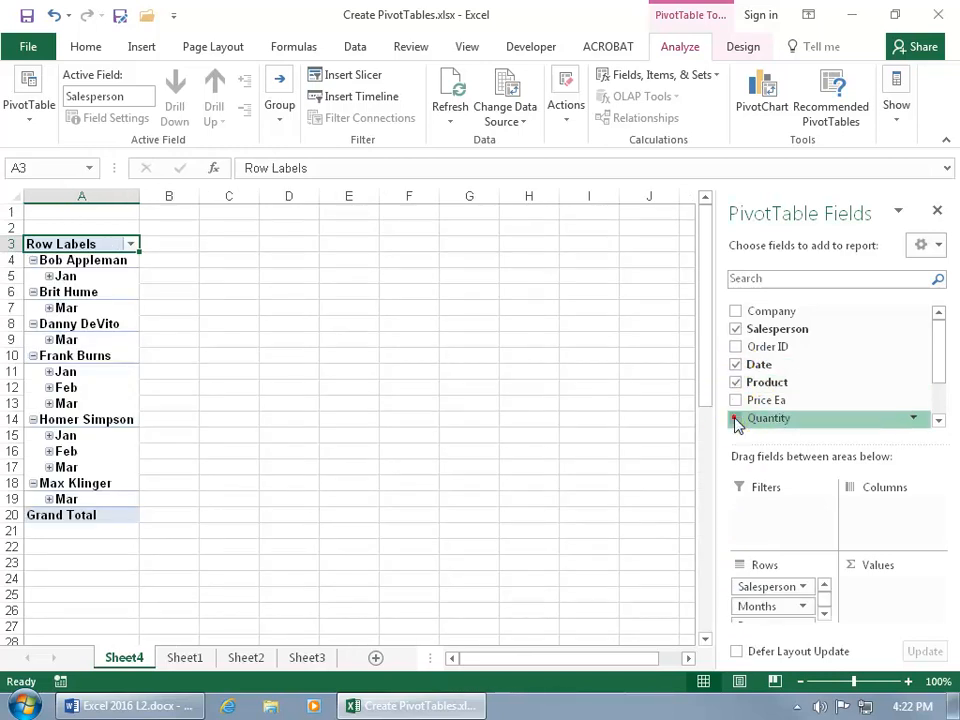
pyautogui.click(736, 418)
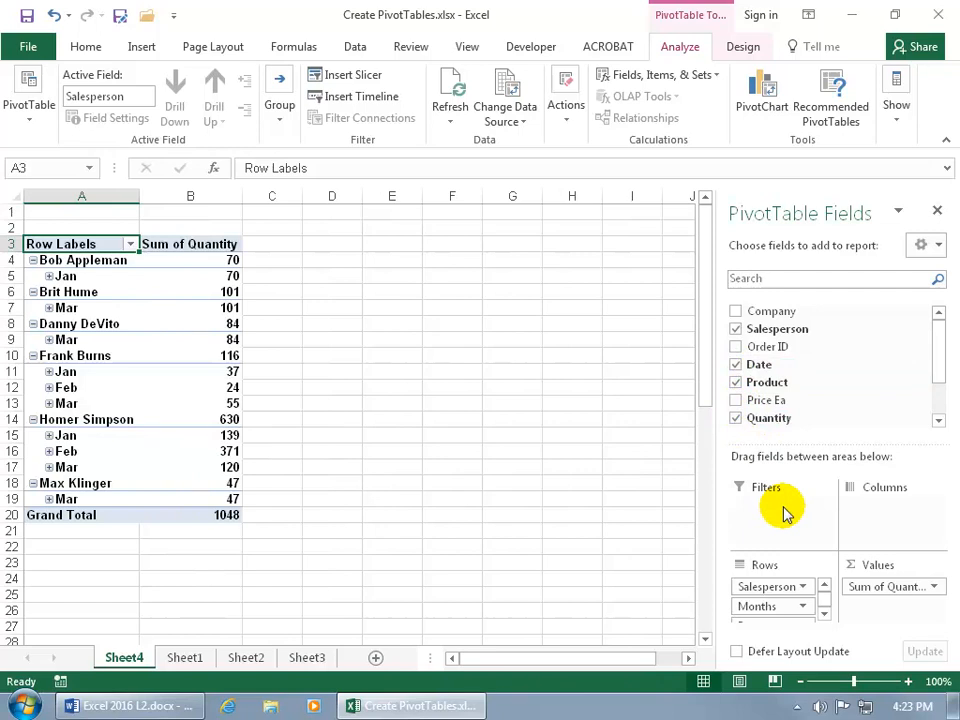
pyautogui.moveTo(862, 528)
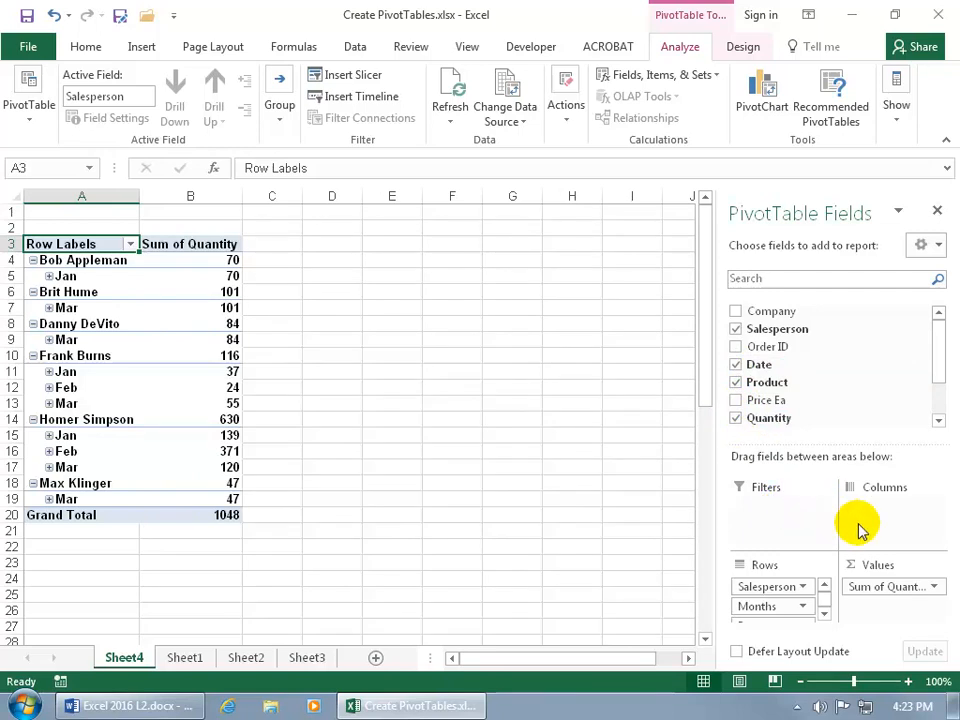
pyautogui.moveTo(246, 328)
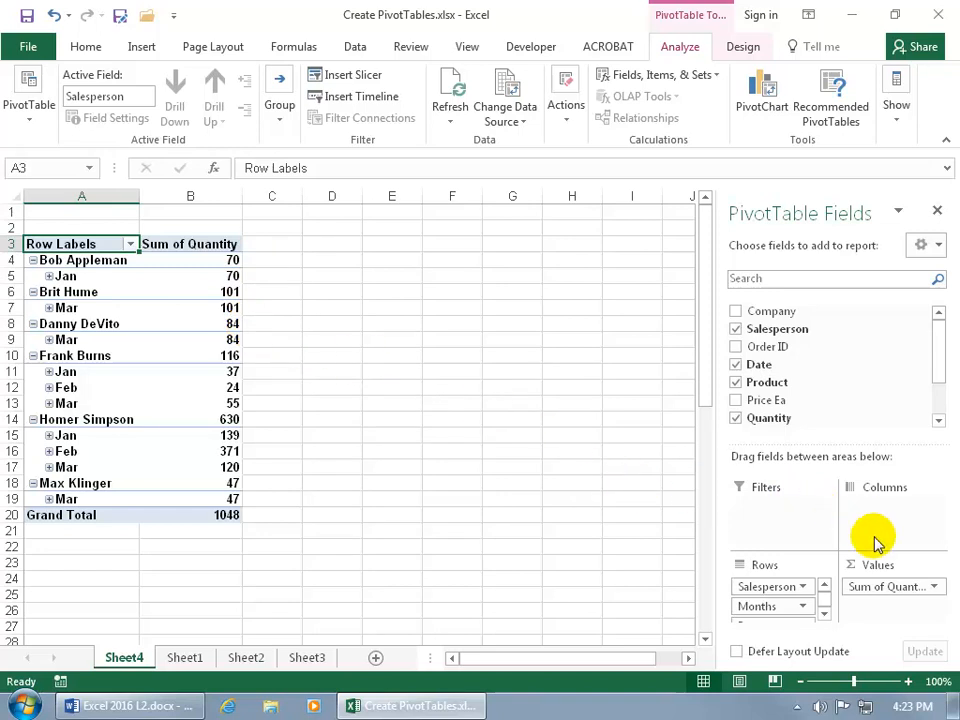
pyautogui.moveTo(822, 592)
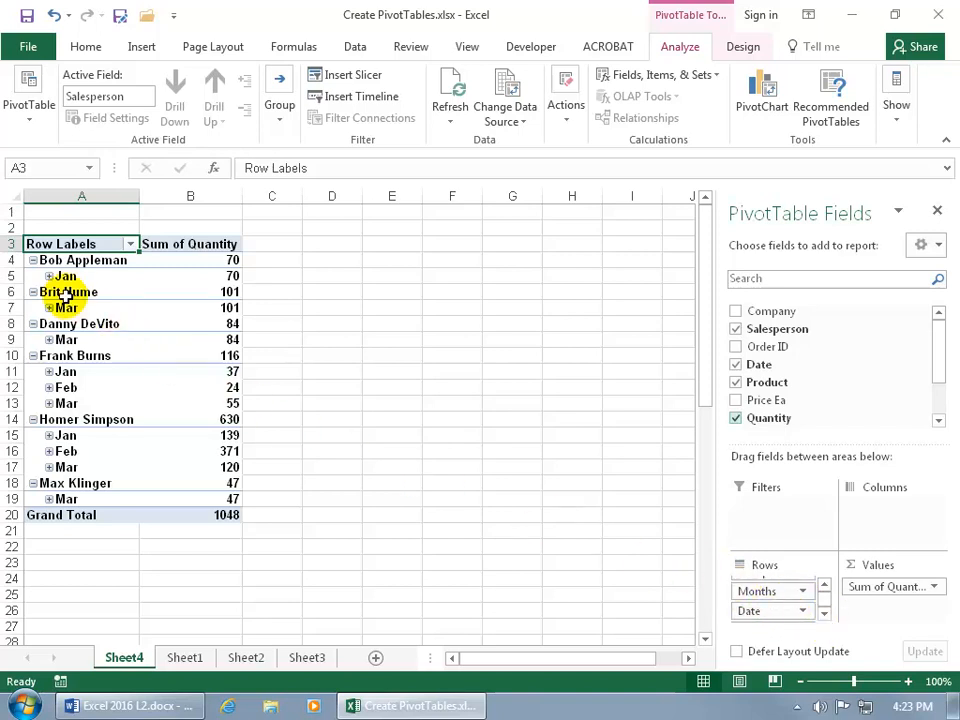
pyautogui.click(48, 276)
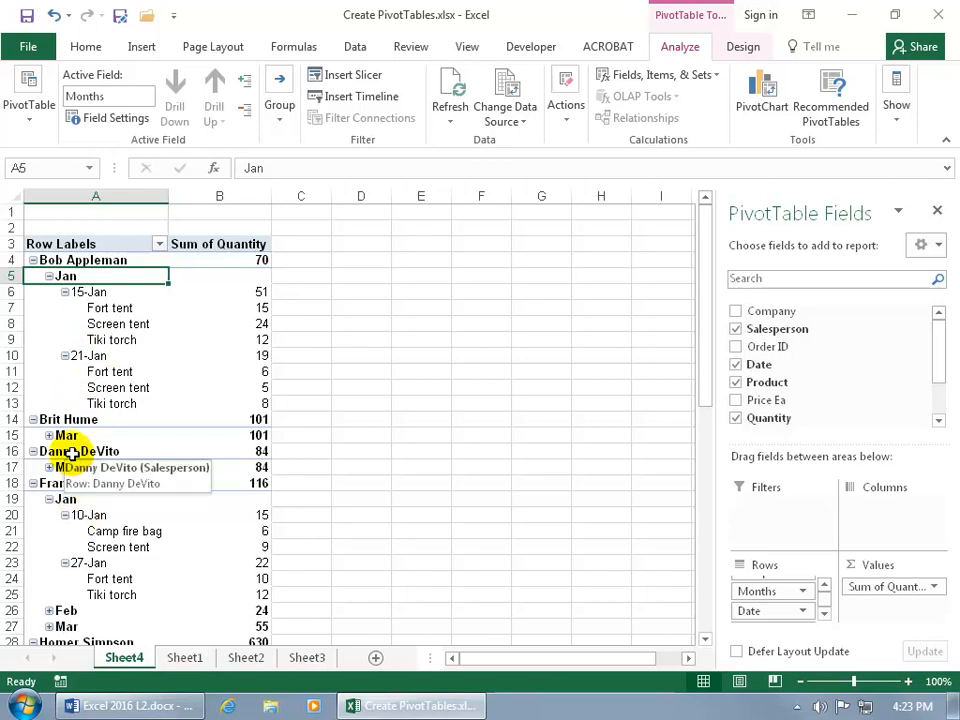
pyautogui.moveTo(168, 144)
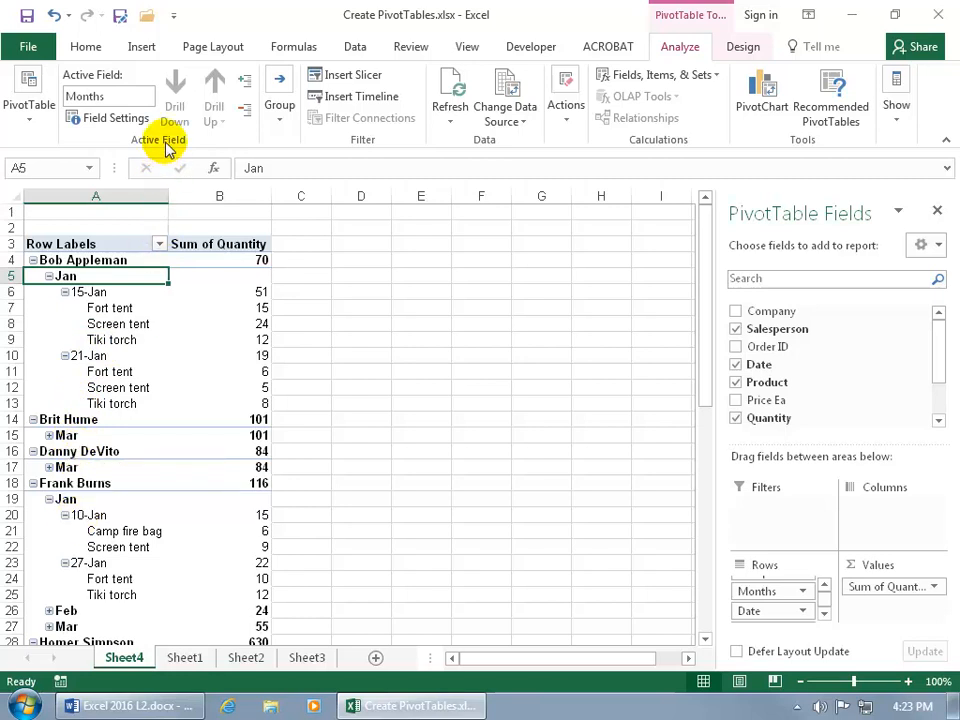
pyautogui.moveTo(230, 120)
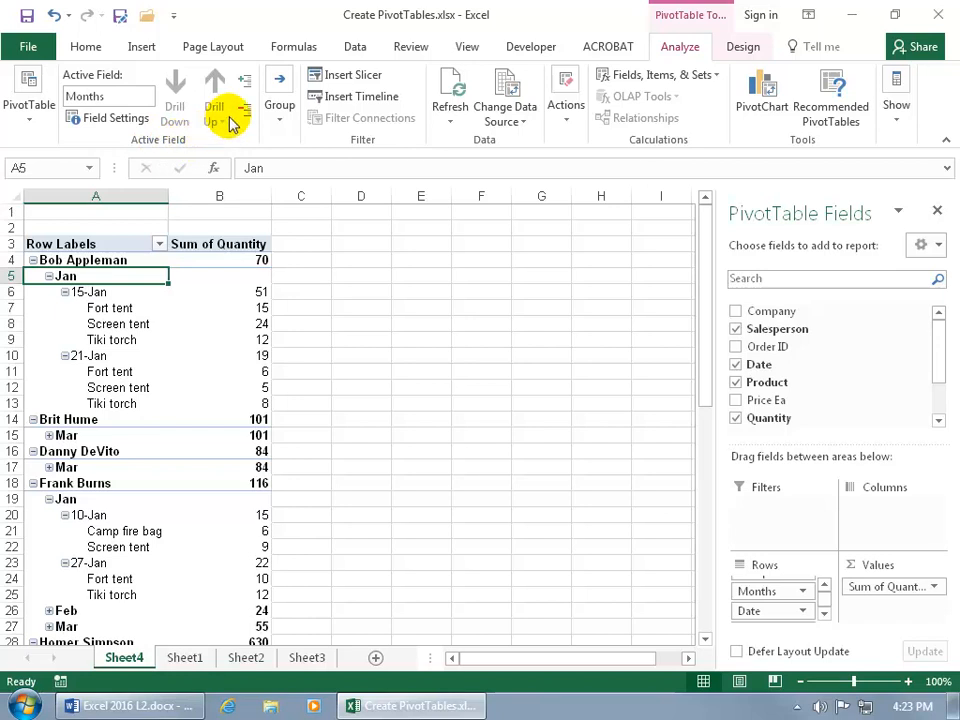
pyautogui.click(244, 84)
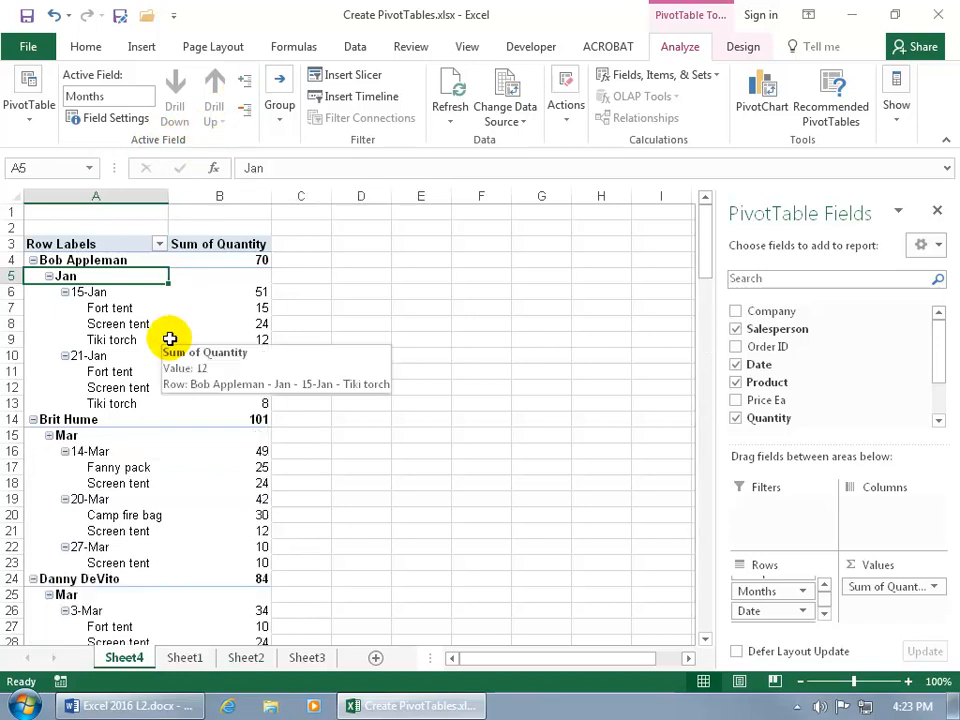
pyautogui.moveTo(110, 308)
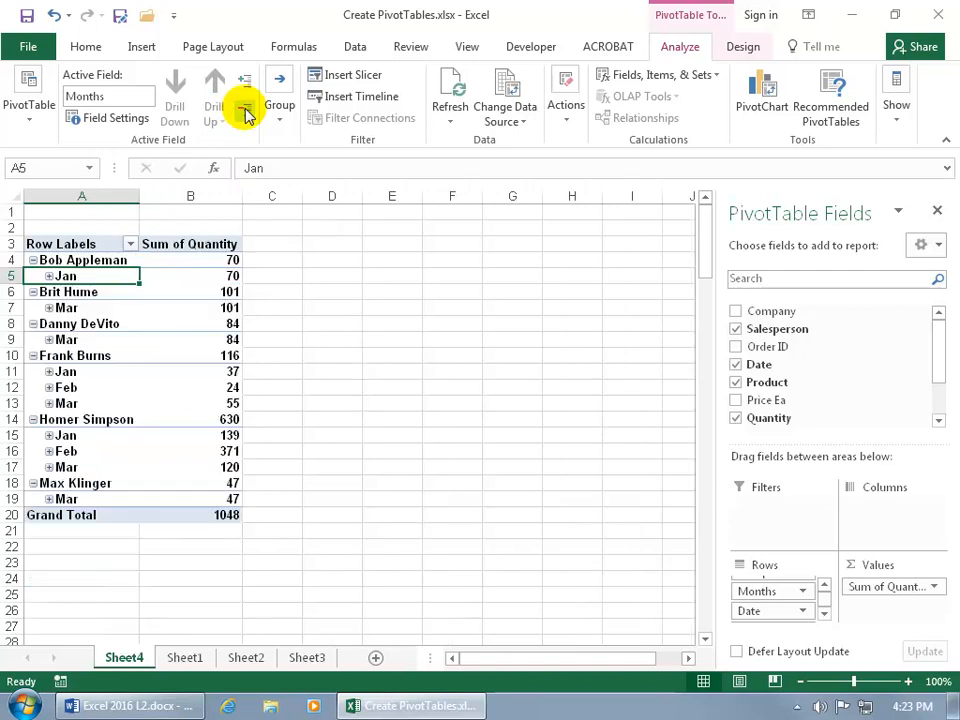
pyautogui.click(244, 104)
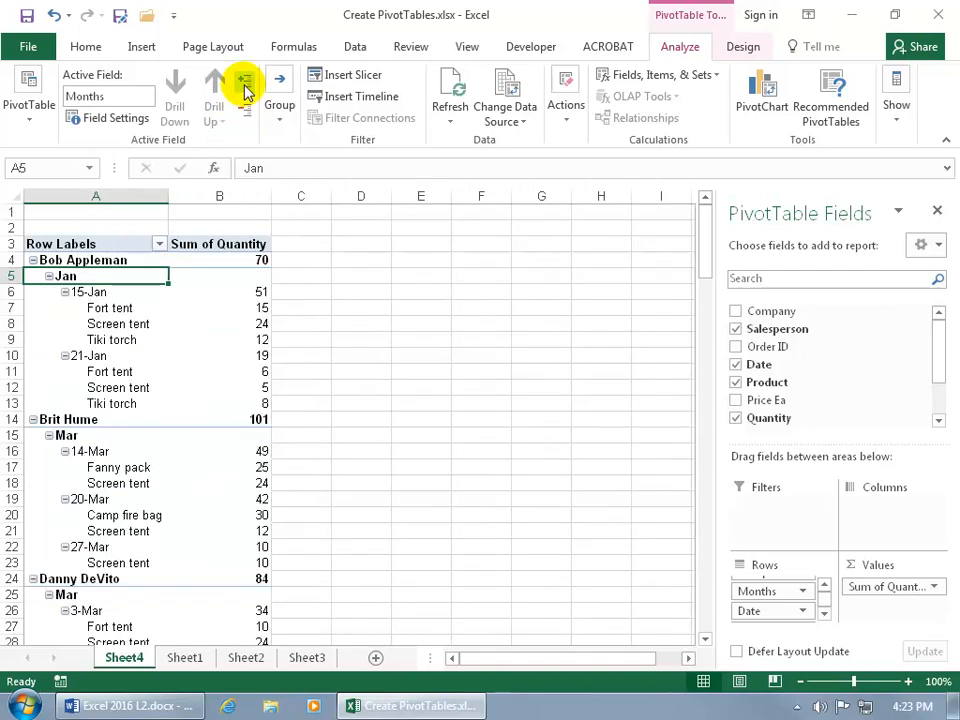
pyautogui.moveTo(164, 370)
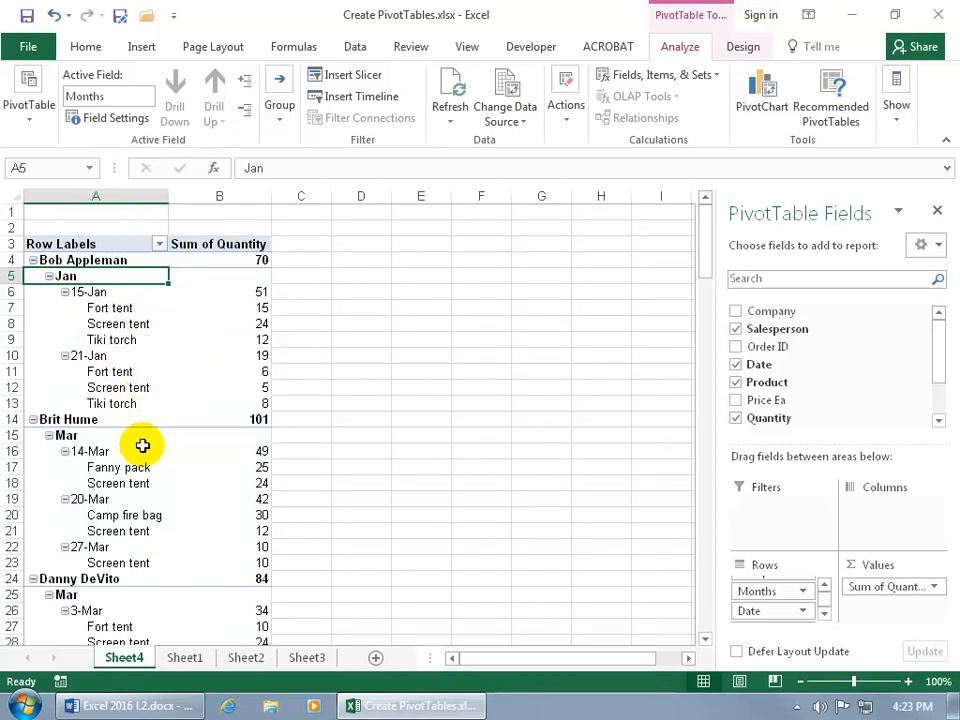
pyautogui.moveTo(228, 292)
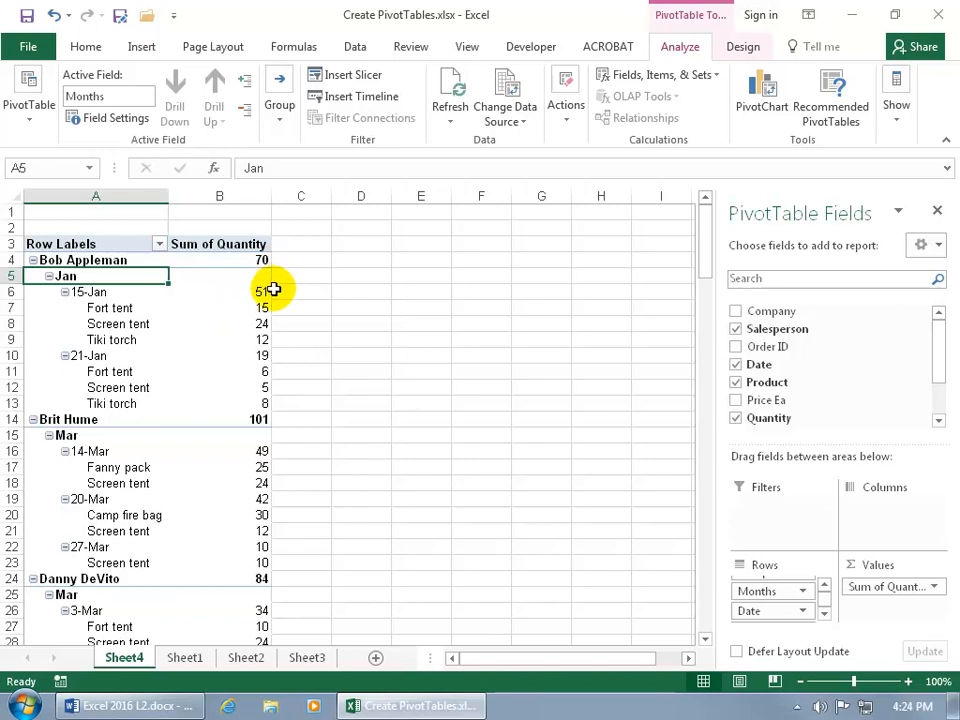
pyautogui.click(220, 356)
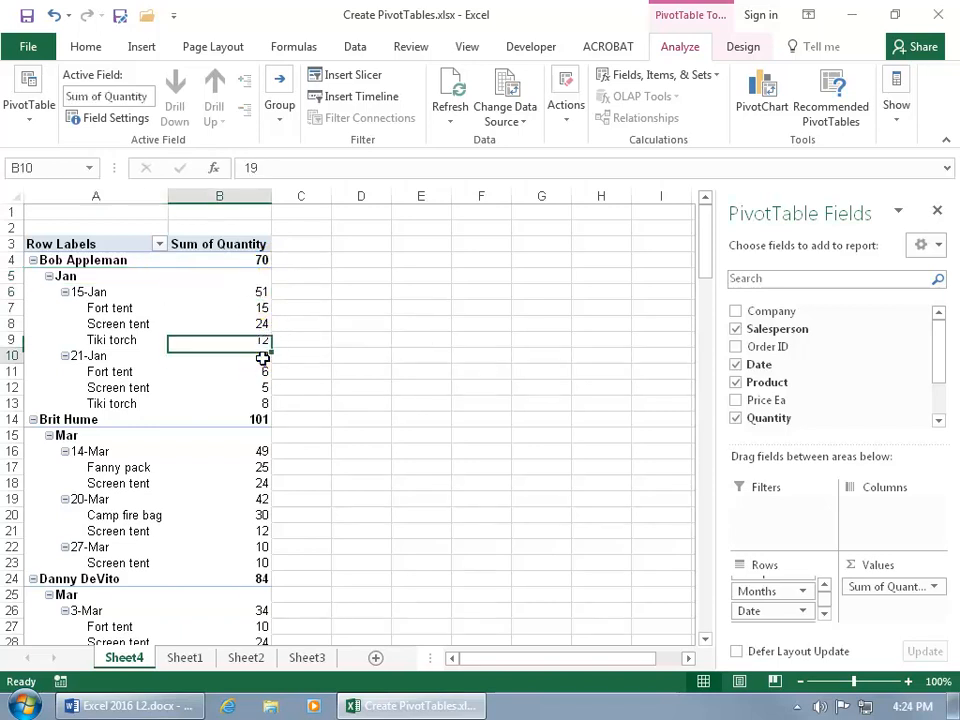
pyautogui.moveTo(220, 308); pyautogui.dragTo(220, 324)
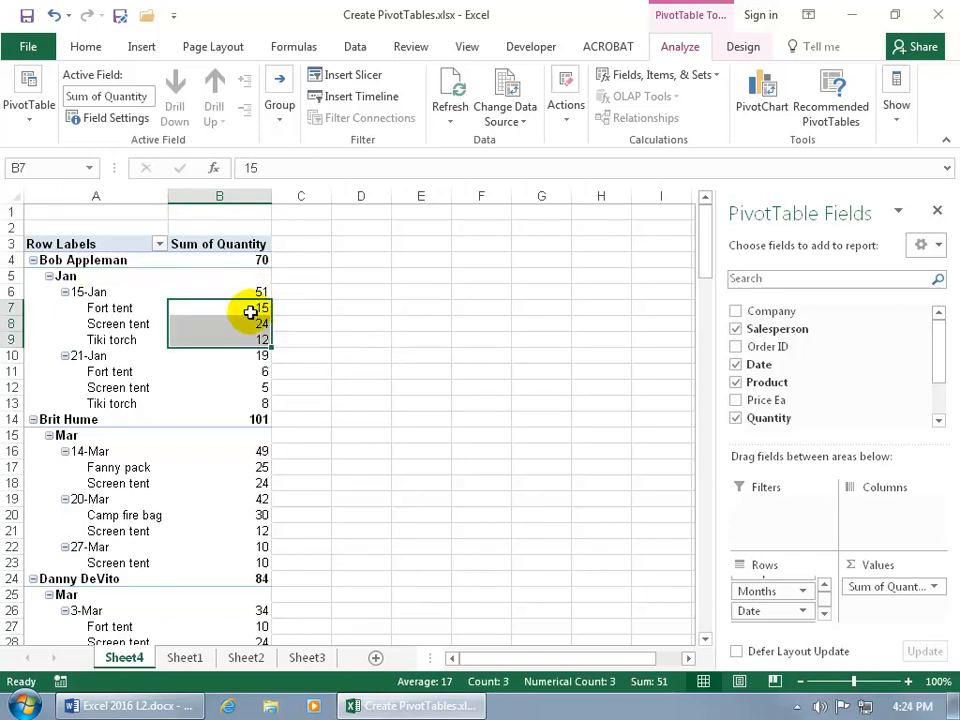
pyautogui.moveTo(300, 332)
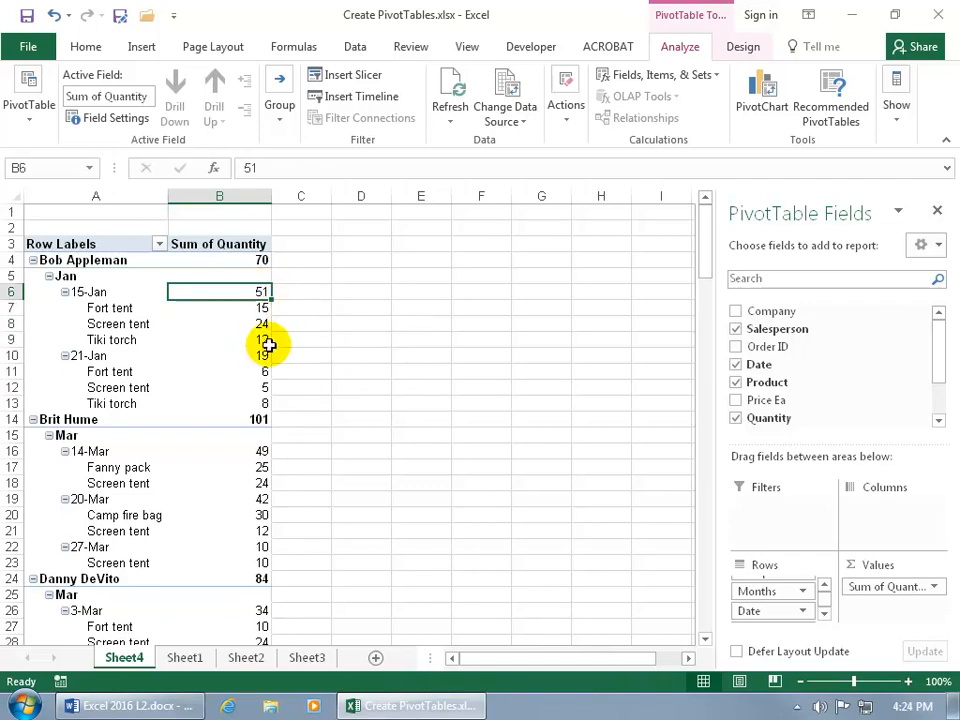
pyautogui.click(220, 356)
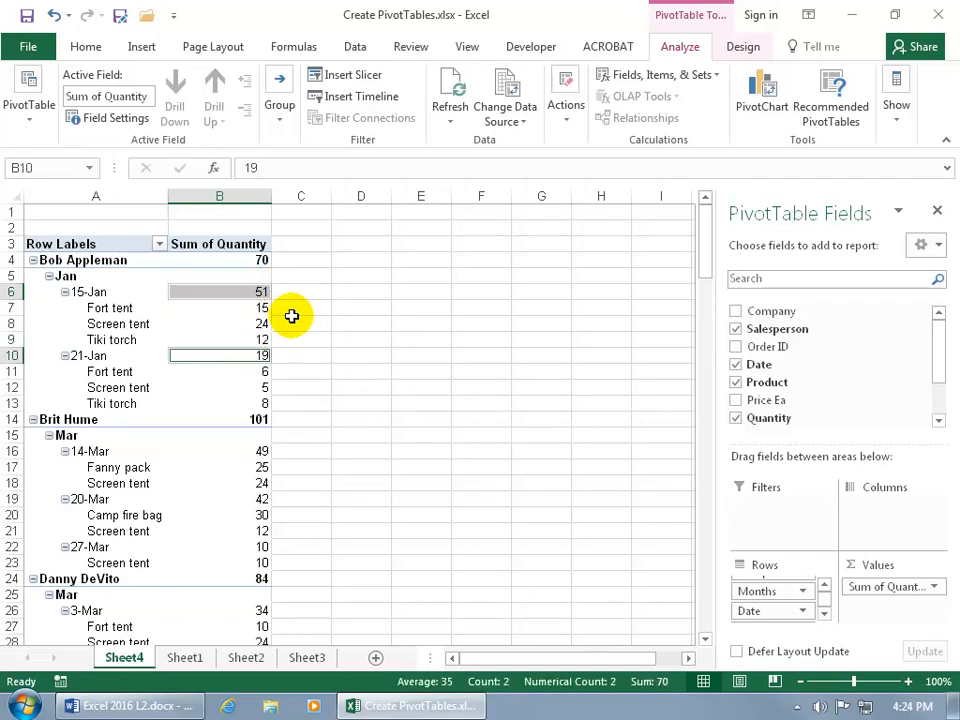
pyautogui.moveTo(376, 360)
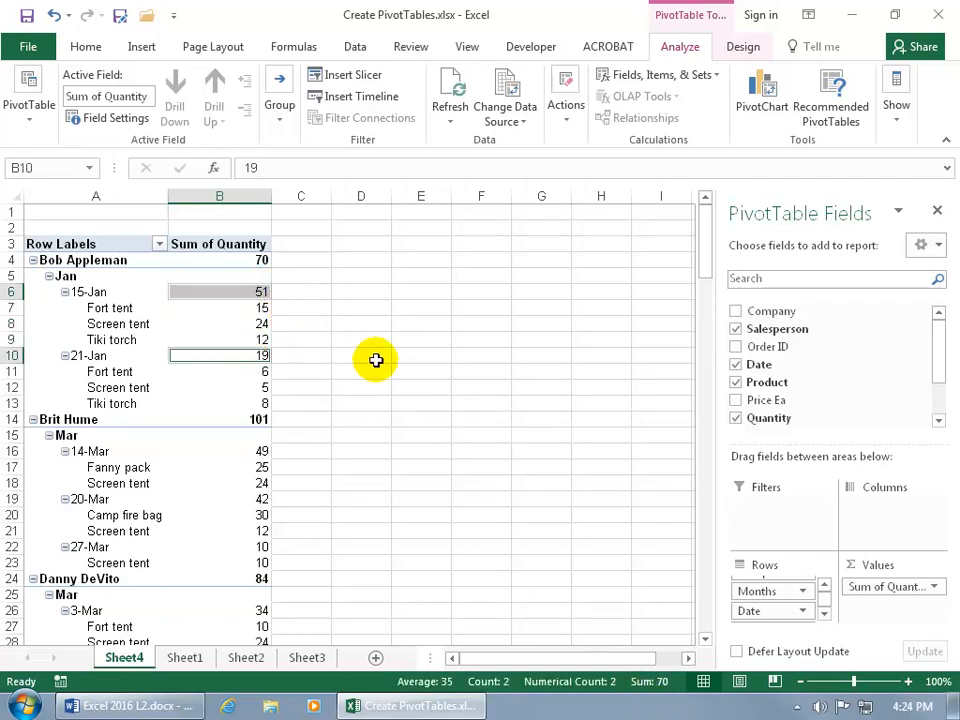
pyautogui.click(220, 308)
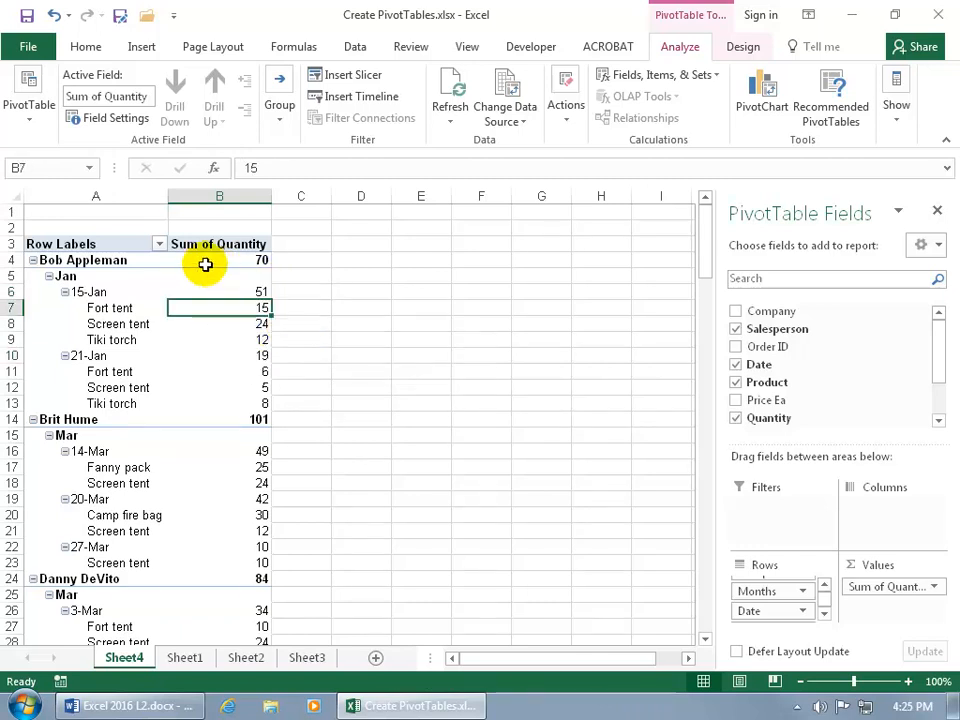
pyautogui.moveTo(212, 260)
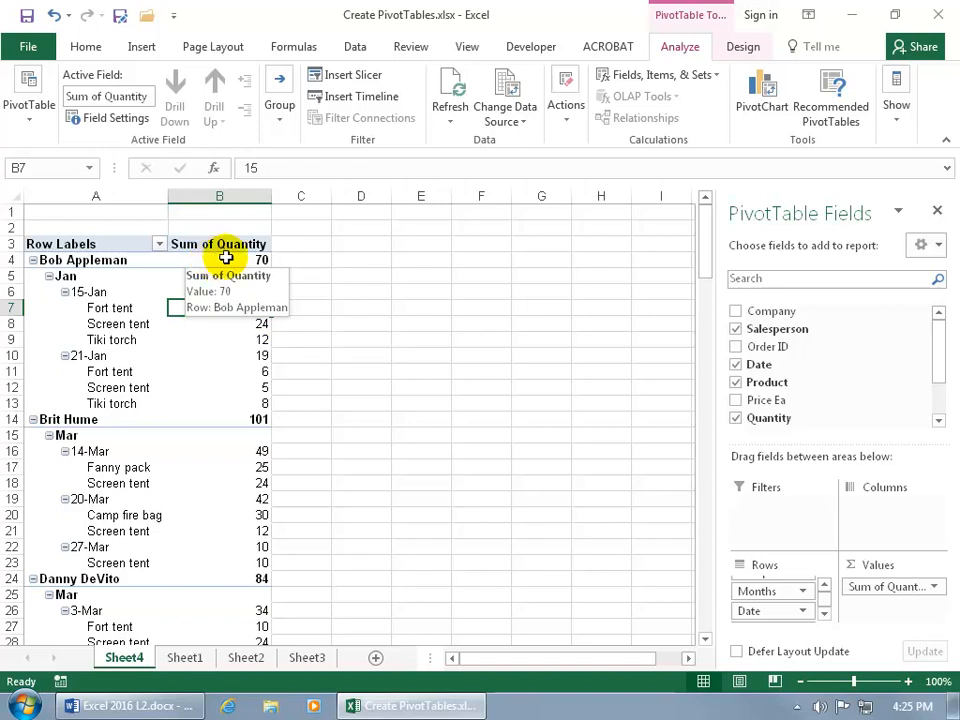
# - In Value Field Settings name the field Total Quantity Sold and summarize by Max
pyautogui.rightClick(218, 244)
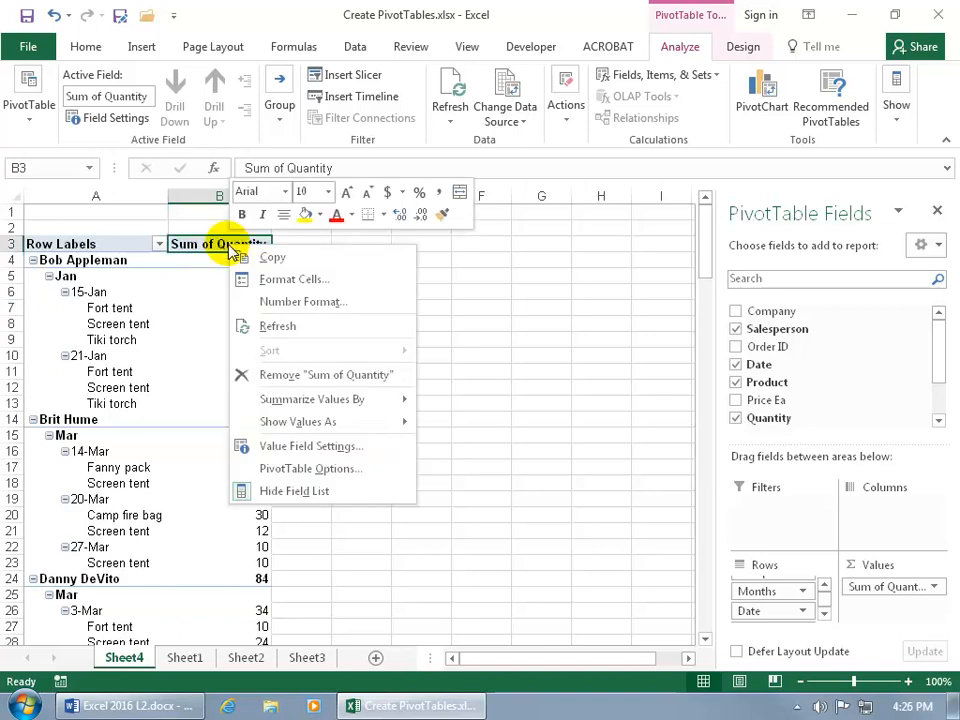
pyautogui.moveTo(290, 446)
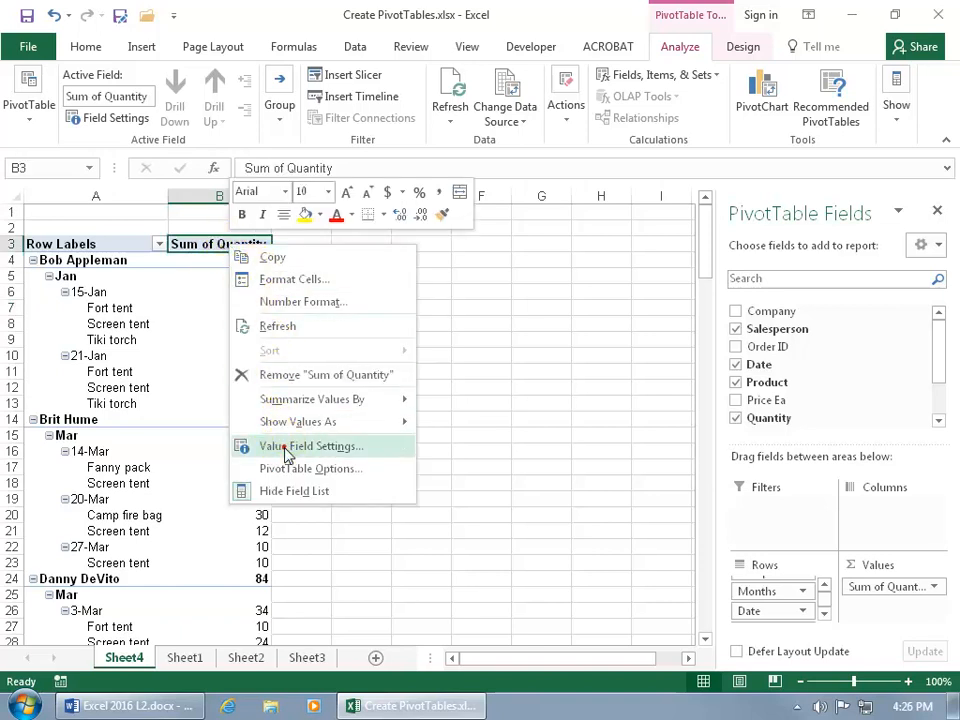
pyautogui.click(308, 446)
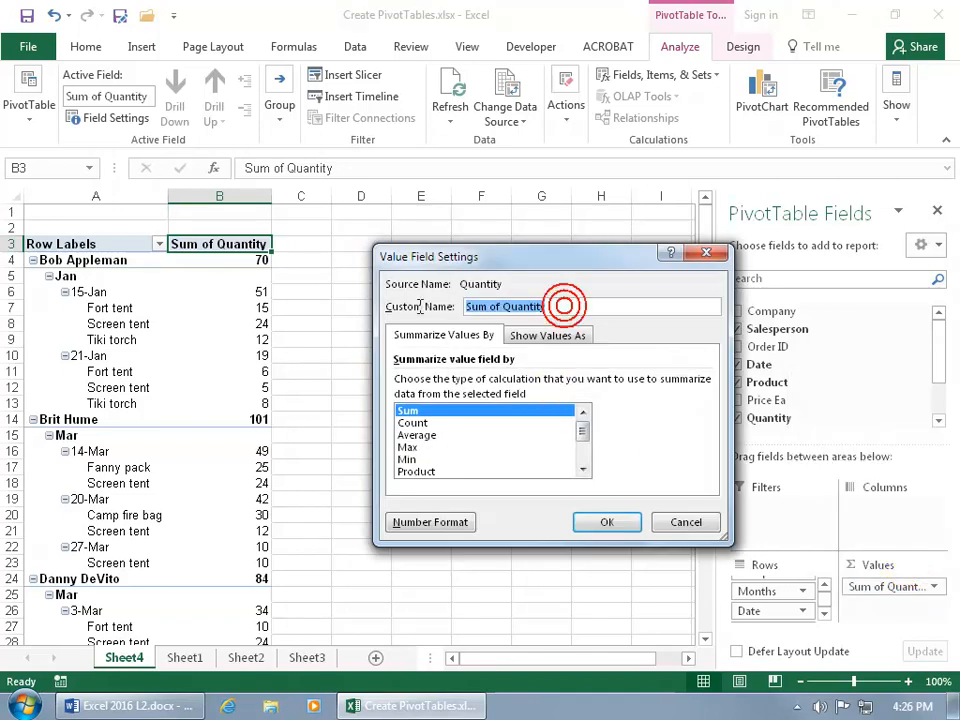
pyautogui.write('Total Quantity Sold')
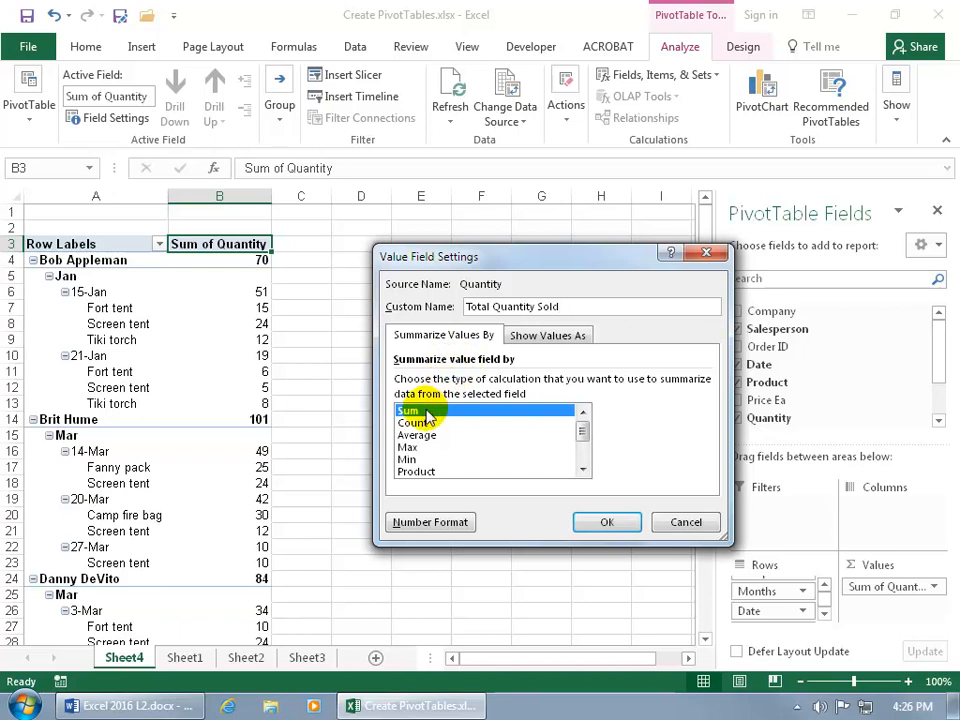
pyautogui.click(408, 448)
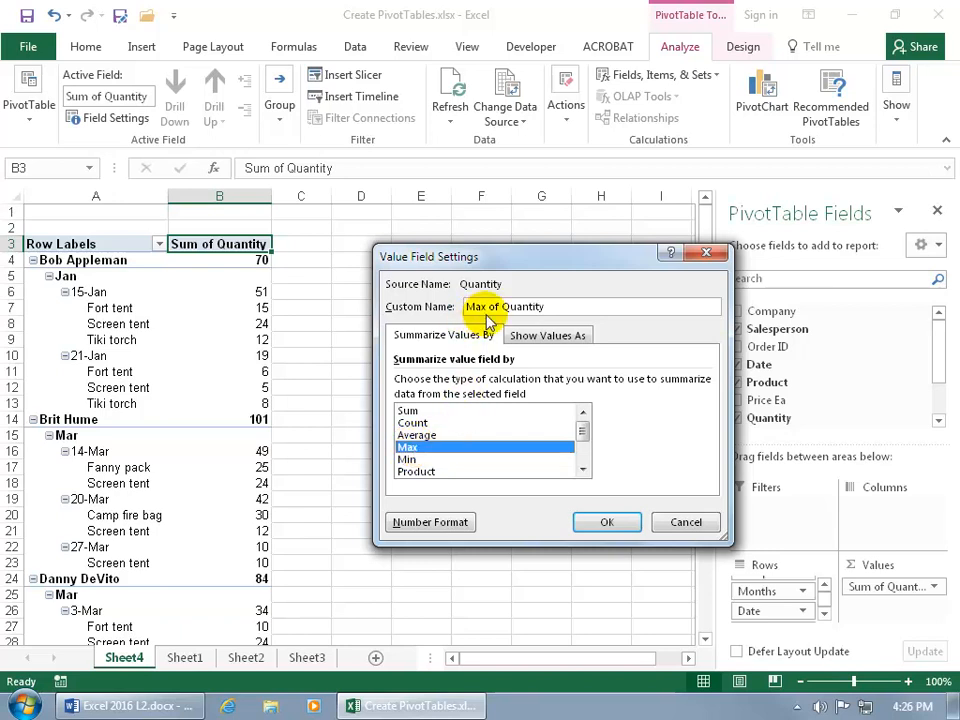
pyautogui.click(606, 520)
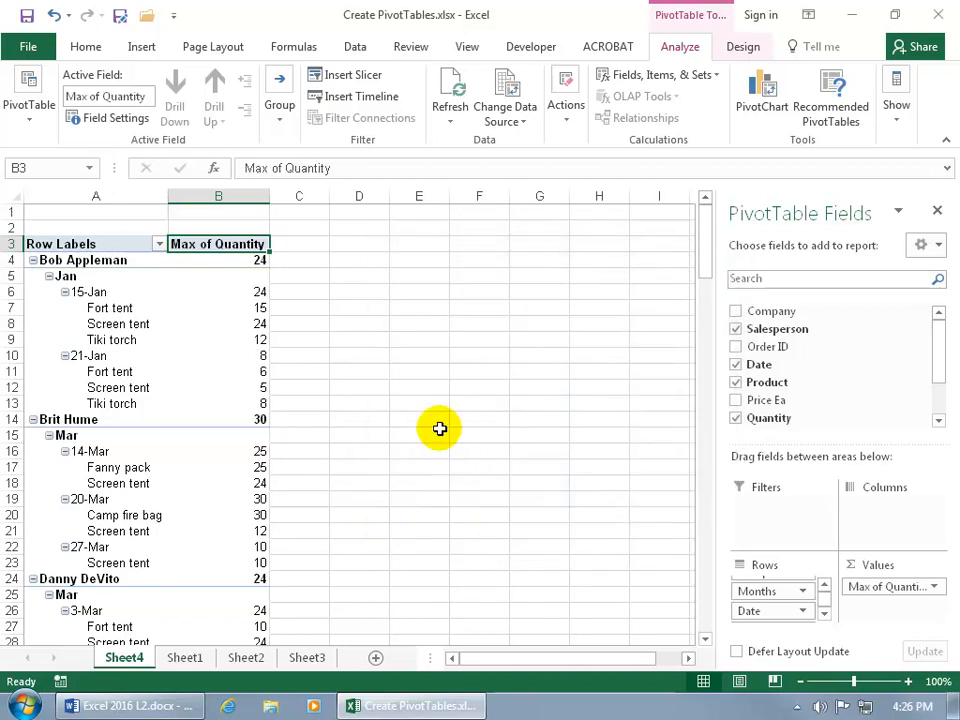
pyautogui.moveTo(300, 292)
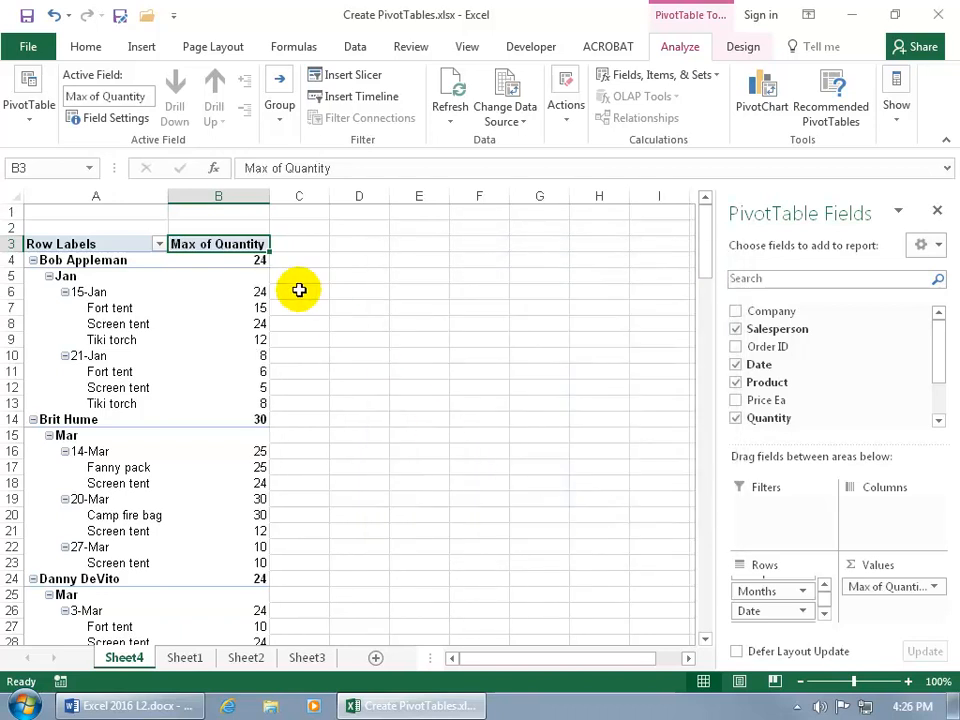
pyautogui.moveTo(282, 296)
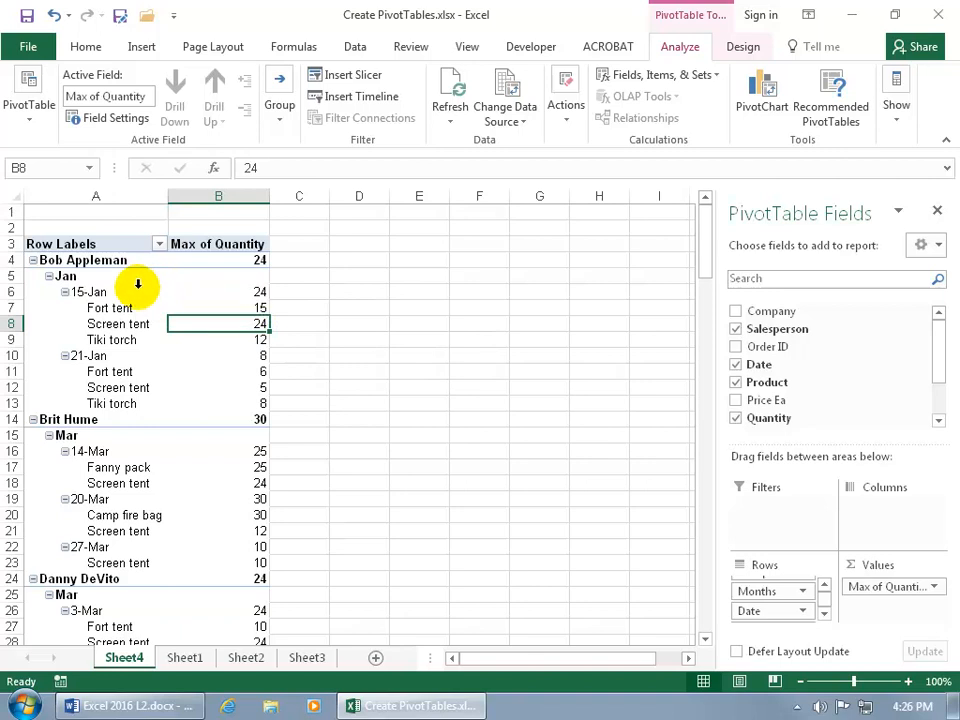
pyautogui.moveTo(128, 360)
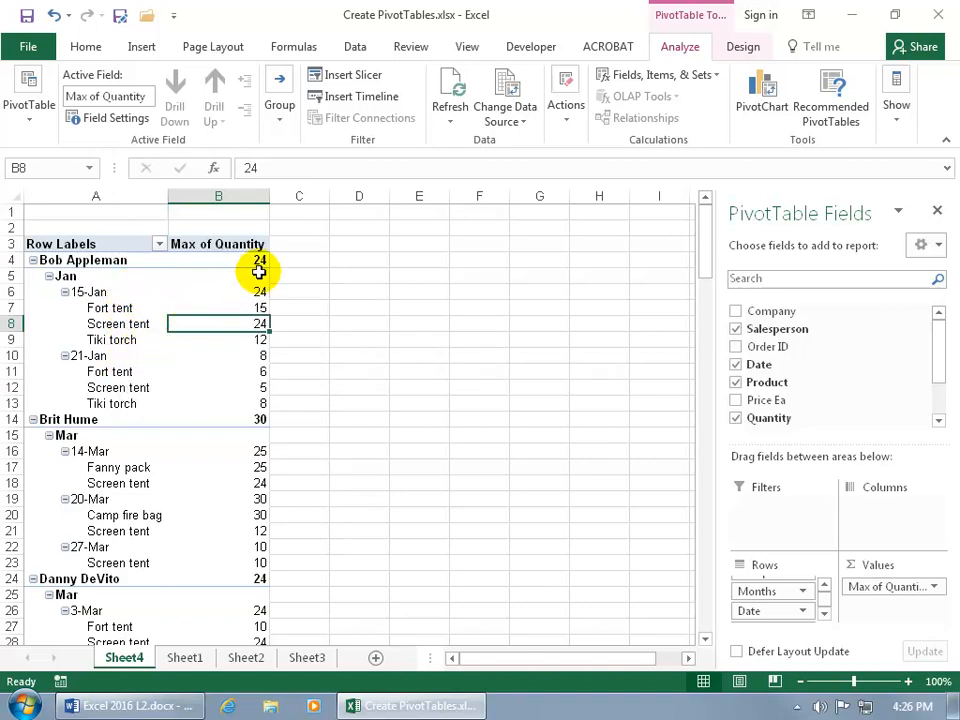
pyautogui.moveTo(280, 256)
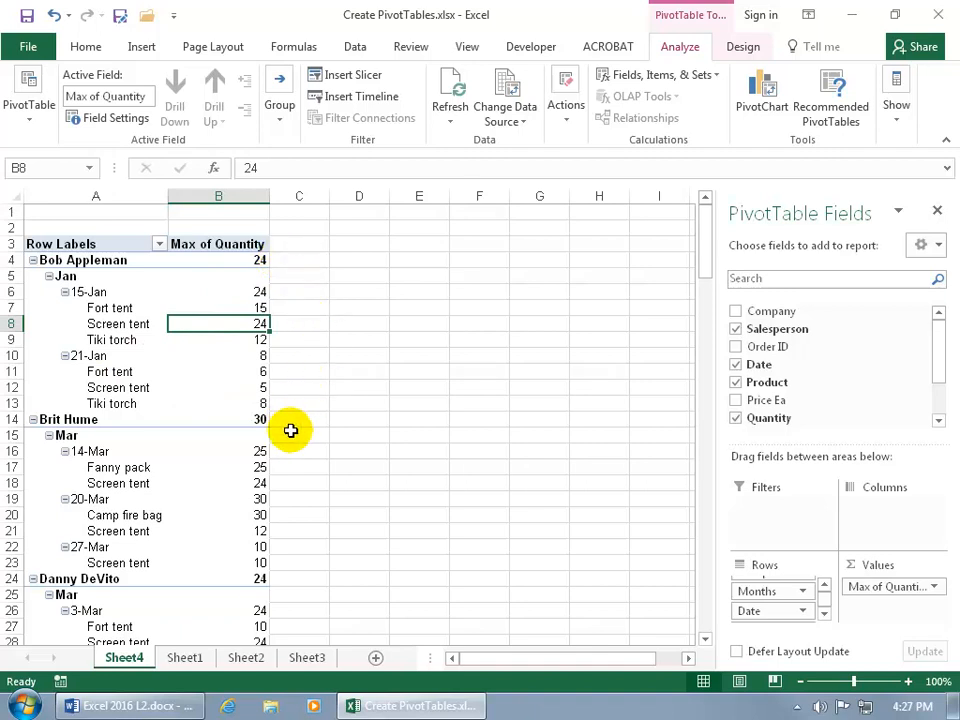
pyautogui.moveTo(262, 512)
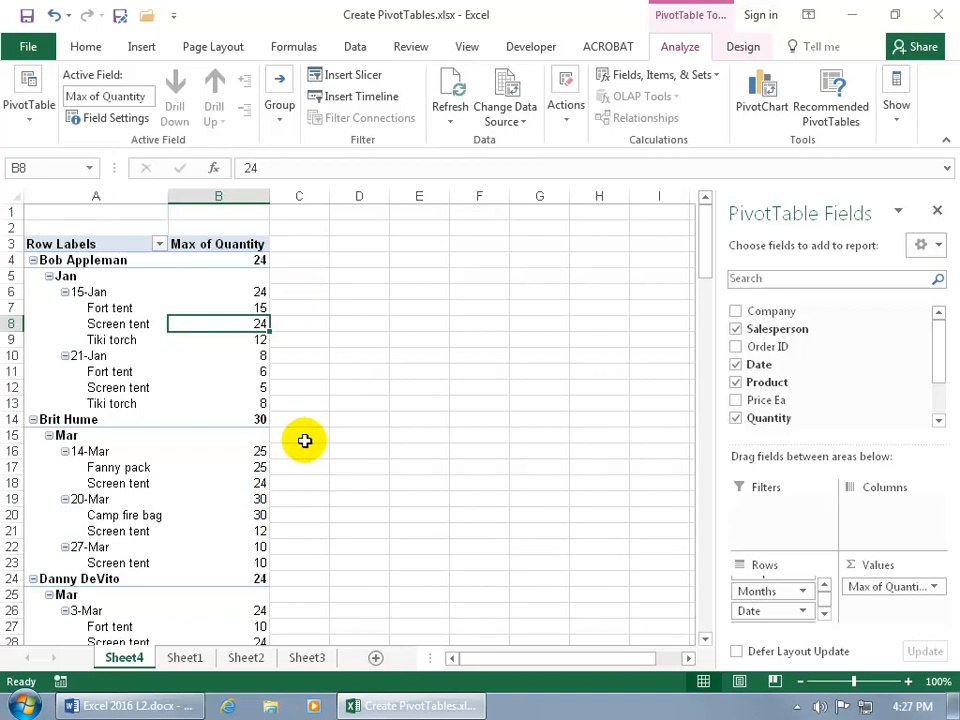
pyautogui.moveTo(216, 244)
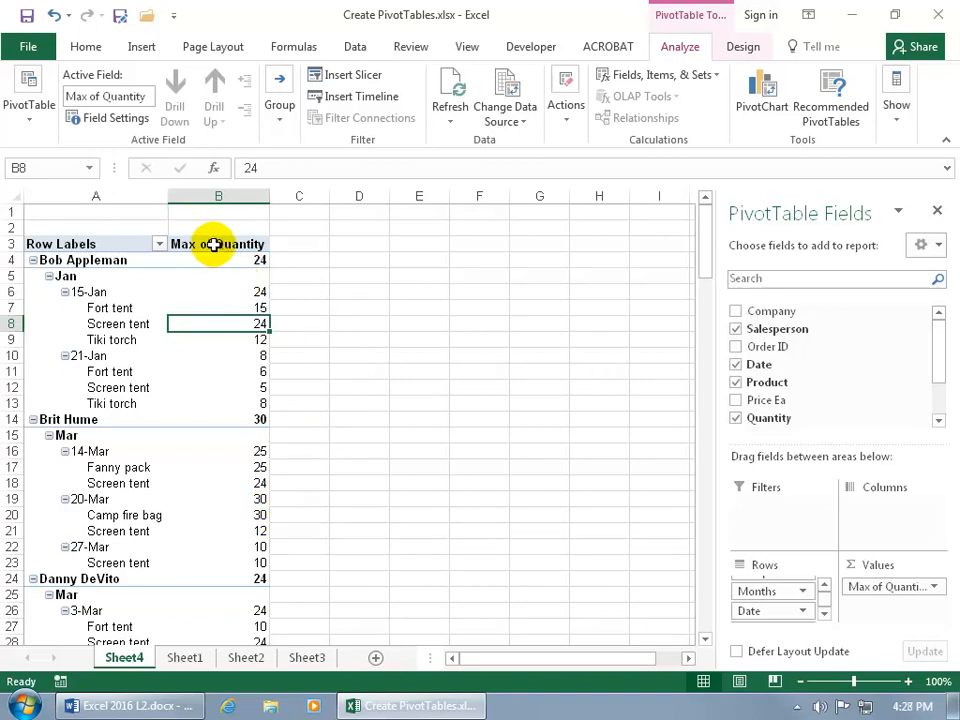
# - Try a currency number format then cancel it, and restore Sum as Total Quantity Sold
pyautogui.rightClick(218, 244)
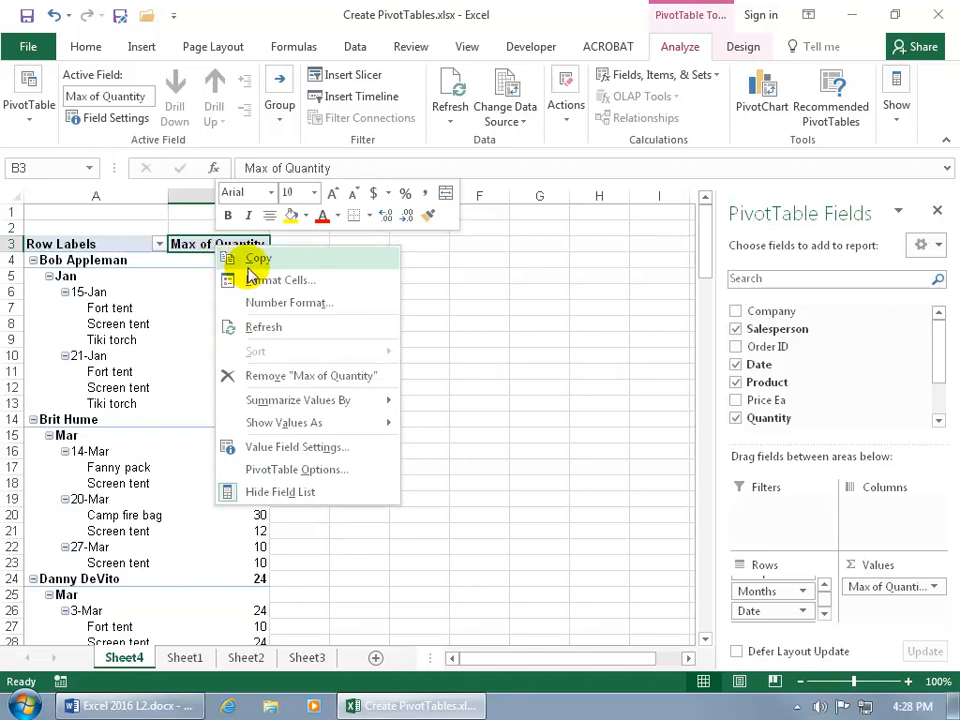
pyautogui.click(296, 448)
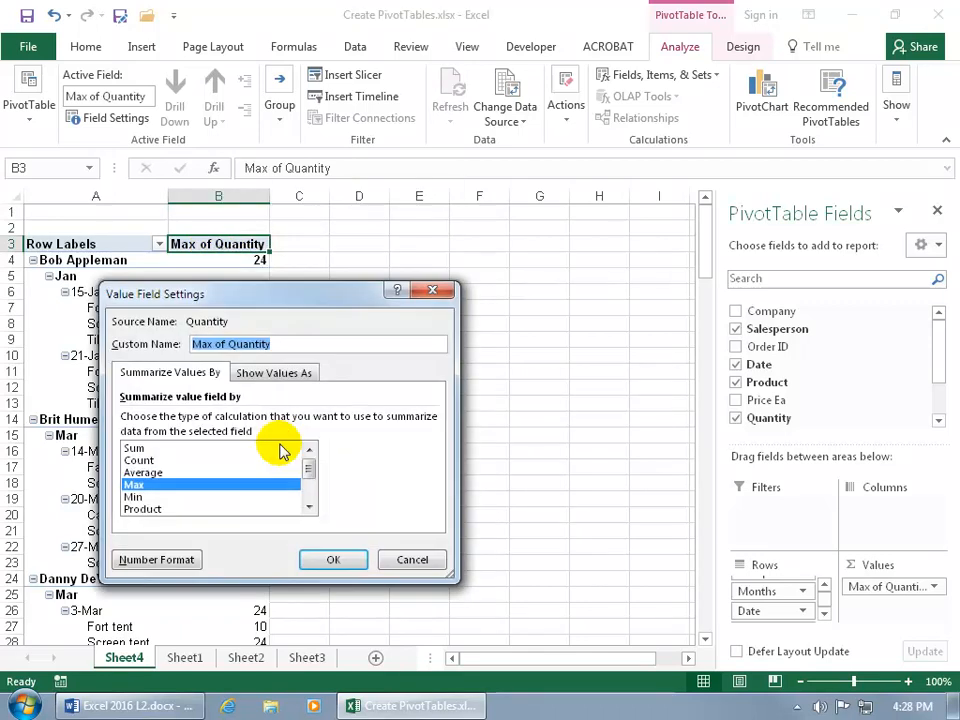
pyautogui.click(134, 448)
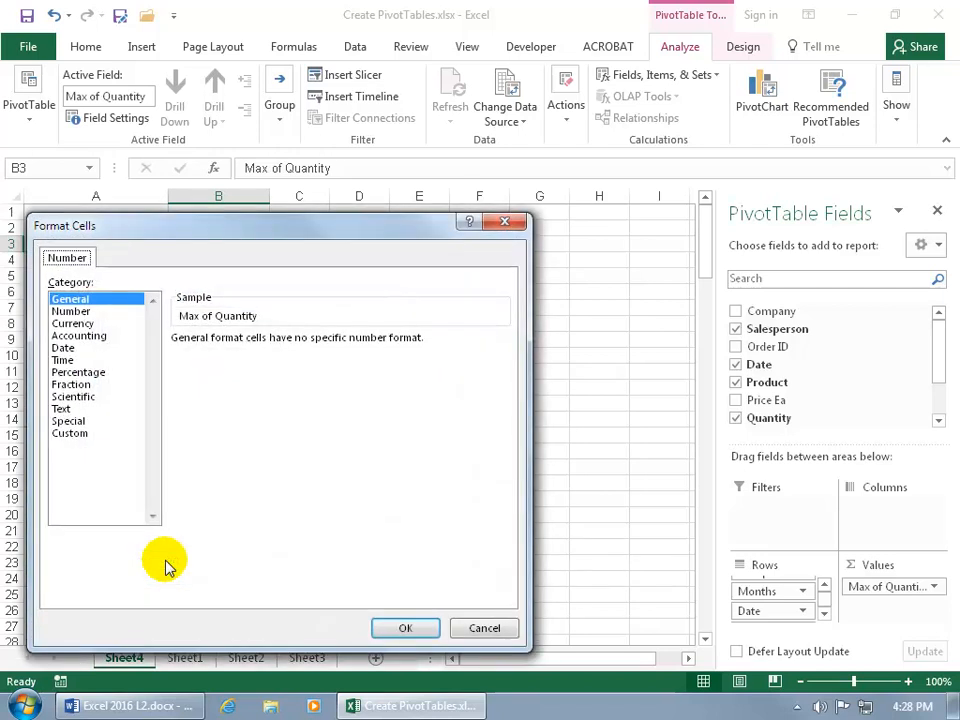
pyautogui.click(76, 324)
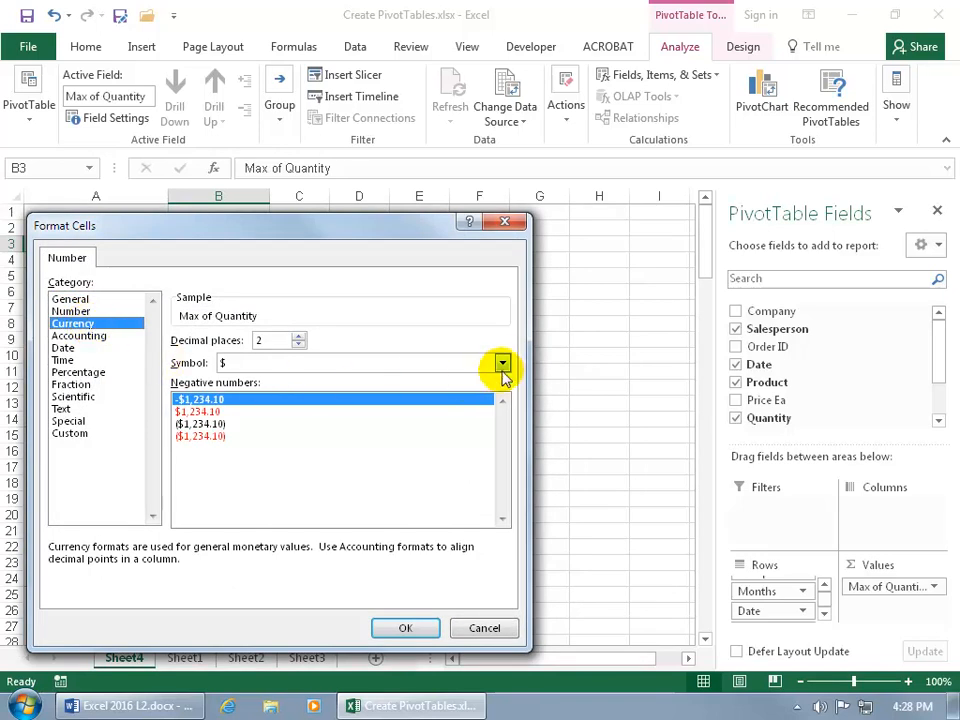
pyautogui.click(502, 362)
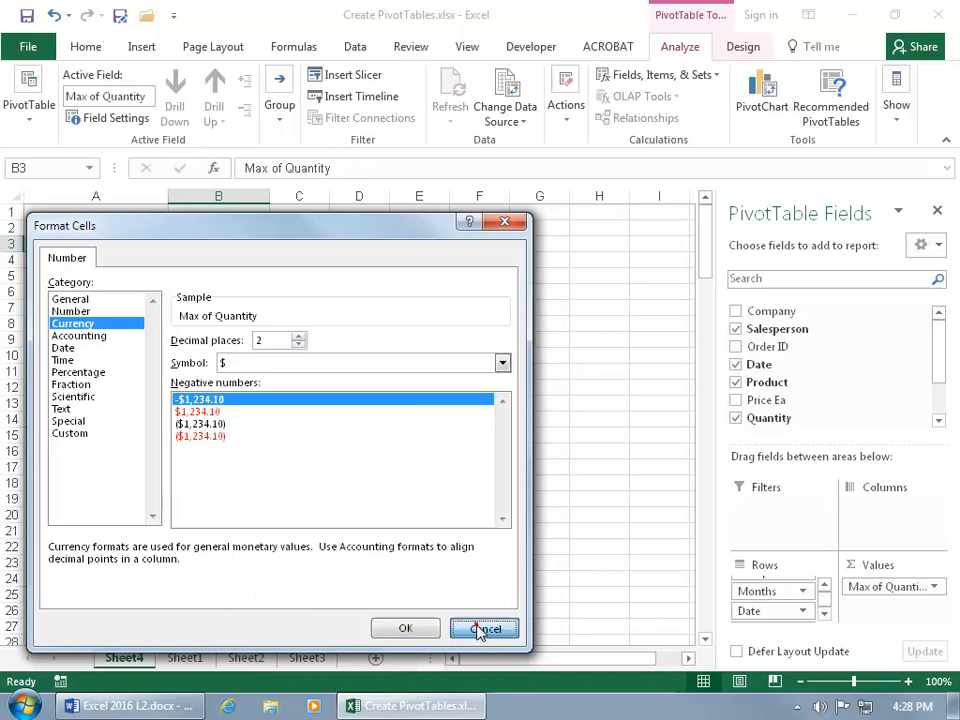
pyautogui.click(484, 628)
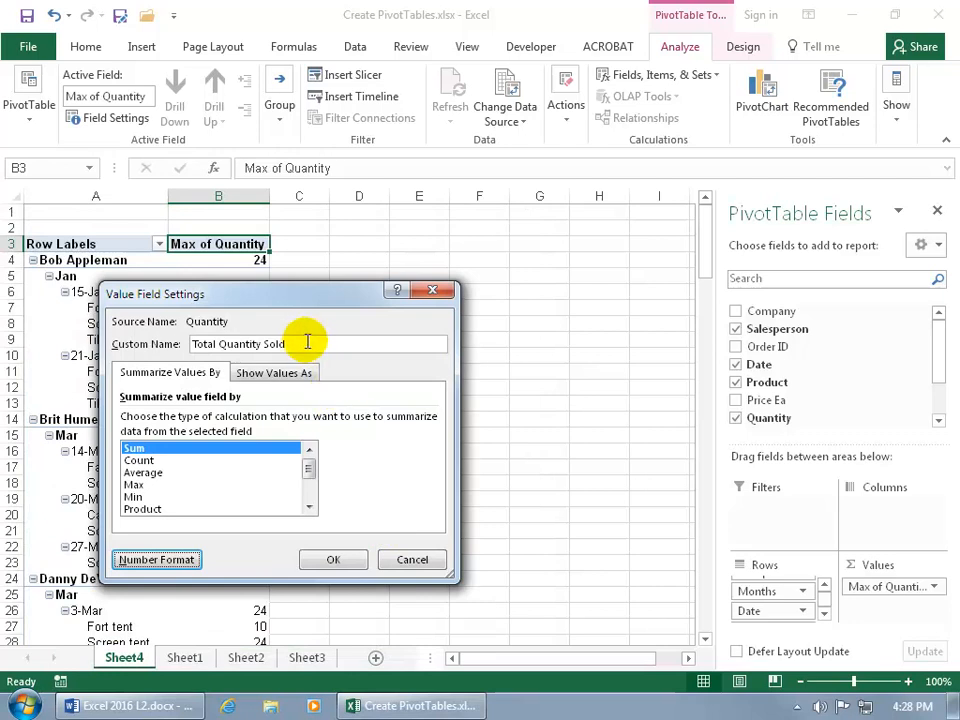
pyautogui.click(332, 560)
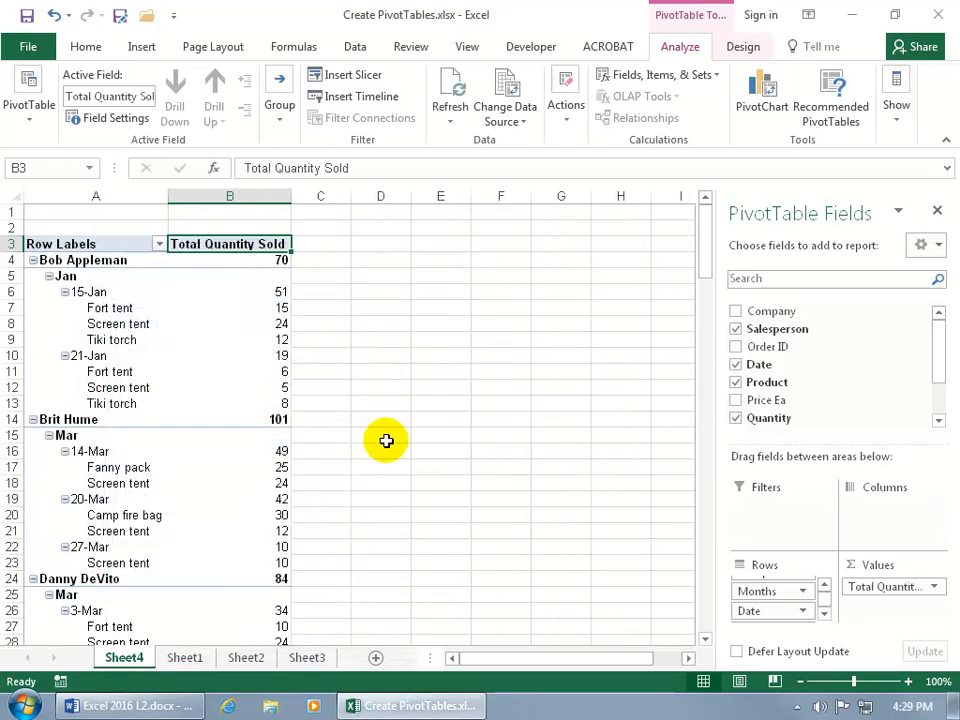
pyautogui.moveTo(376, 432)
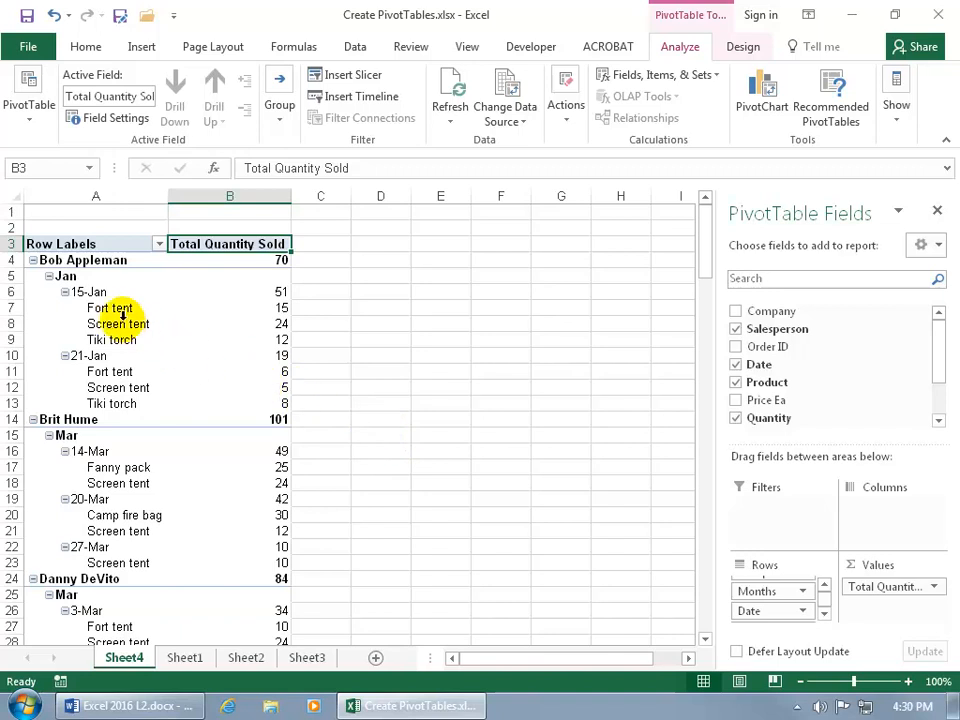
pyautogui.moveTo(110, 308)
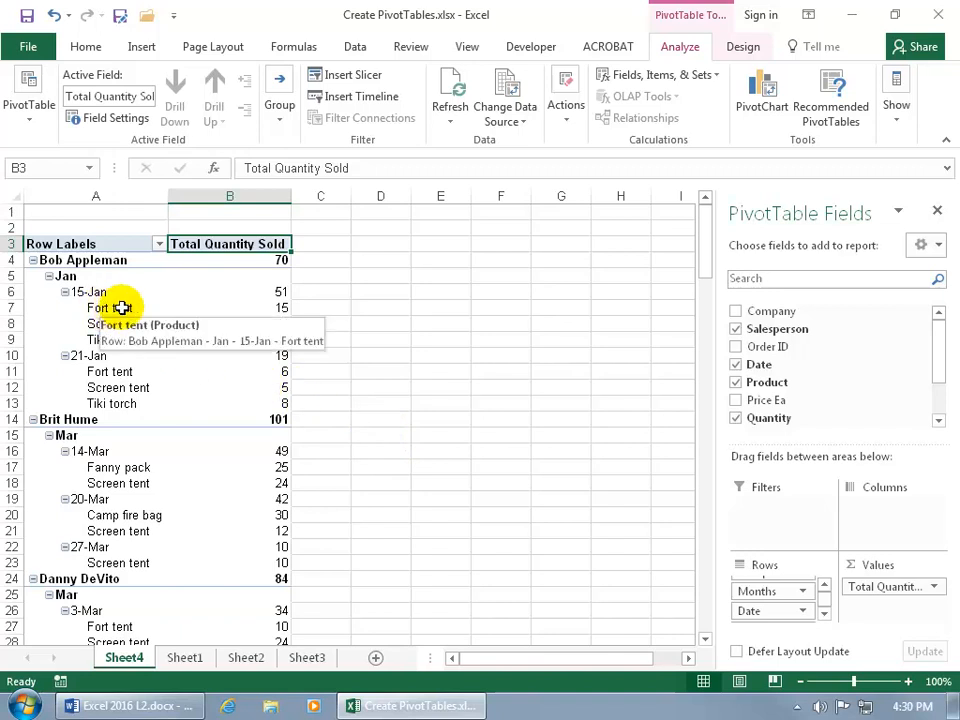
pyautogui.moveTo(118, 324)
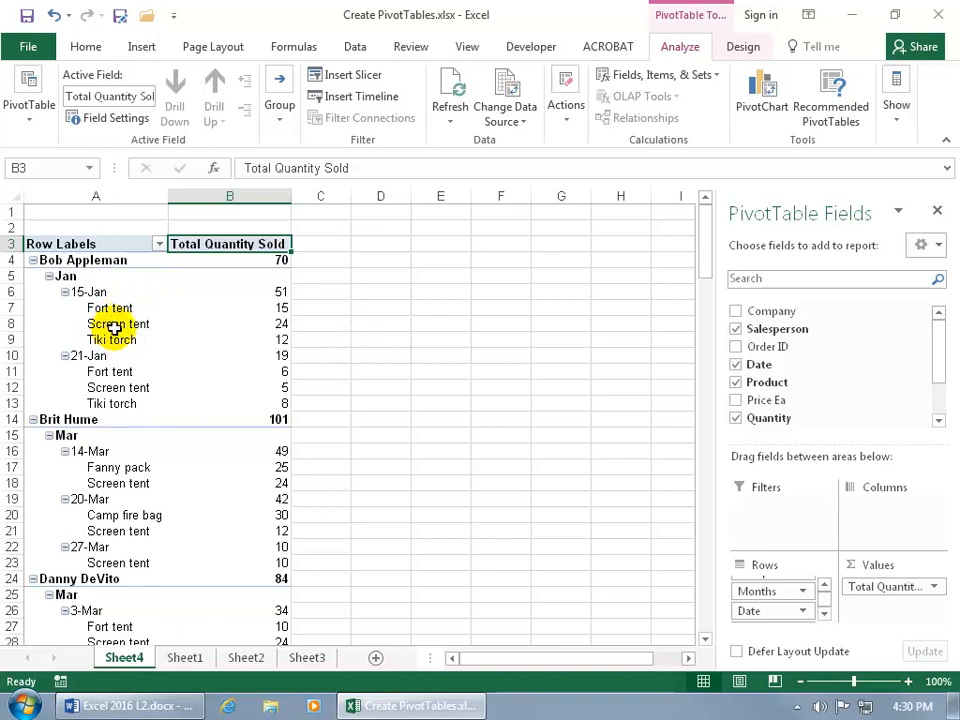
pyautogui.rightClick(112, 324)
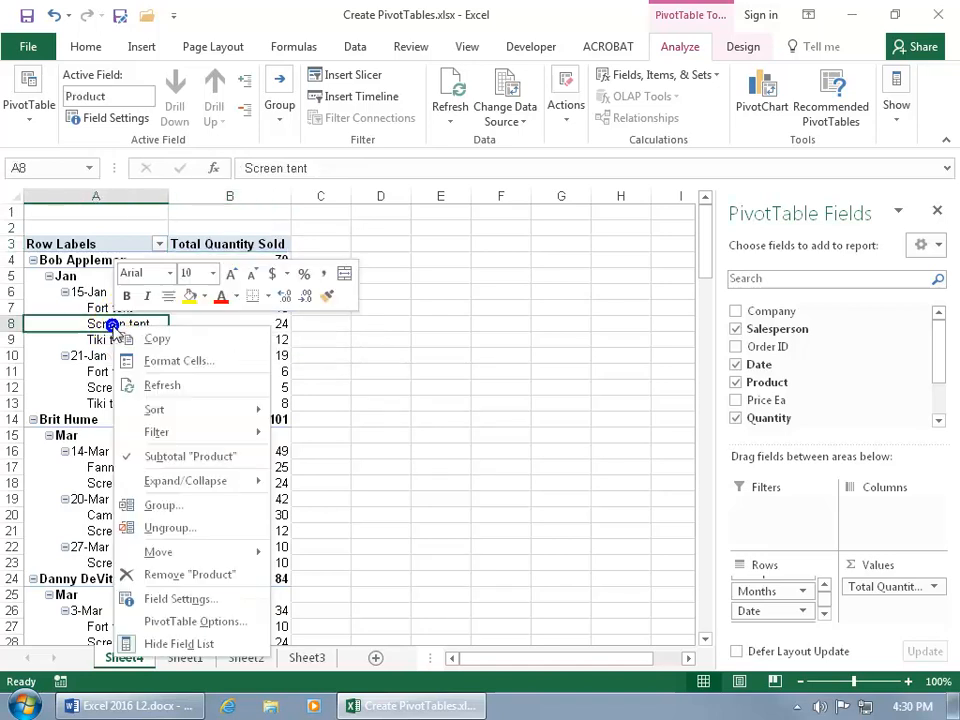
pyautogui.moveTo(156, 410)
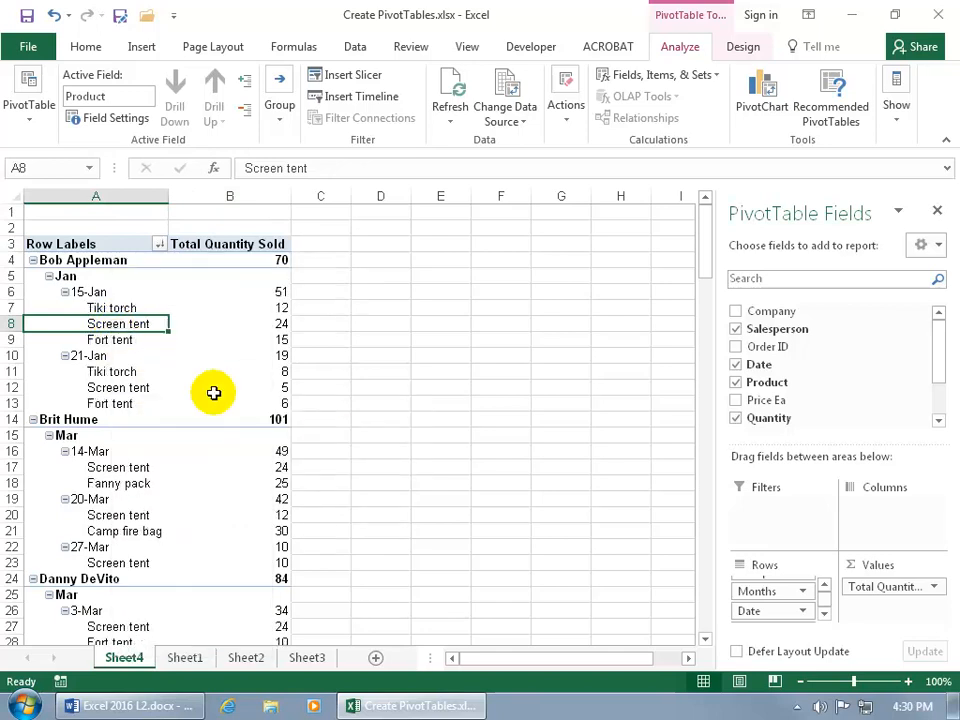
pyautogui.moveTo(152, 308)
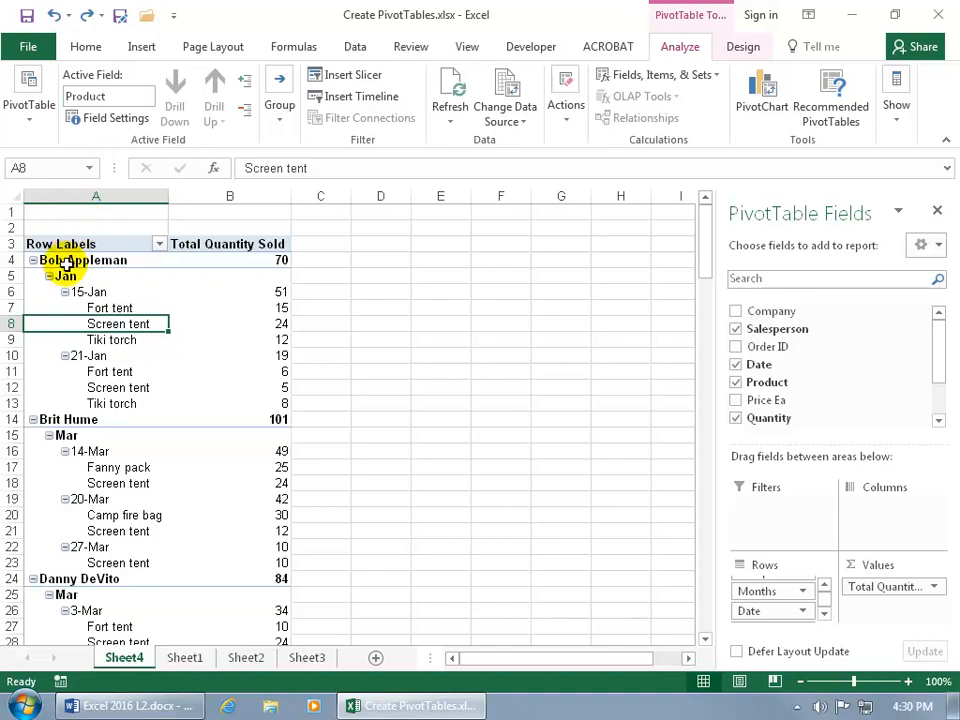
# - Sort salespeople Z to A, undo it, and make Salesperson the active field
pyautogui.rightClick(82, 260)
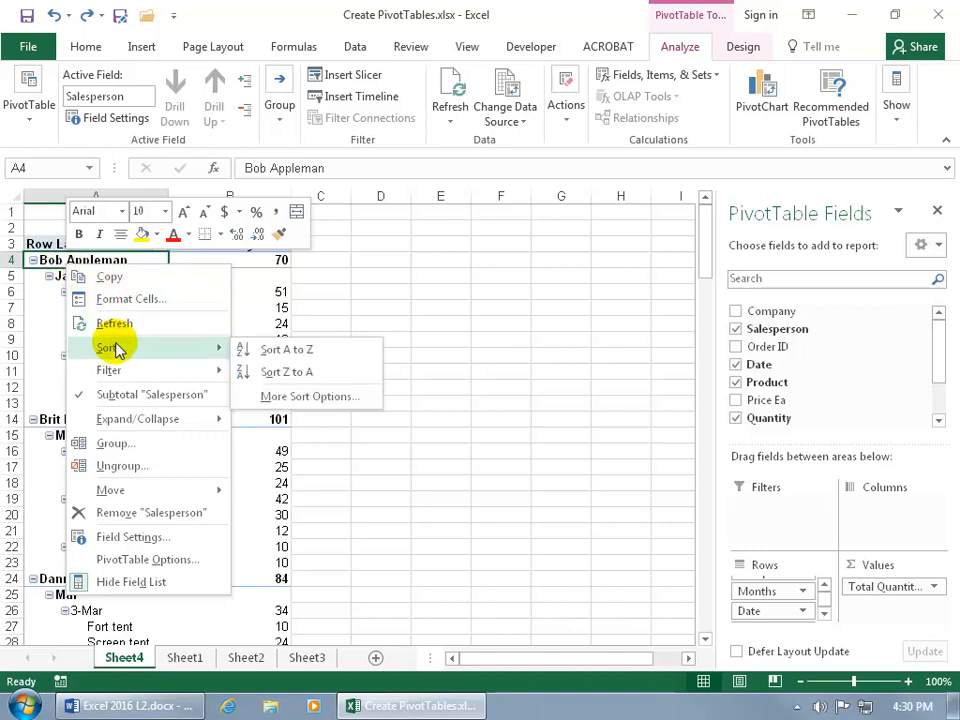
pyautogui.moveTo(288, 372)
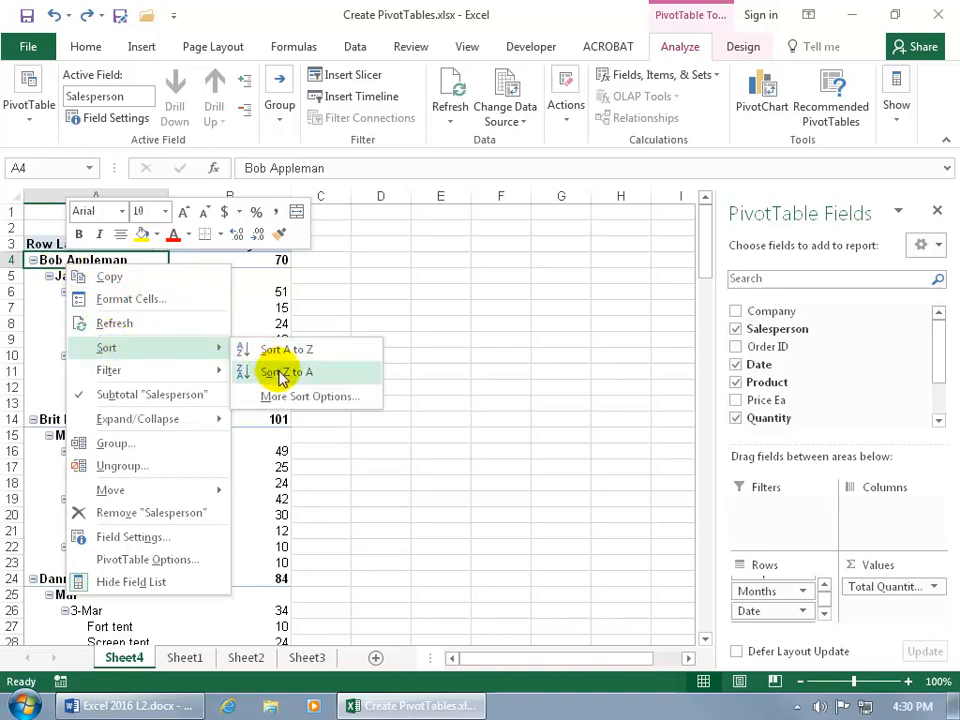
pyautogui.click(286, 372)
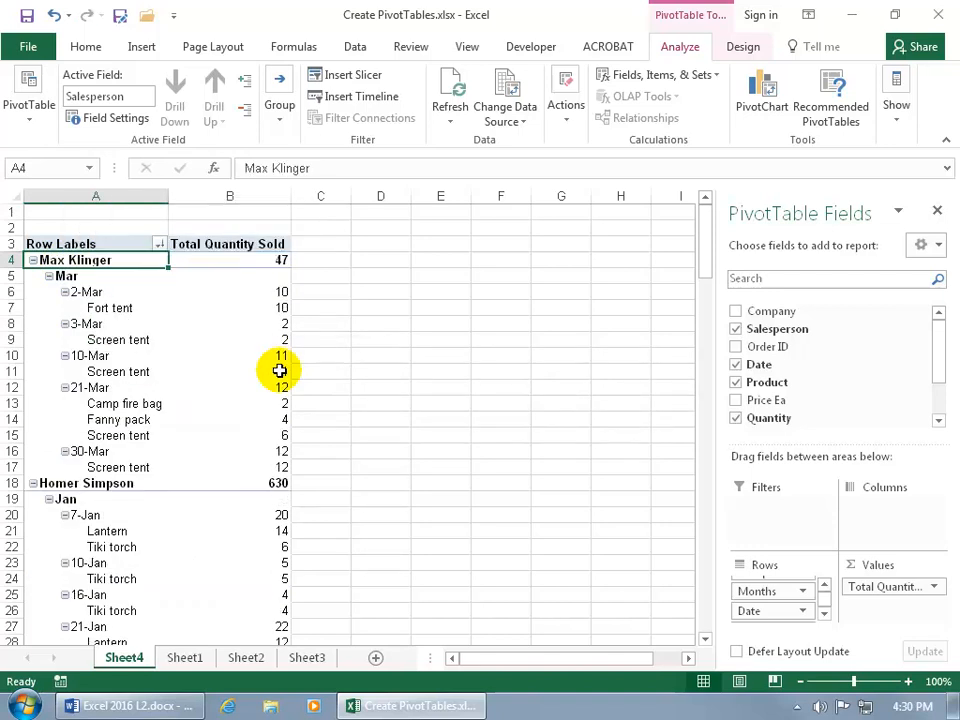
pyautogui.moveTo(104, 292)
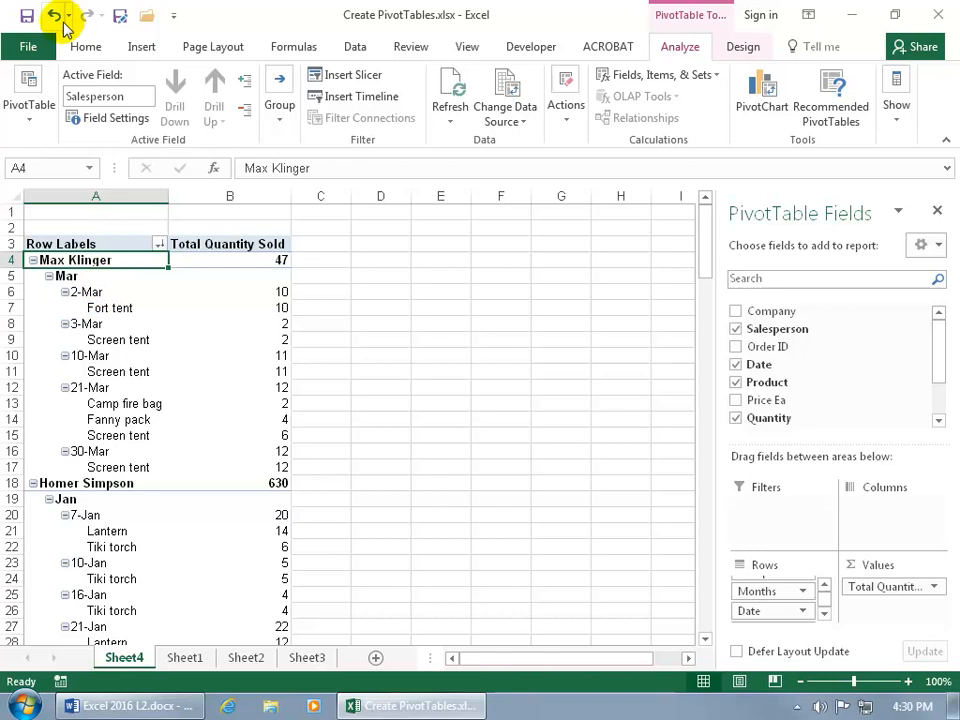
pyautogui.click(52, 18)
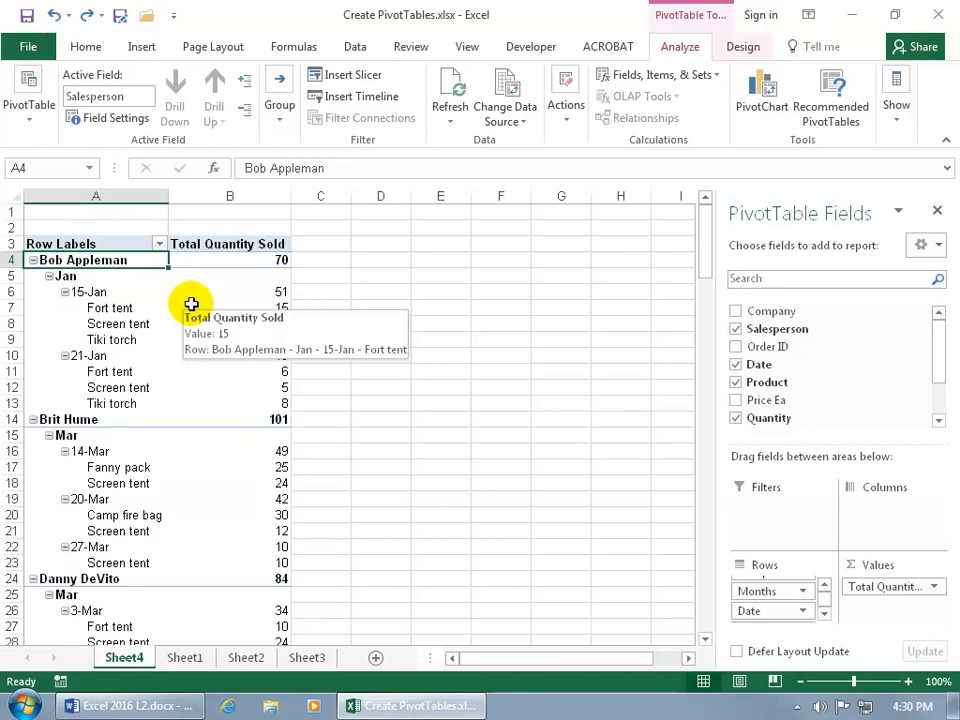
pyautogui.moveTo(172, 388)
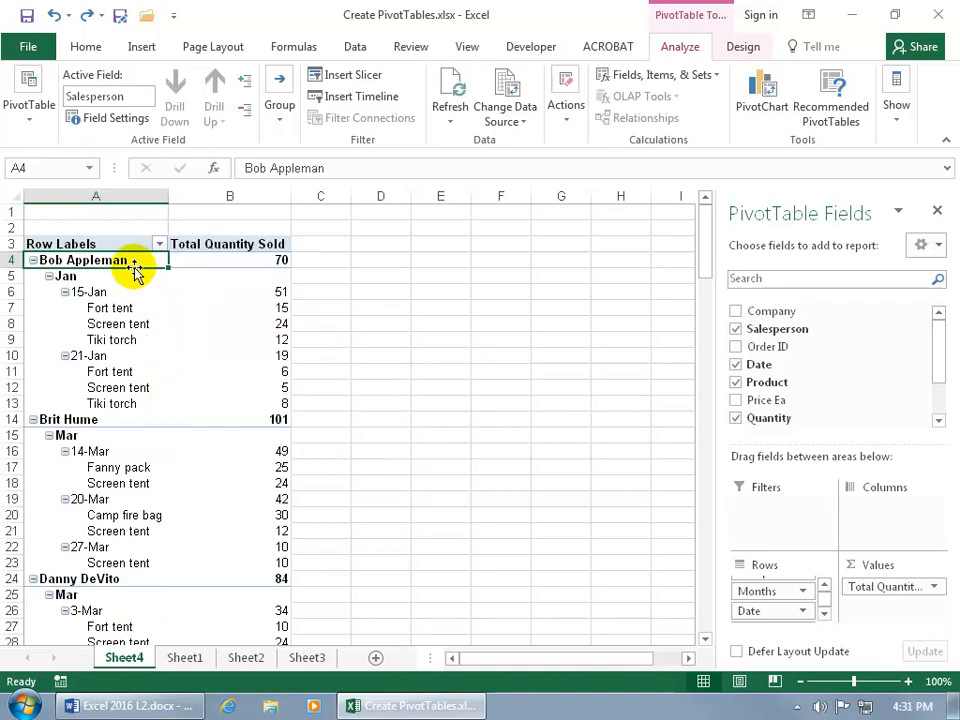
pyautogui.click(32, 260)
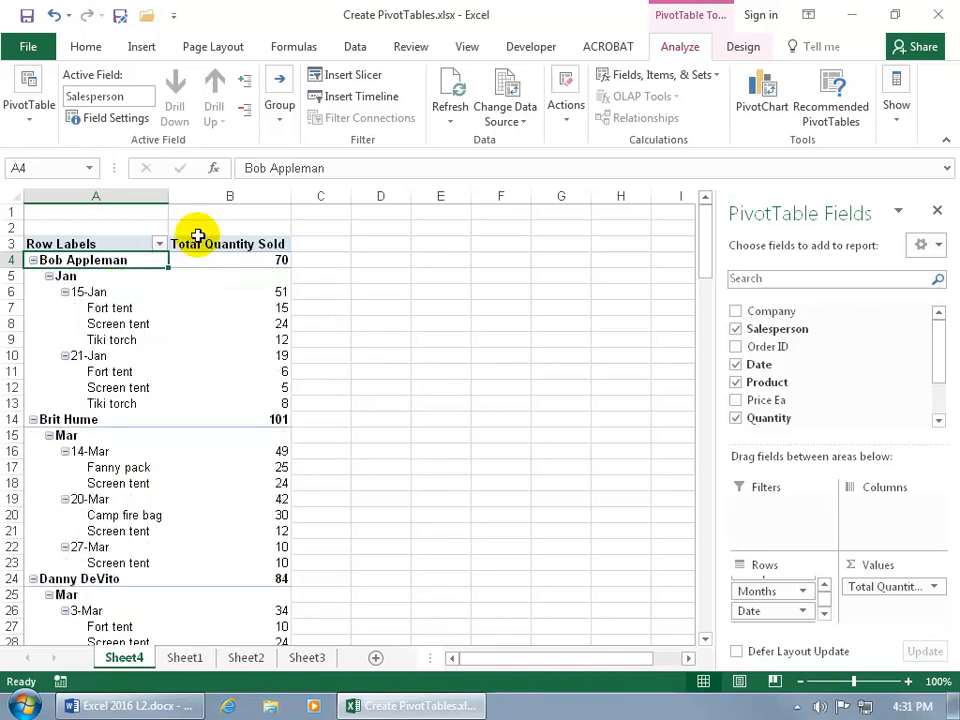
pyautogui.moveTo(180, 144)
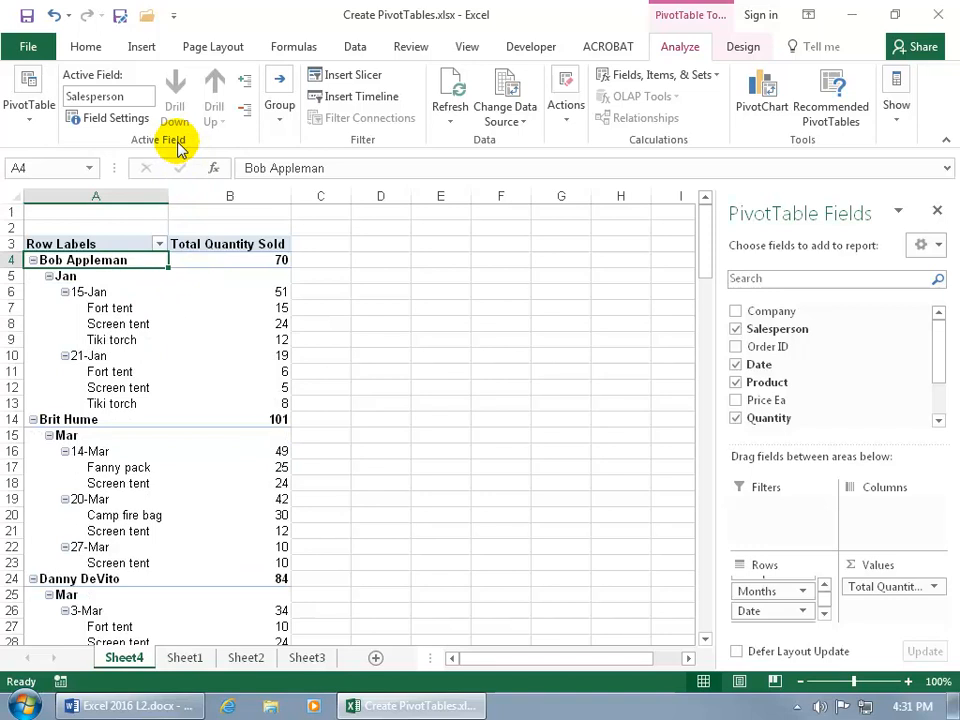
pyautogui.moveTo(244, 118)
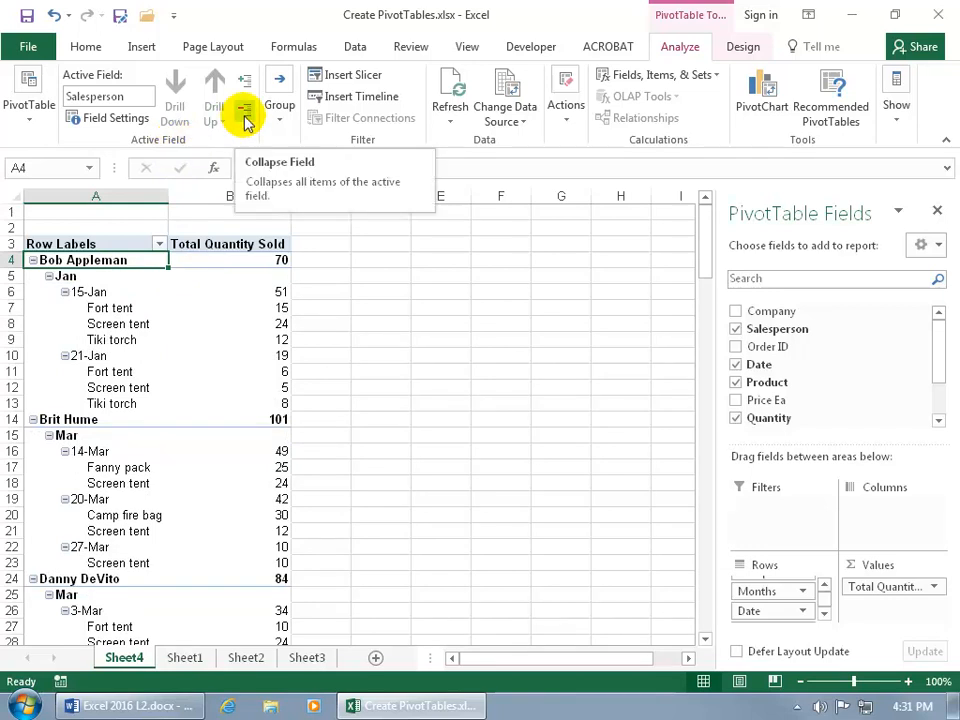
# - Collapse every salesperson and the 15-Jan dates to single total rows above the 1048 grand total
pyautogui.click(244, 90)
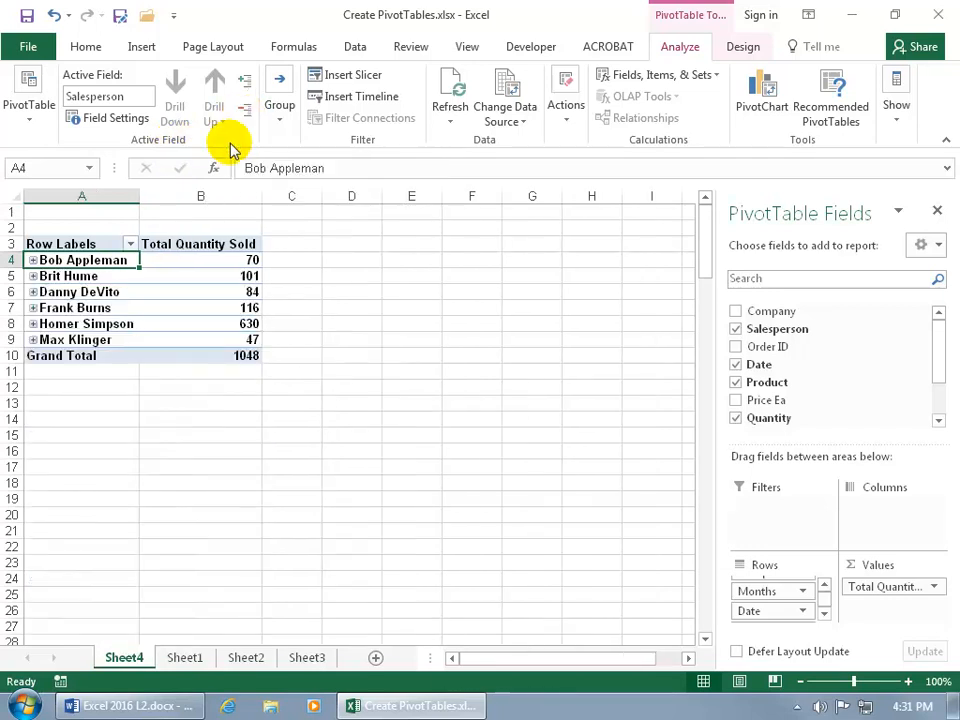
pyautogui.moveTo(82, 260)
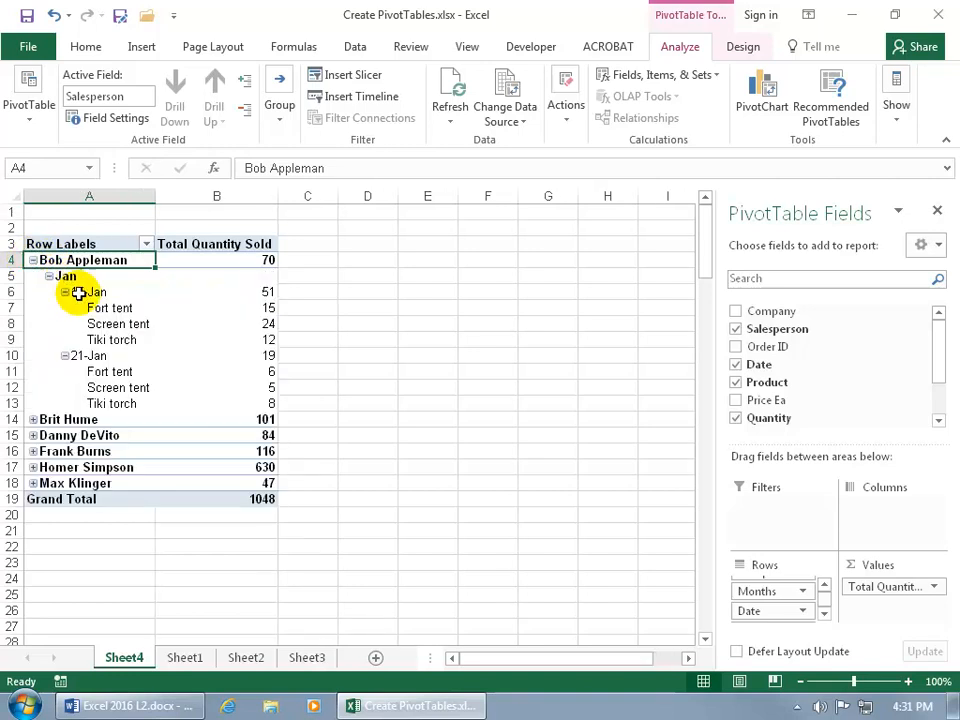
pyautogui.click(88, 292)
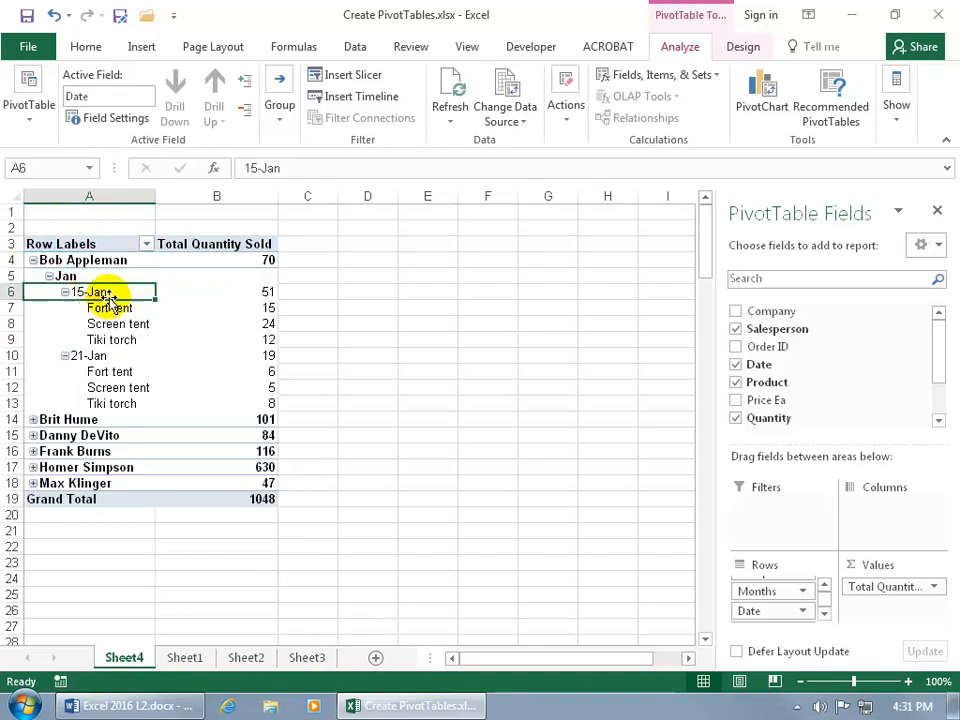
pyautogui.click(64, 292)
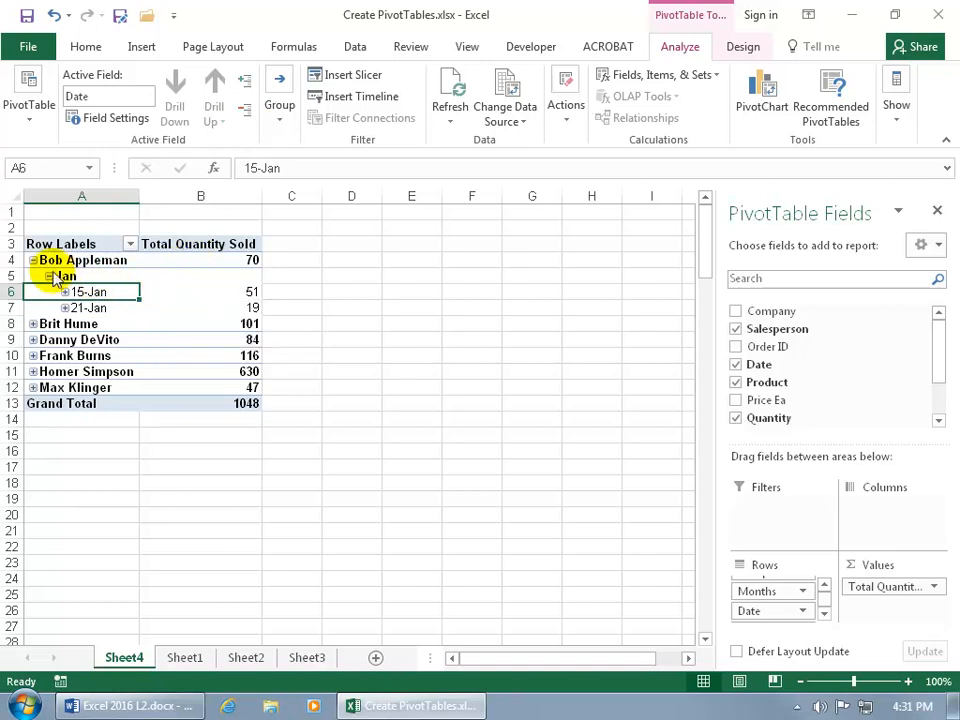
pyautogui.click(32, 260)
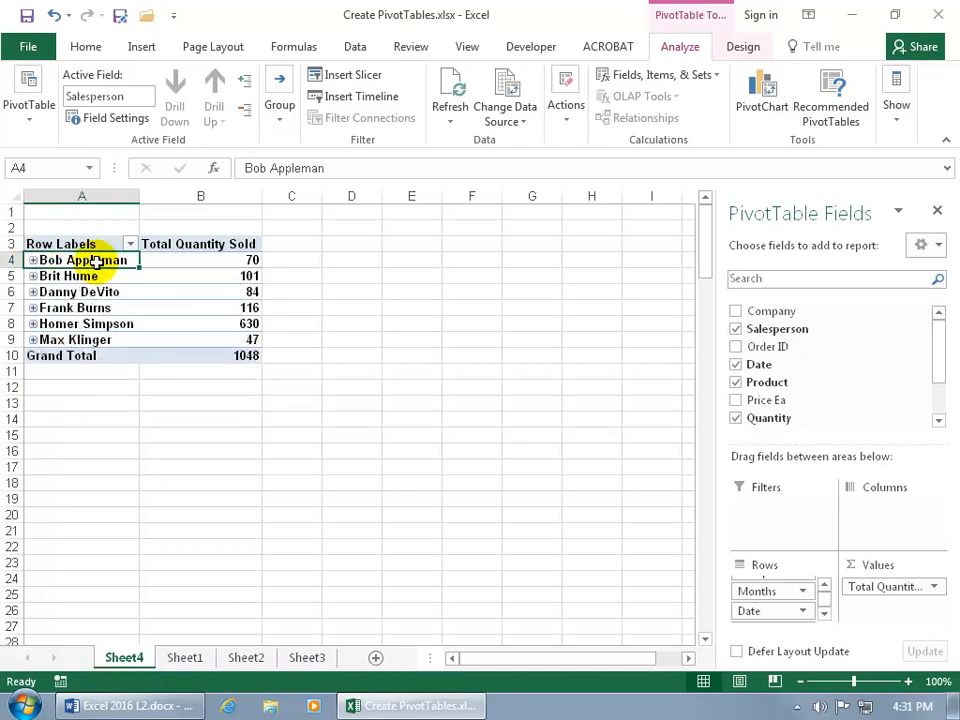
pyautogui.moveTo(252, 380)
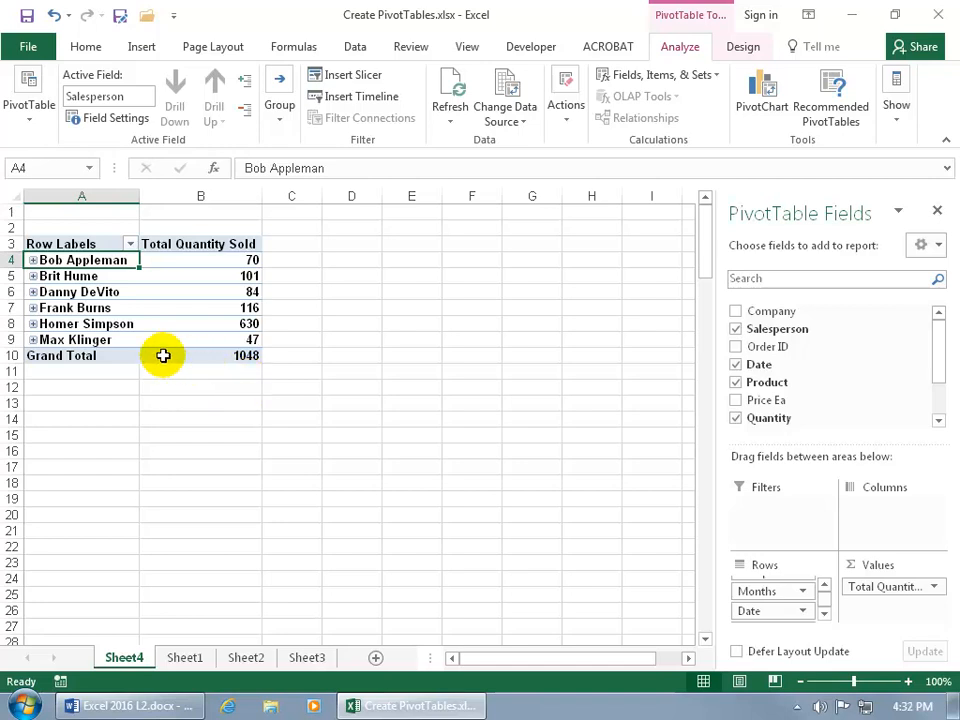
# - Expand all salespeople and the dates again to show months, dates and products sold
pyautogui.click(244, 84)
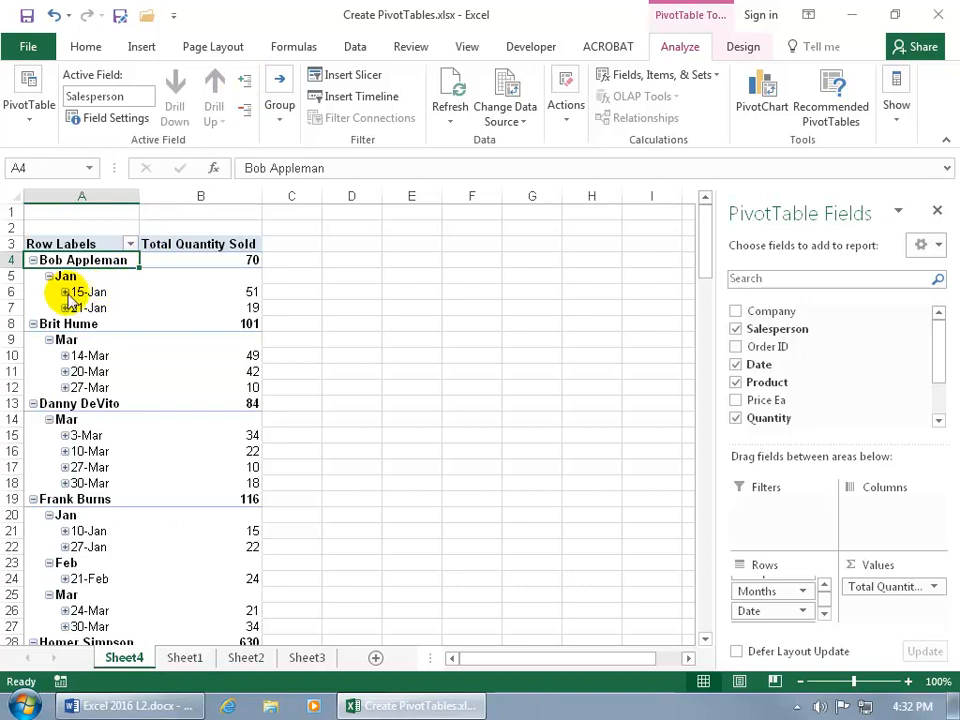
pyautogui.click(88, 292)
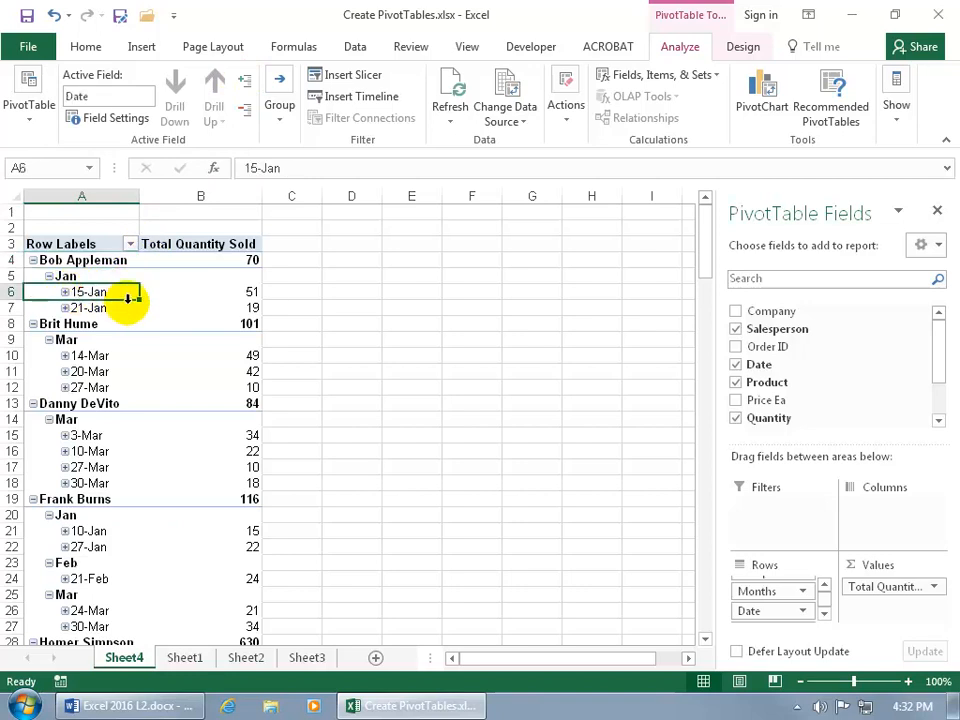
pyautogui.click(64, 292)
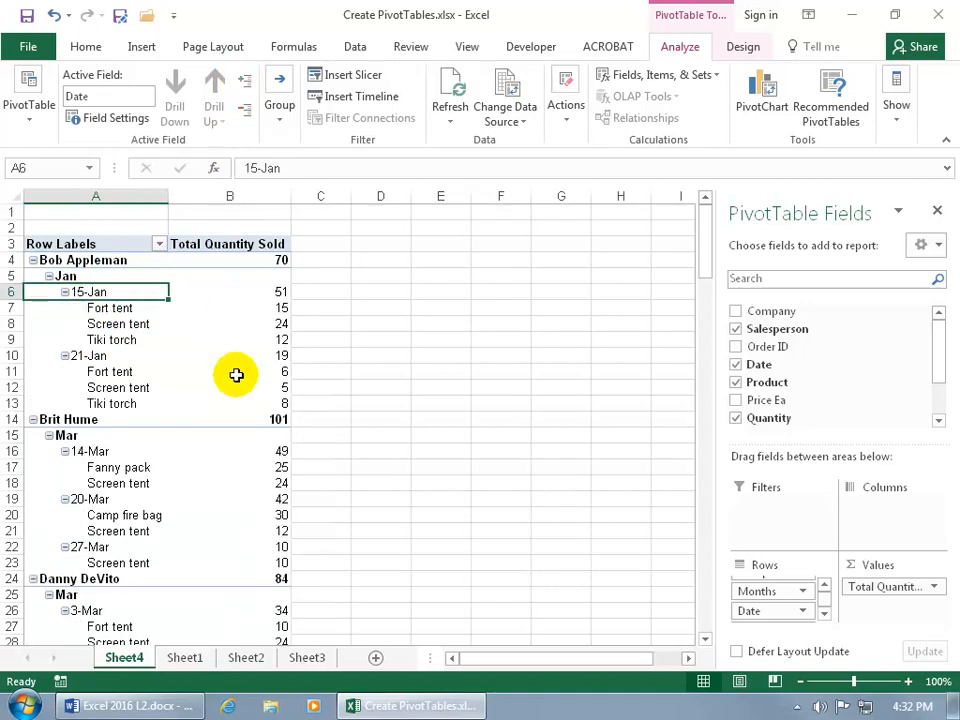
pyautogui.moveTo(276, 292)
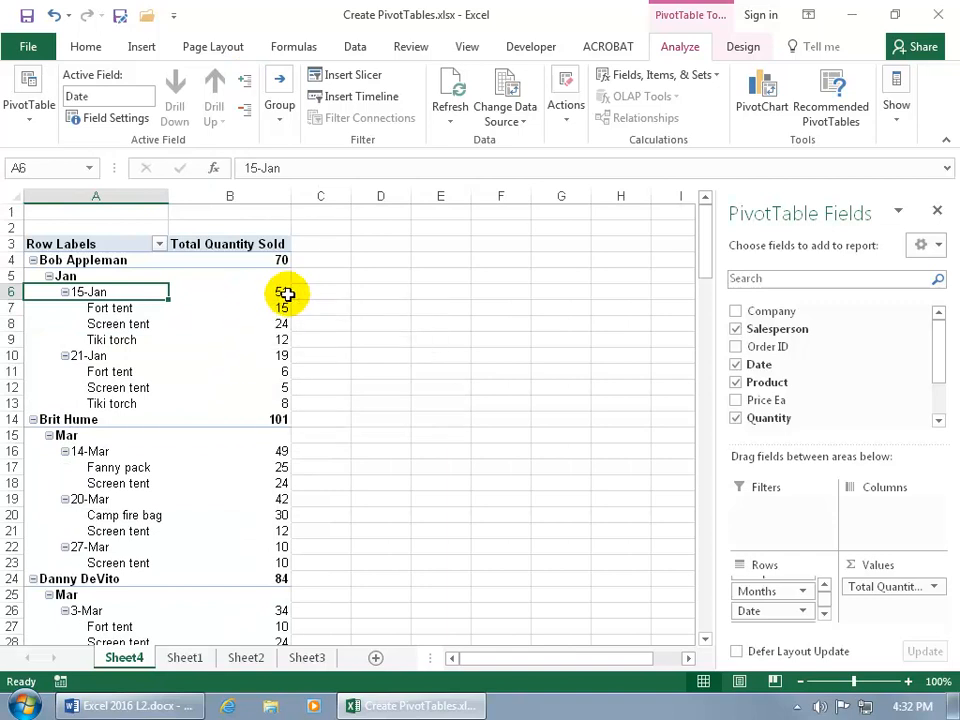
pyautogui.rightClick(282, 292)
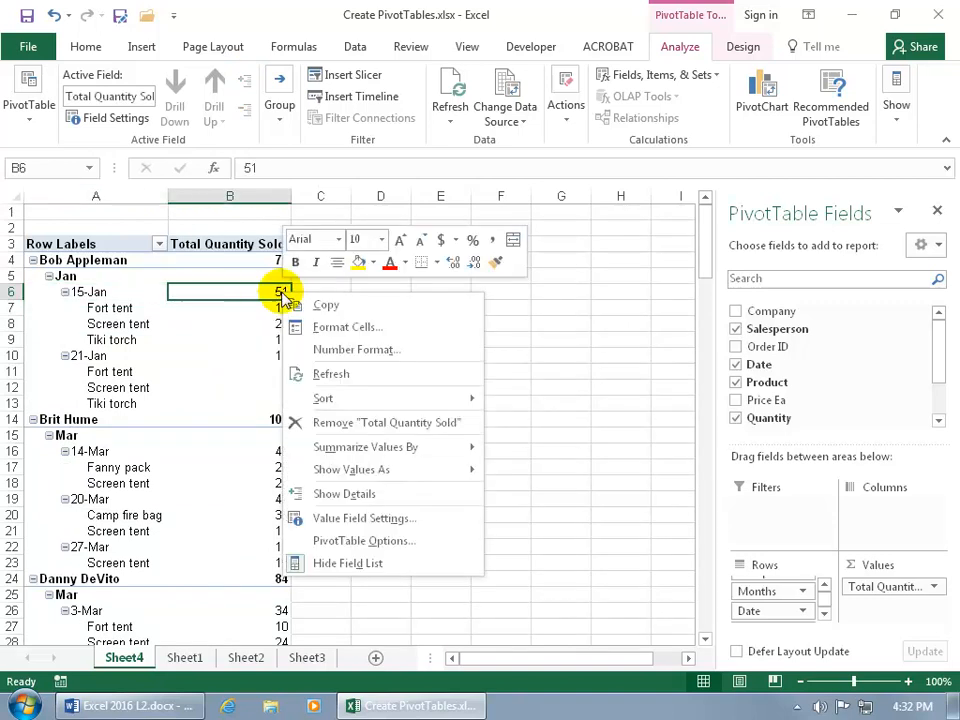
pyautogui.moveTo(352, 468)
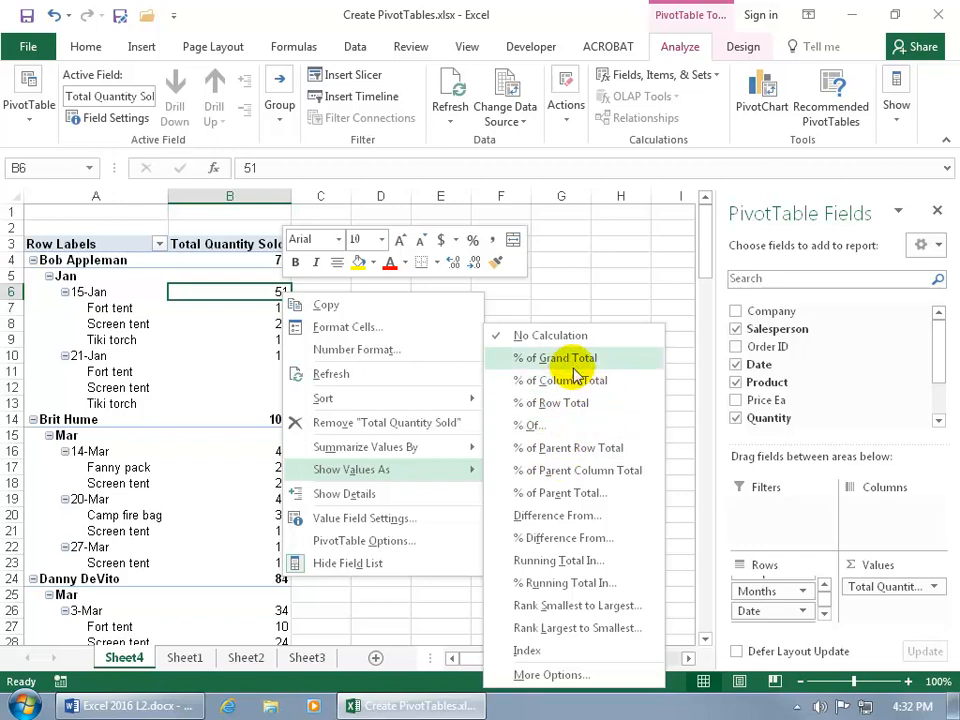
pyautogui.click(556, 356)
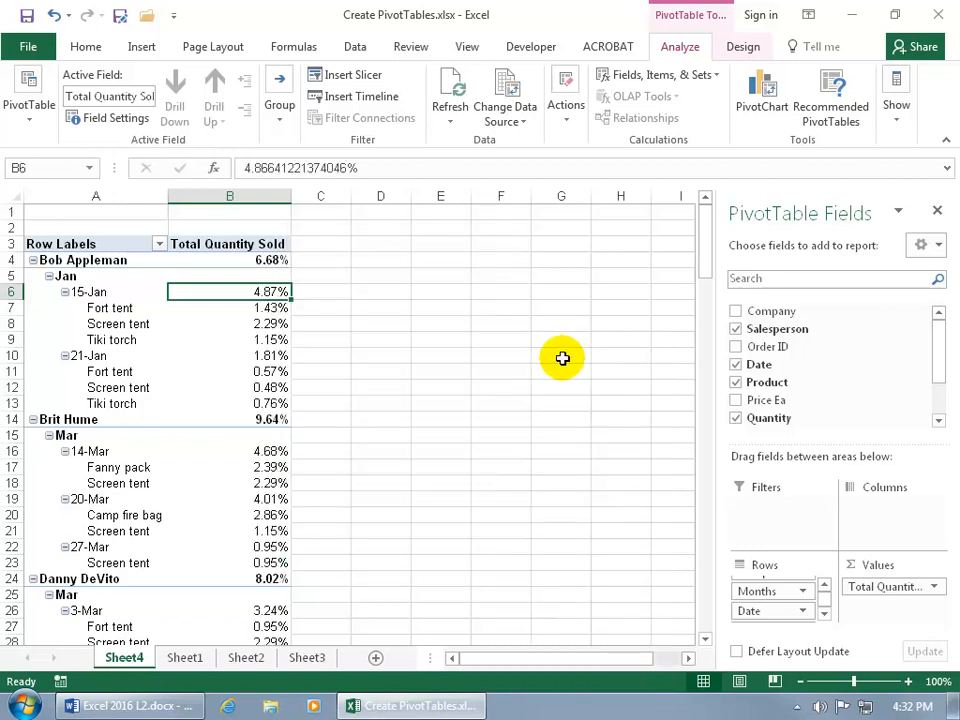
pyautogui.moveTo(306, 264)
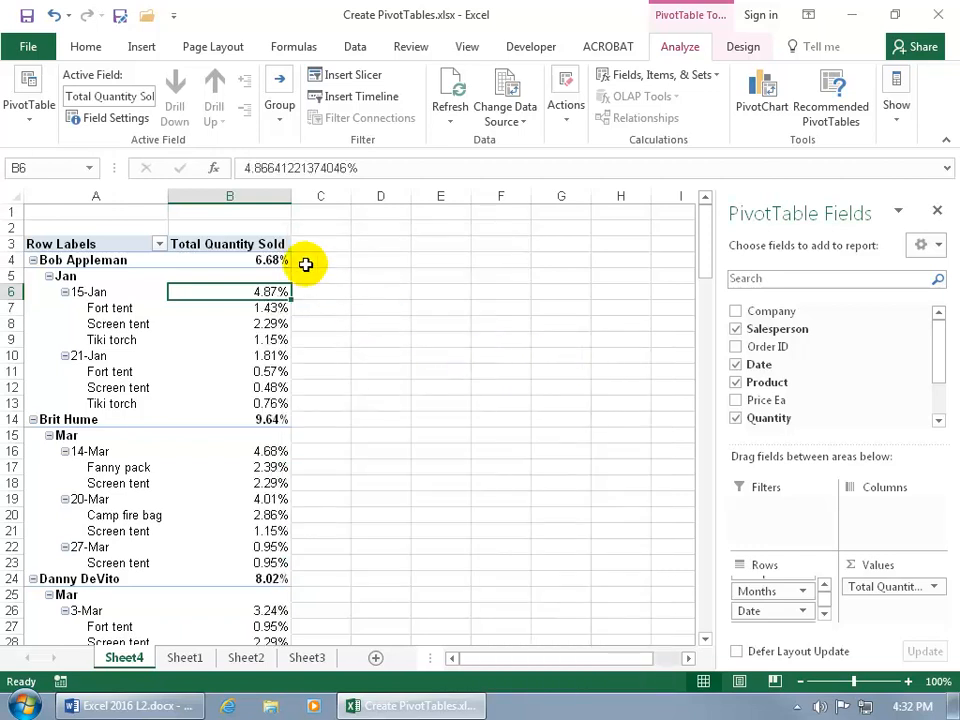
pyautogui.moveTo(318, 388)
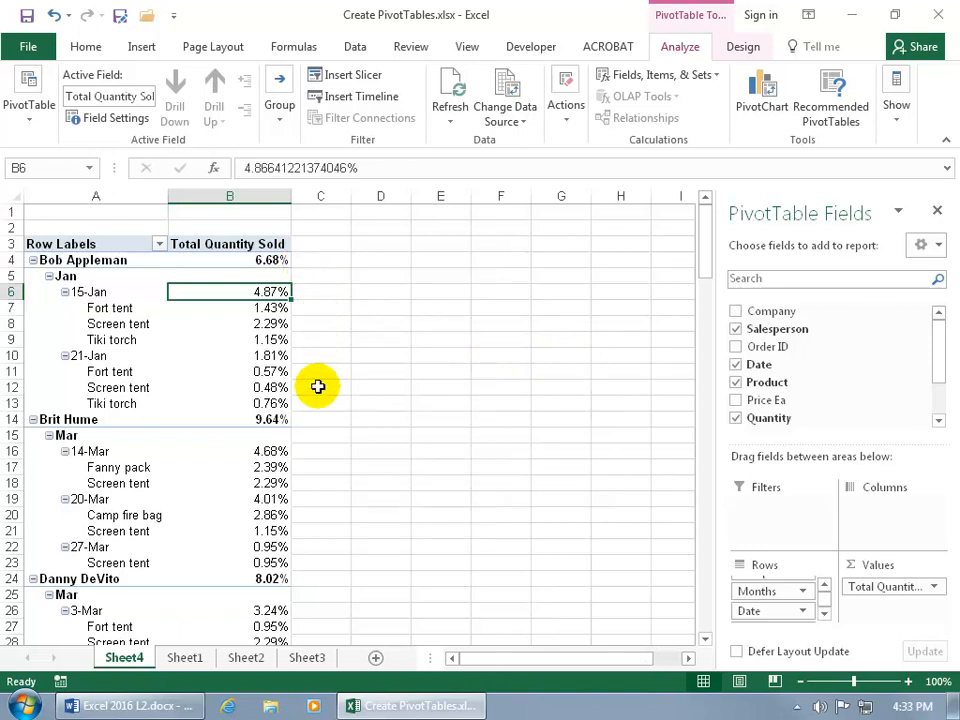
pyautogui.moveTo(308, 420)
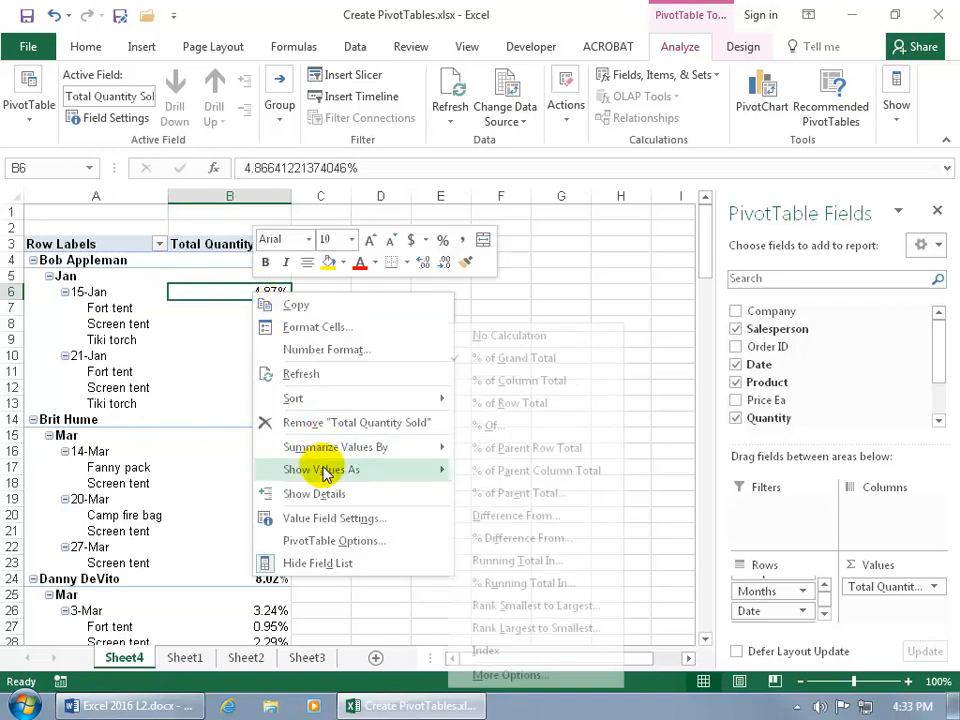
pyautogui.click(508, 336)
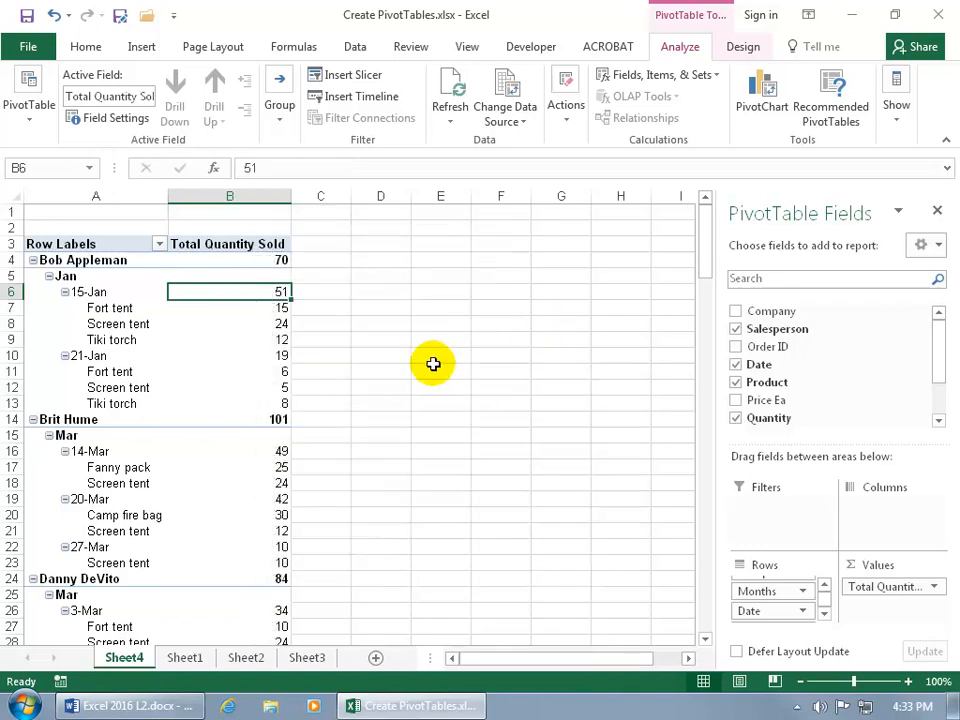
pyautogui.moveTo(356, 366)
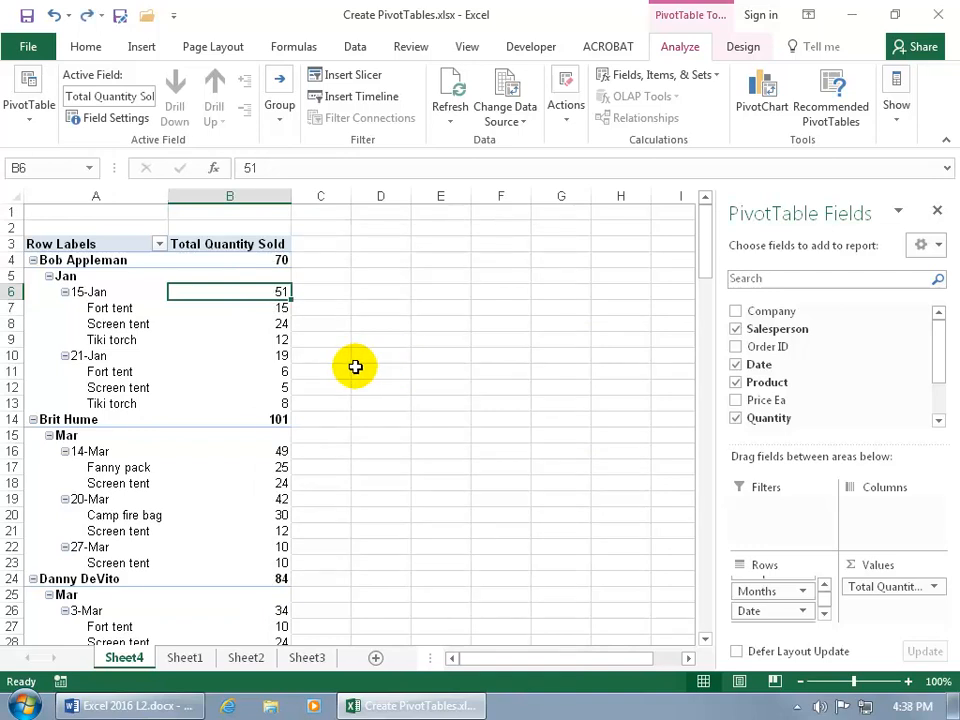
pyautogui.moveTo(148, 276)
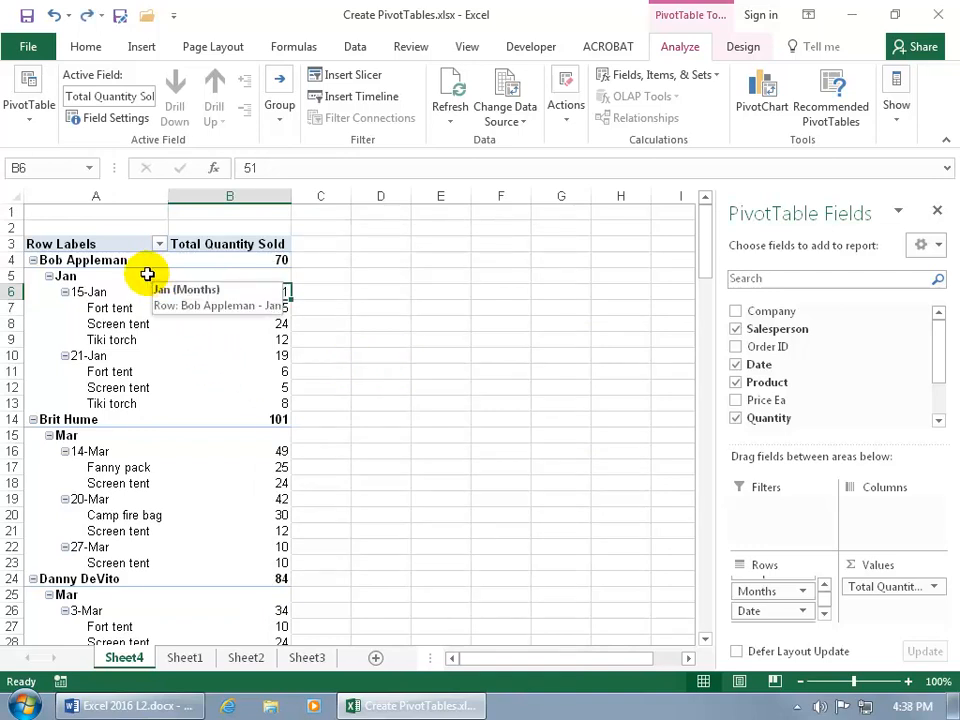
# - Rename the Row Labels field to Salespersons and the value heading to Total Sold
pyautogui.click(96, 244)
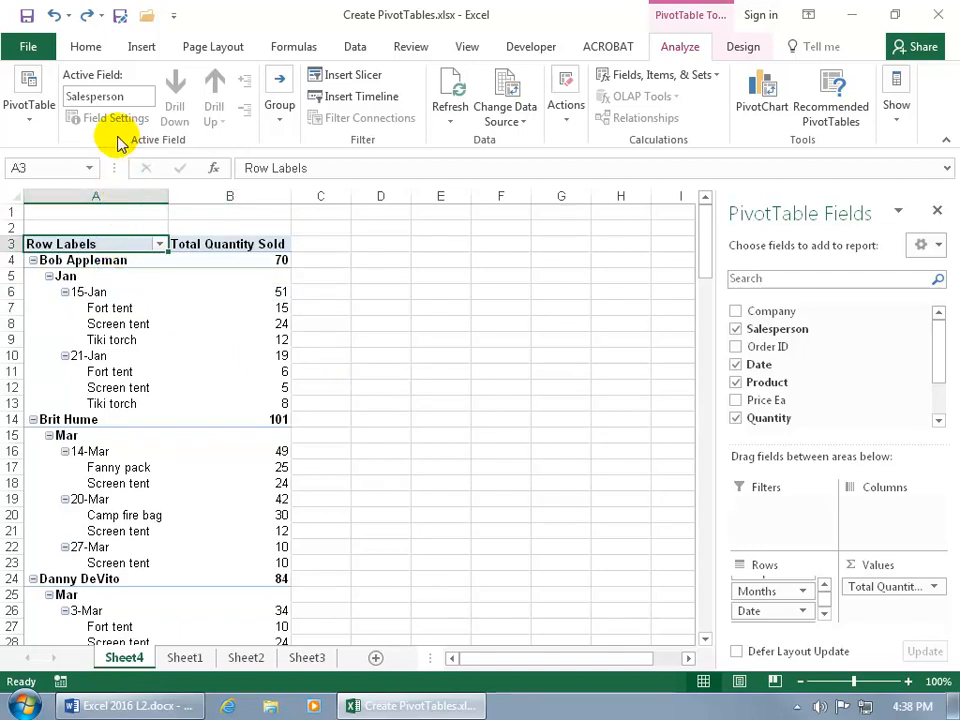
pyautogui.moveTo(110, 118)
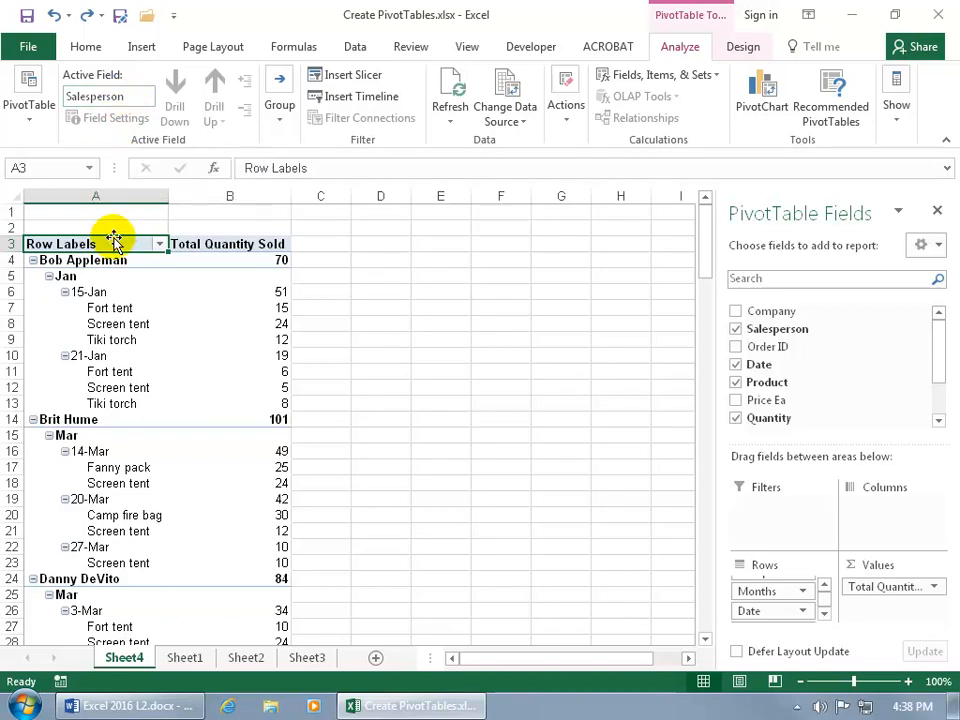
pyautogui.moveTo(110, 96)
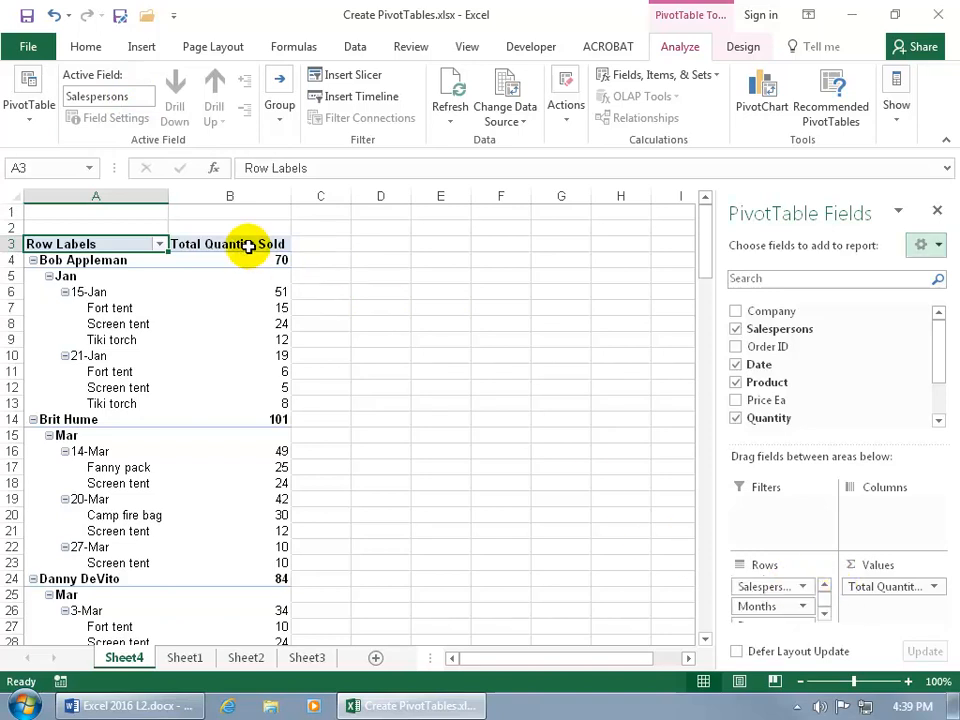
pyautogui.click(228, 244)
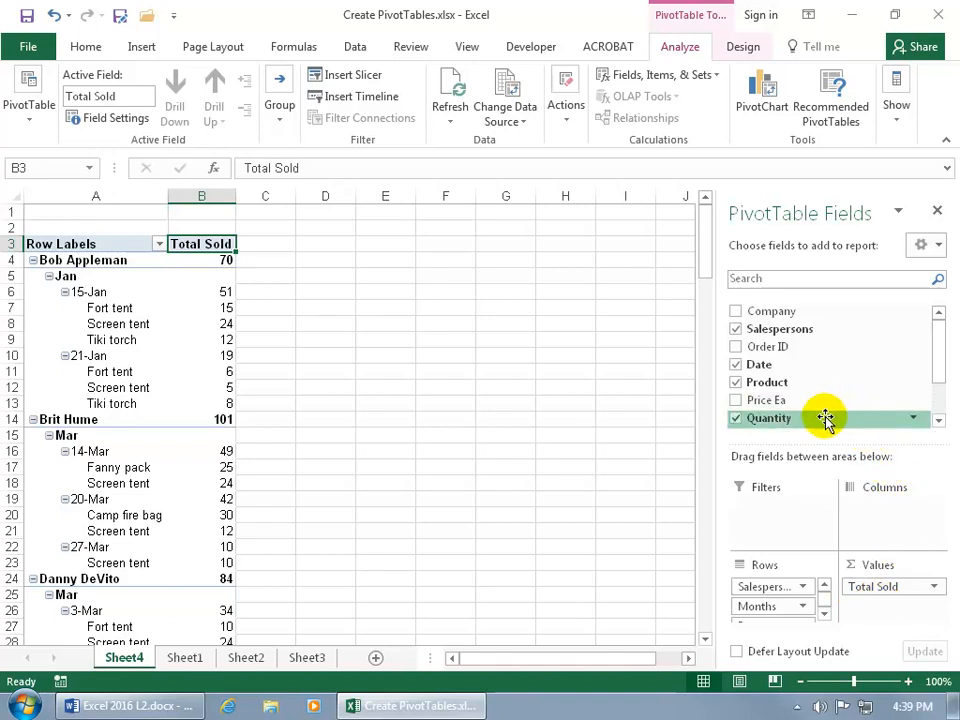
pyautogui.moveTo(322, 410)
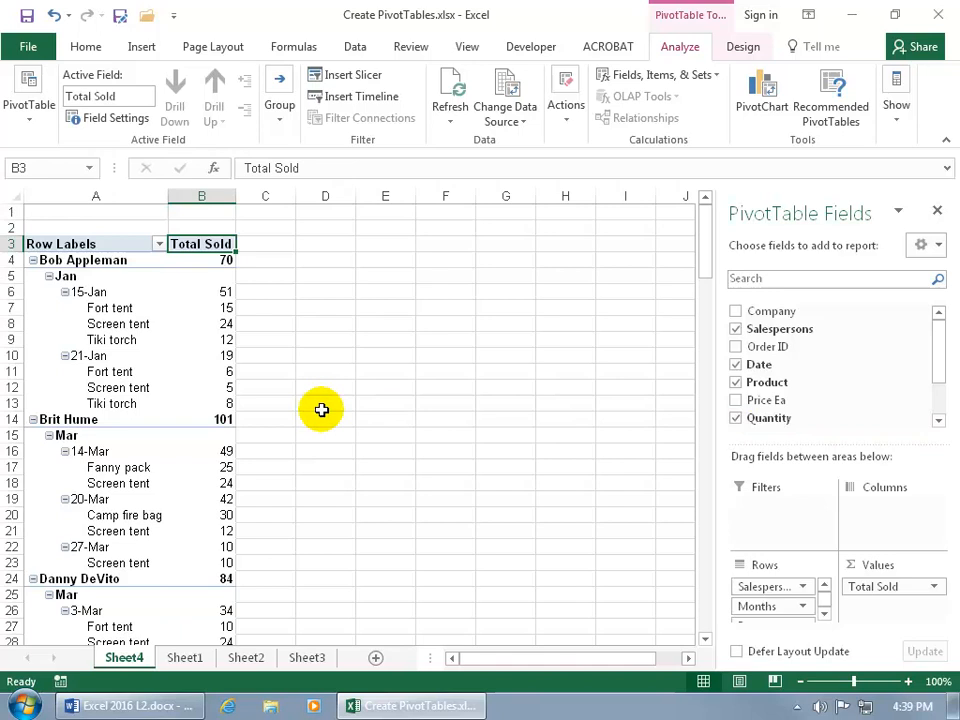
pyautogui.moveTo(238, 388)
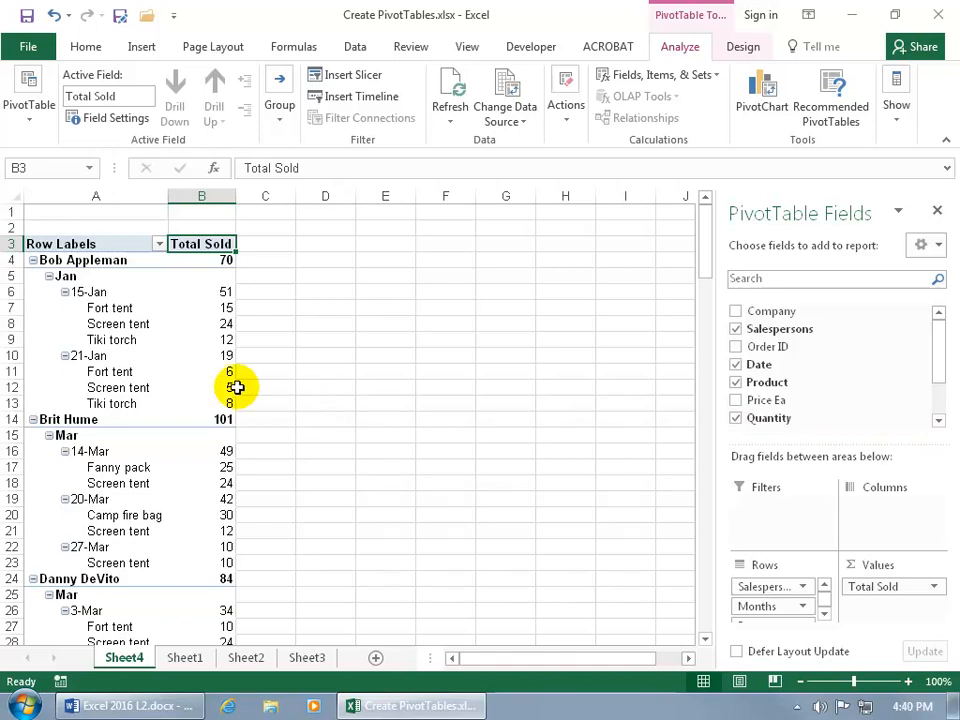
pyautogui.moveTo(122, 266)
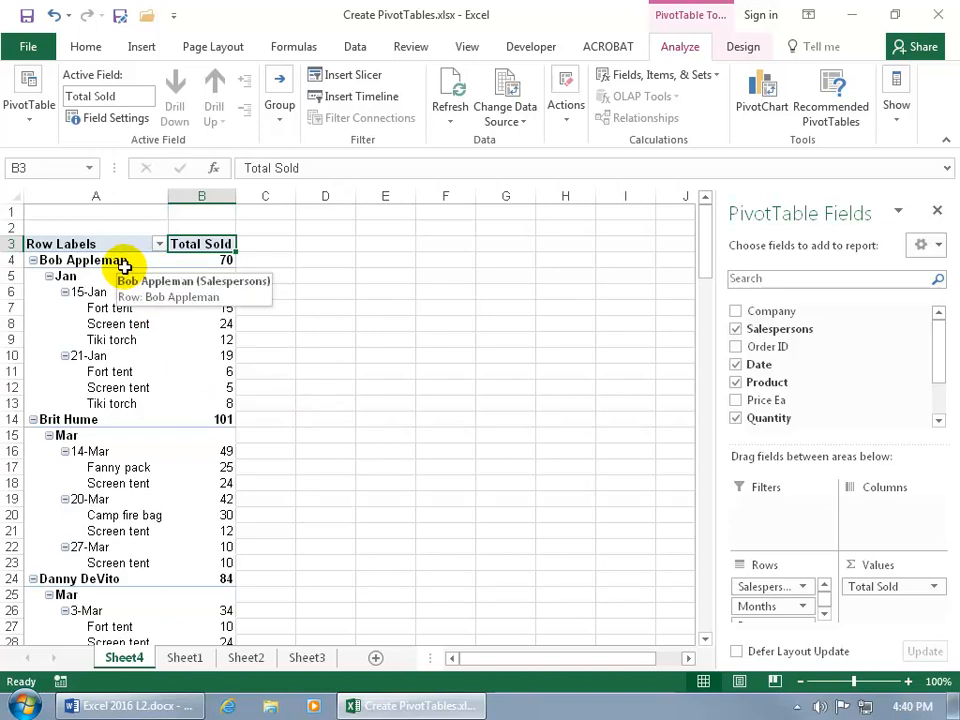
pyautogui.click(158, 244)
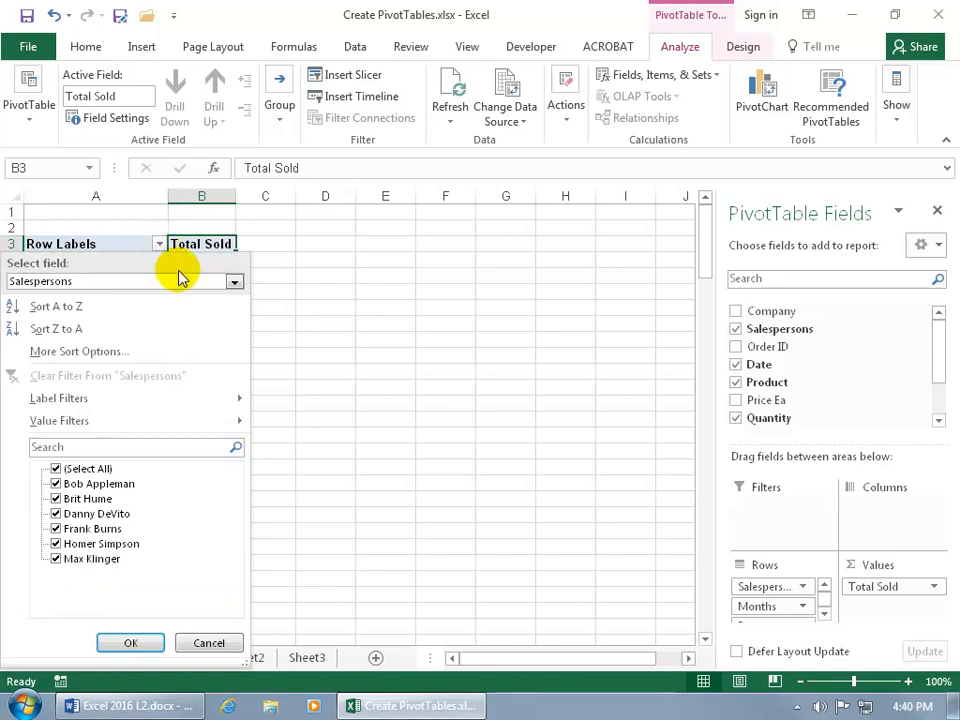
pyautogui.click(234, 280)
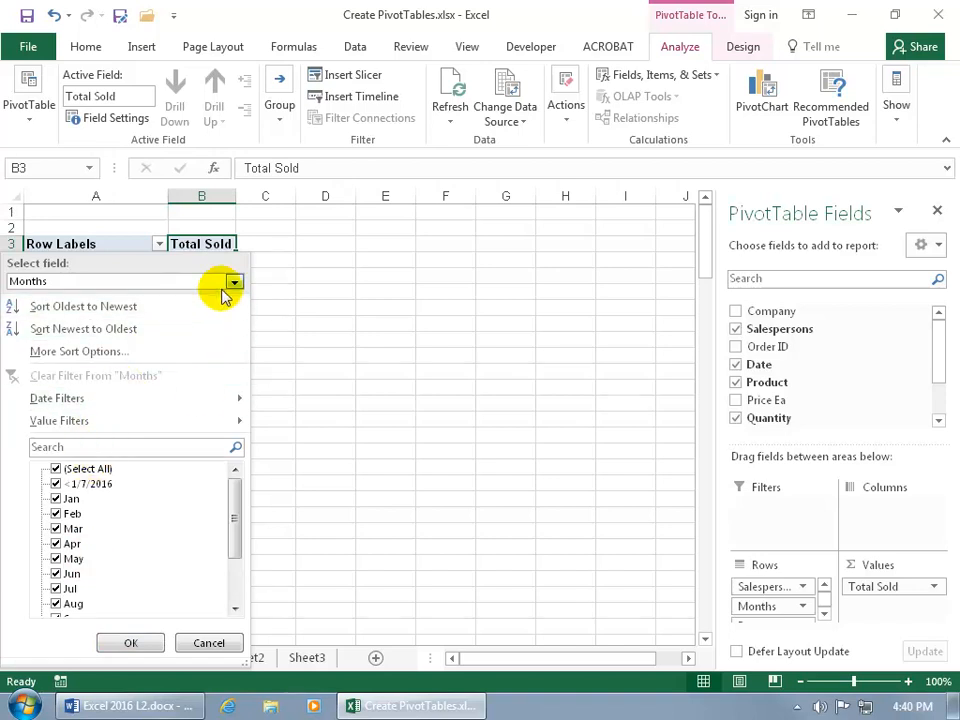
pyautogui.click(234, 280)
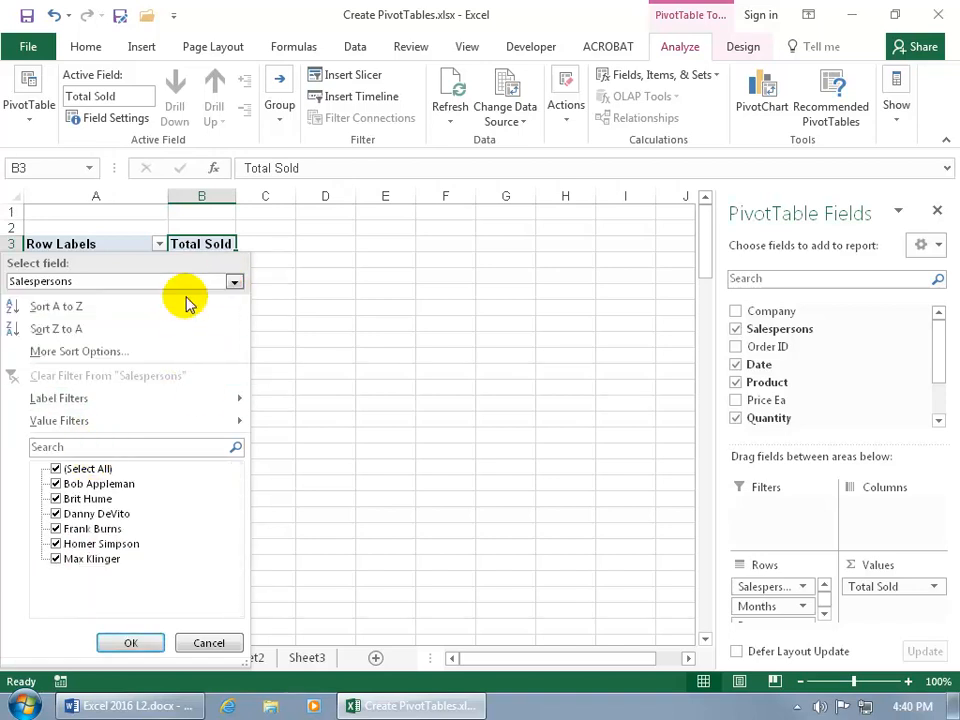
pyautogui.click(56, 468)
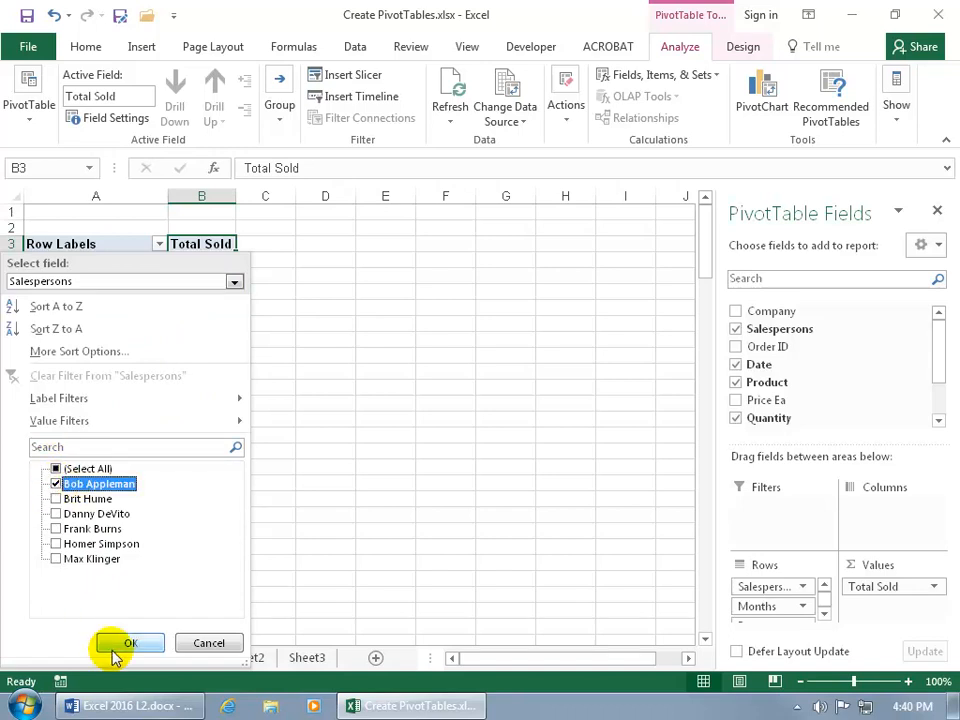
pyautogui.click(132, 644)
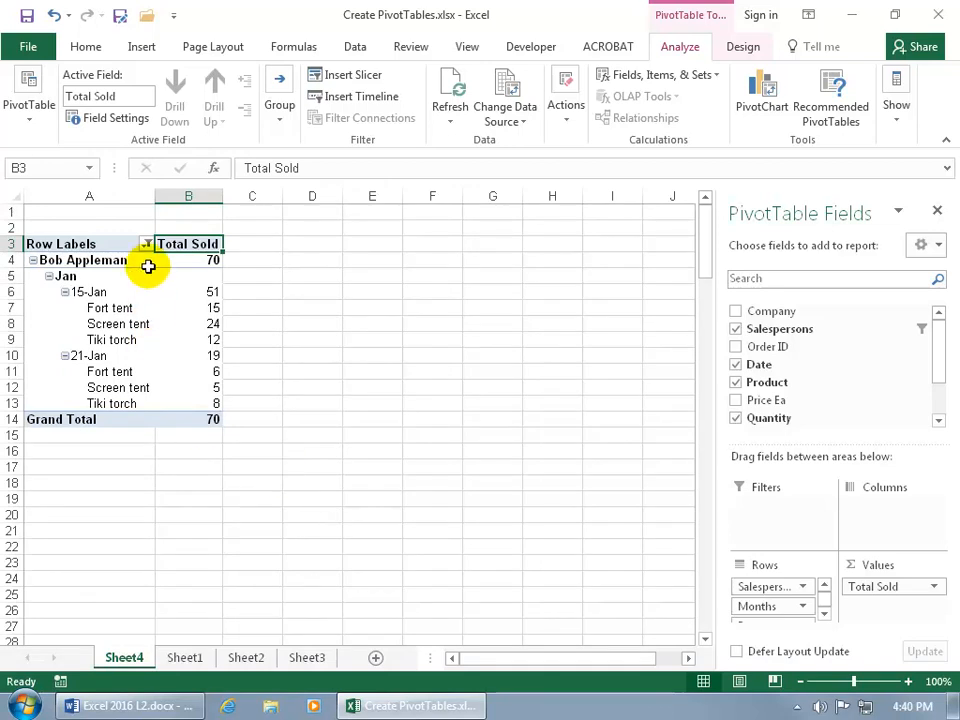
pyautogui.moveTo(148, 260)
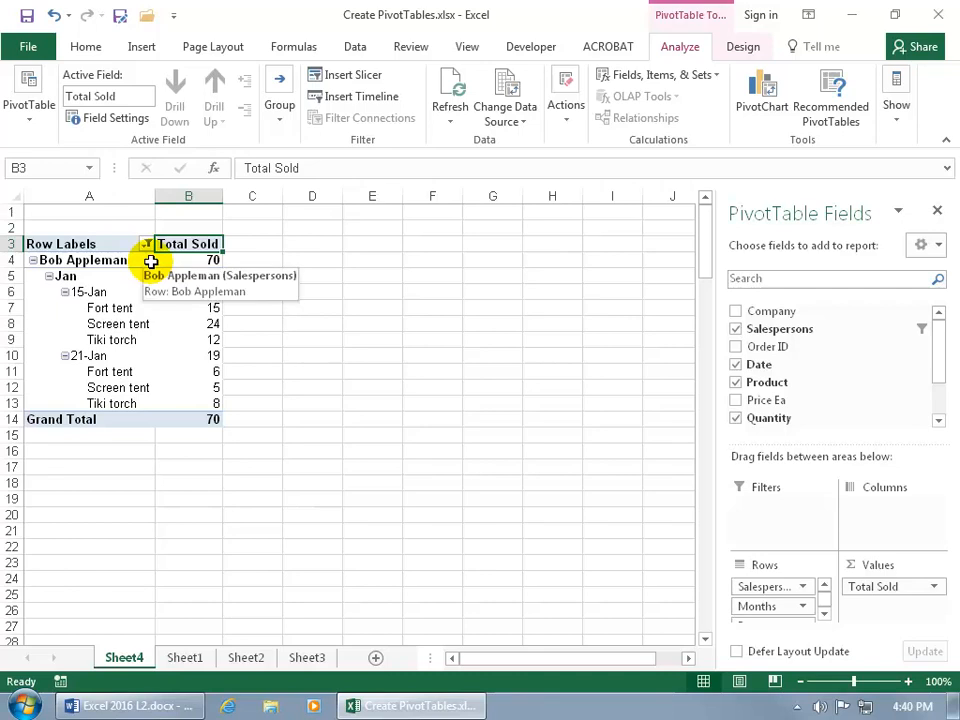
# - Re-check Select All so every salesperson shows in the rows again
pyautogui.click(148, 244)
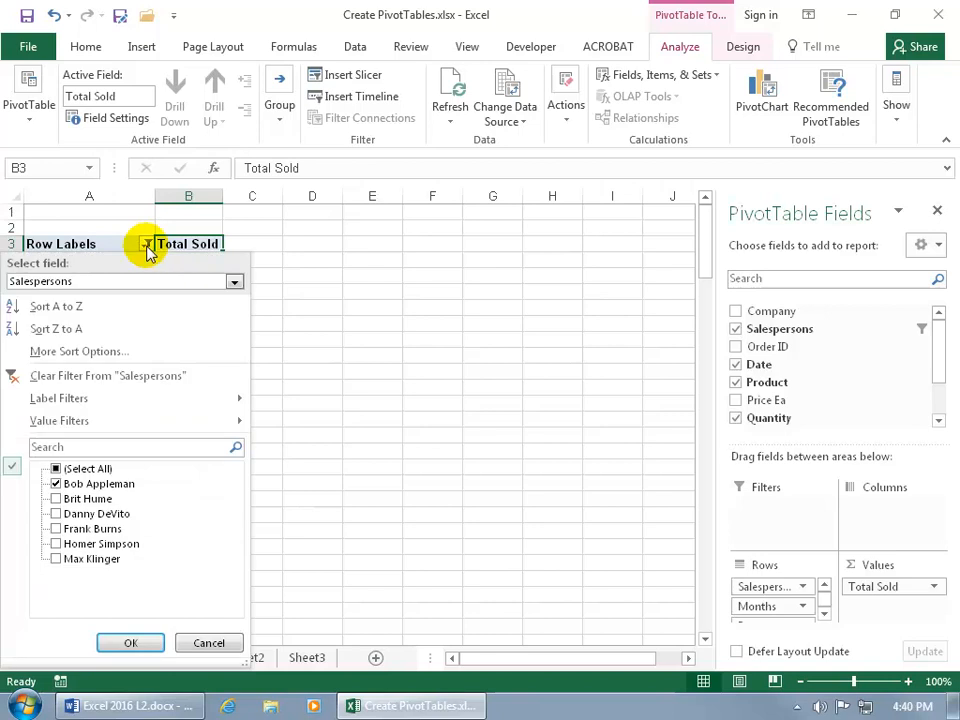
pyautogui.click(56, 468)
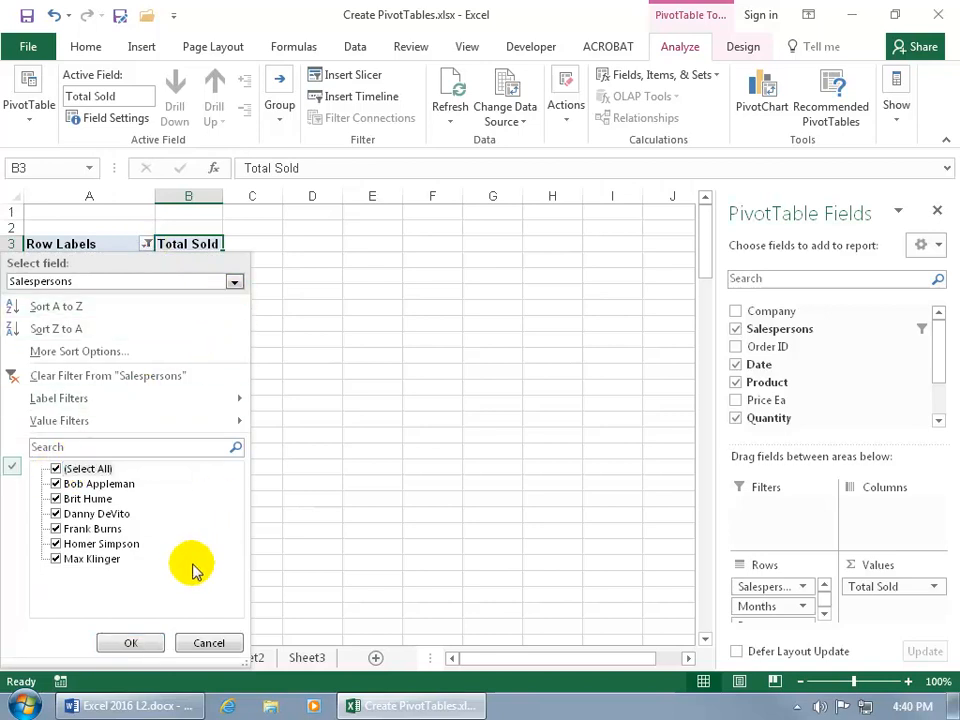
pyautogui.click(130, 642)
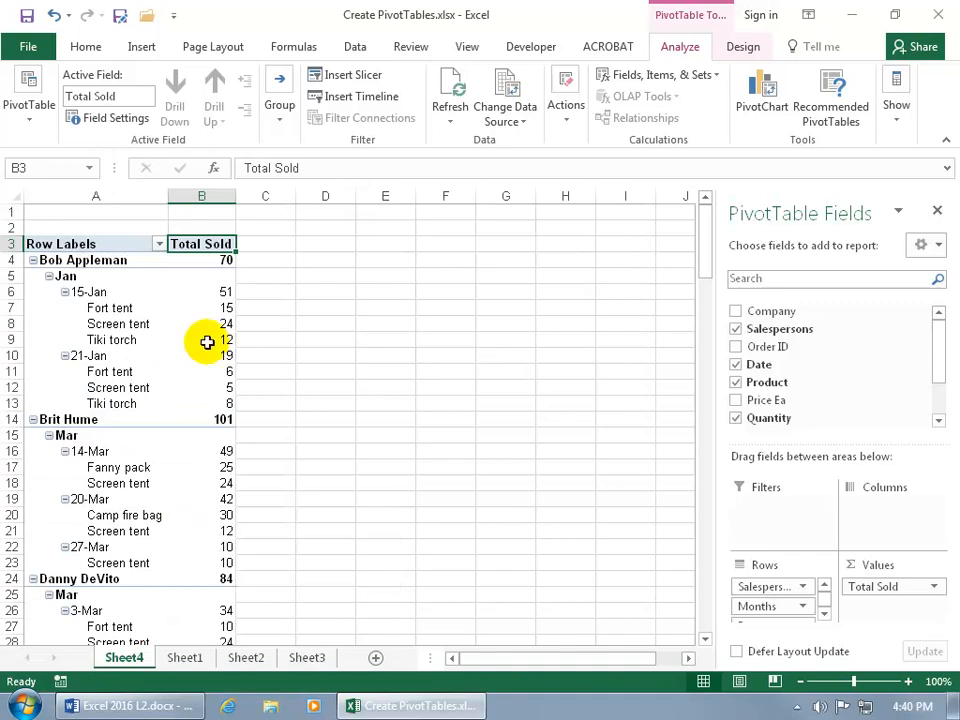
# - Filter the Product row field to Air Mattress only
pyautogui.click(158, 244)
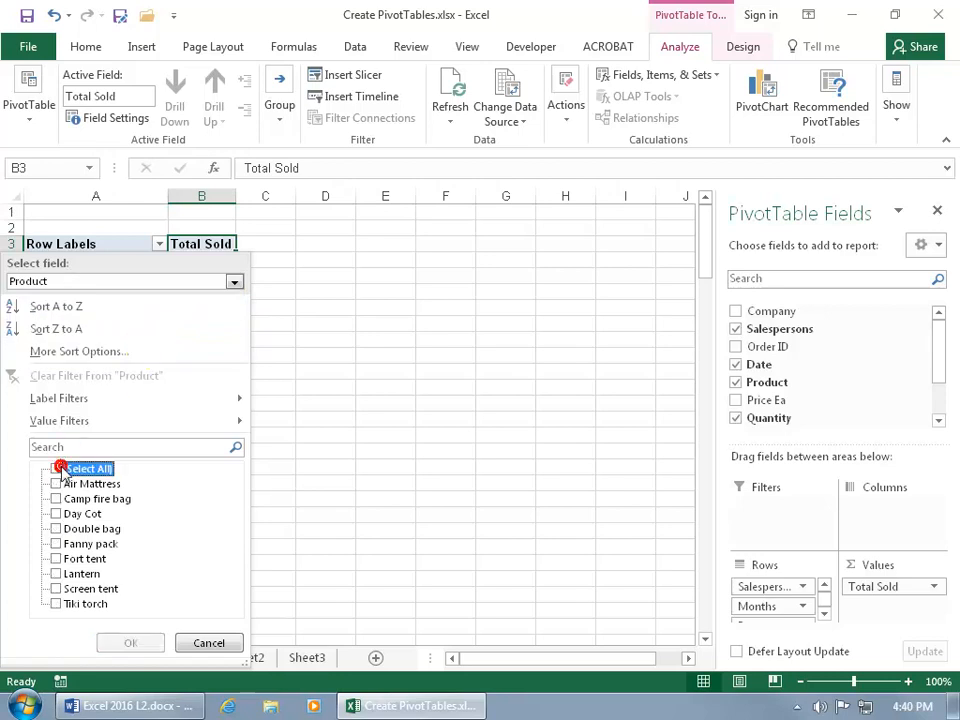
pyautogui.click(56, 468)
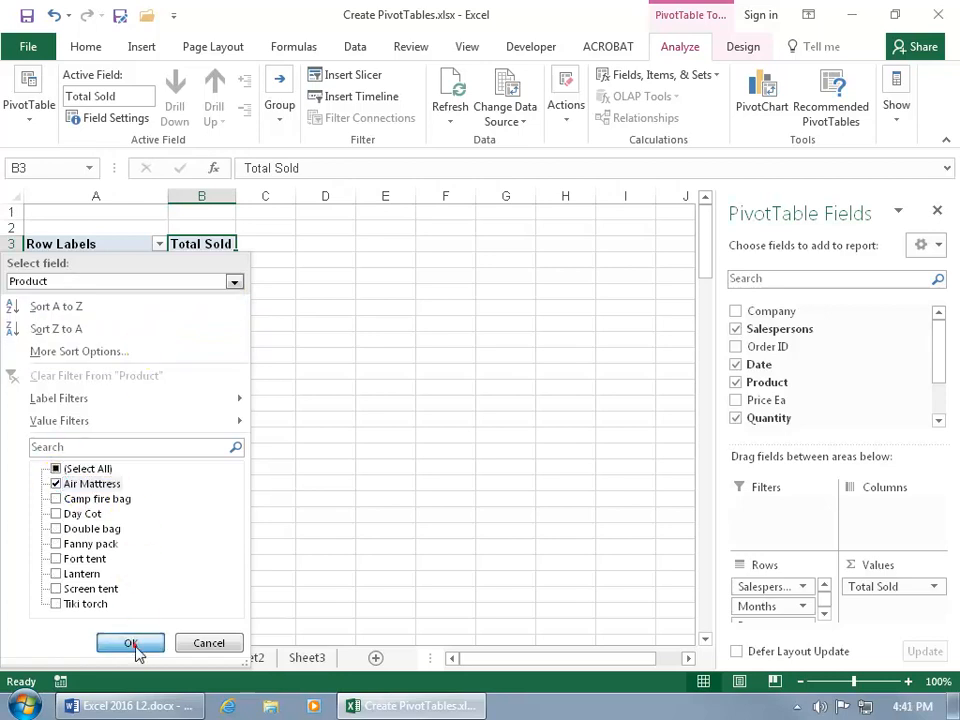
pyautogui.click(130, 644)
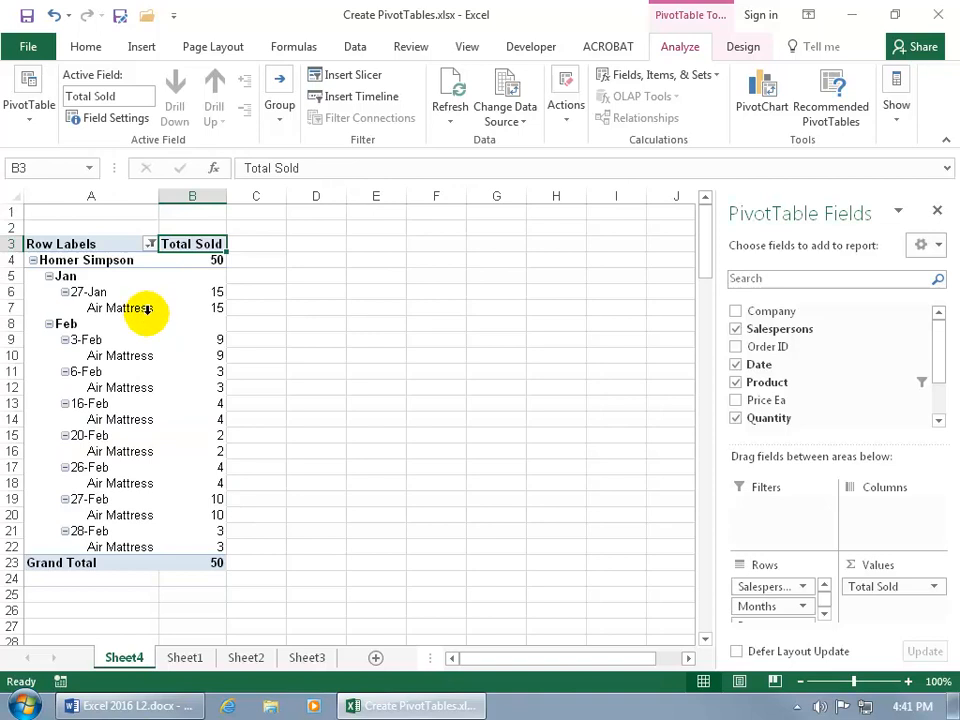
pyautogui.moveTo(154, 220)
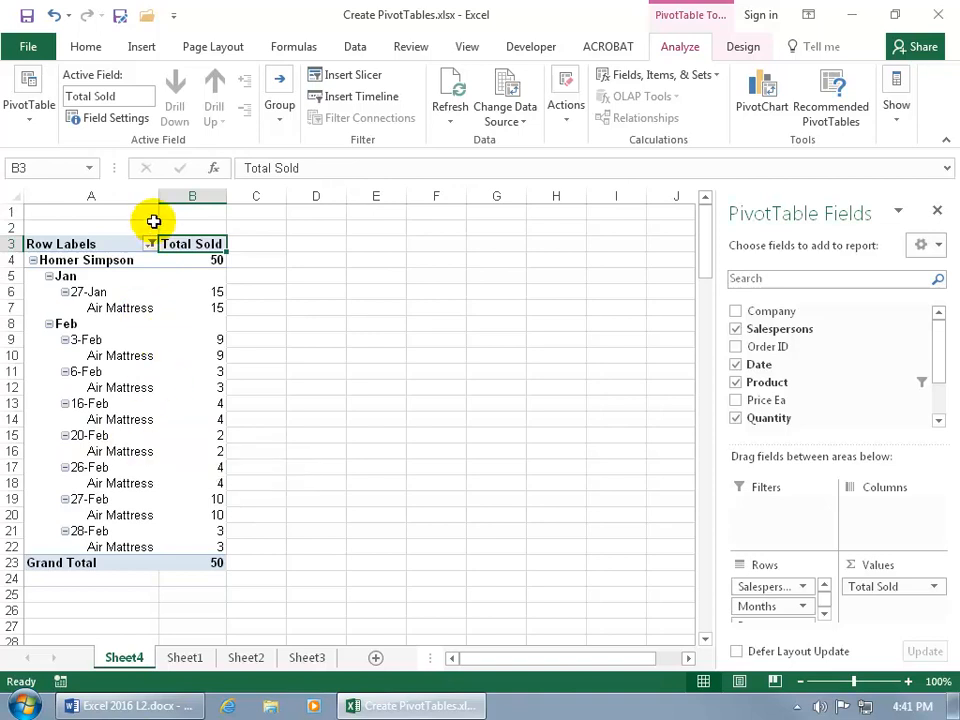
# - Clear the filter from the Product field so all products list again
pyautogui.click(148, 244)
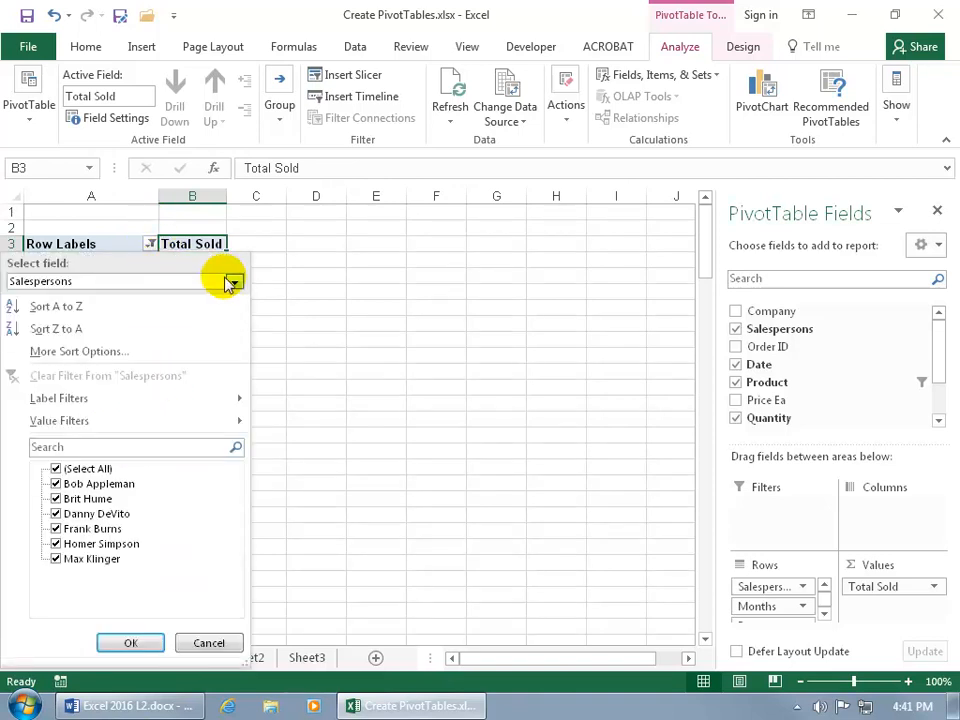
pyautogui.click(236, 280)
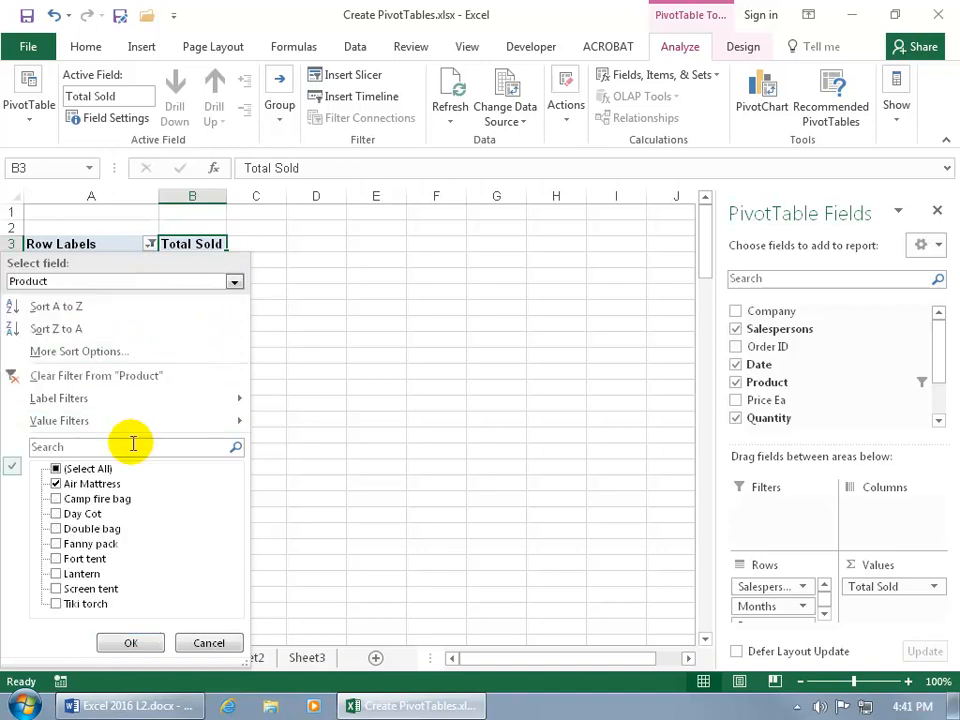
pyautogui.click(130, 642)
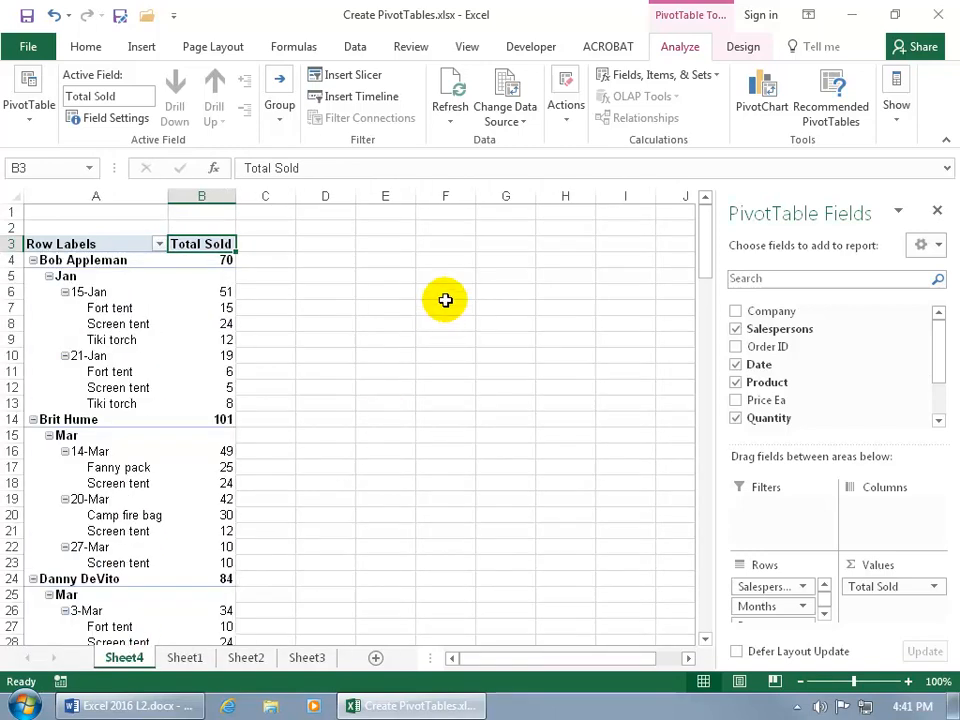
pyautogui.moveTo(508, 316)
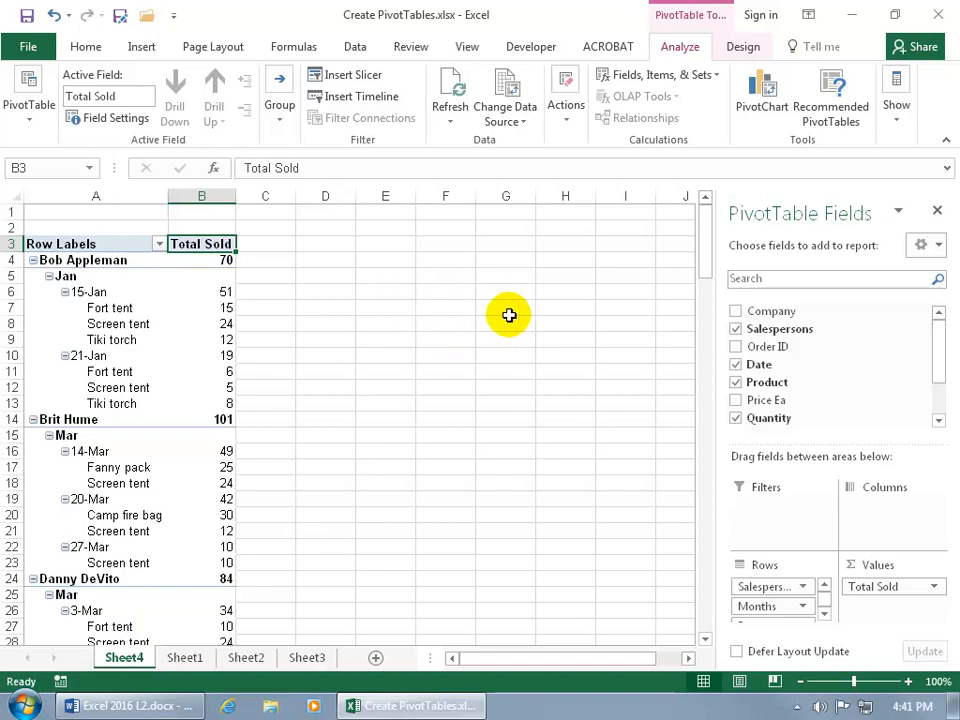
pyautogui.moveTo(752, 476)
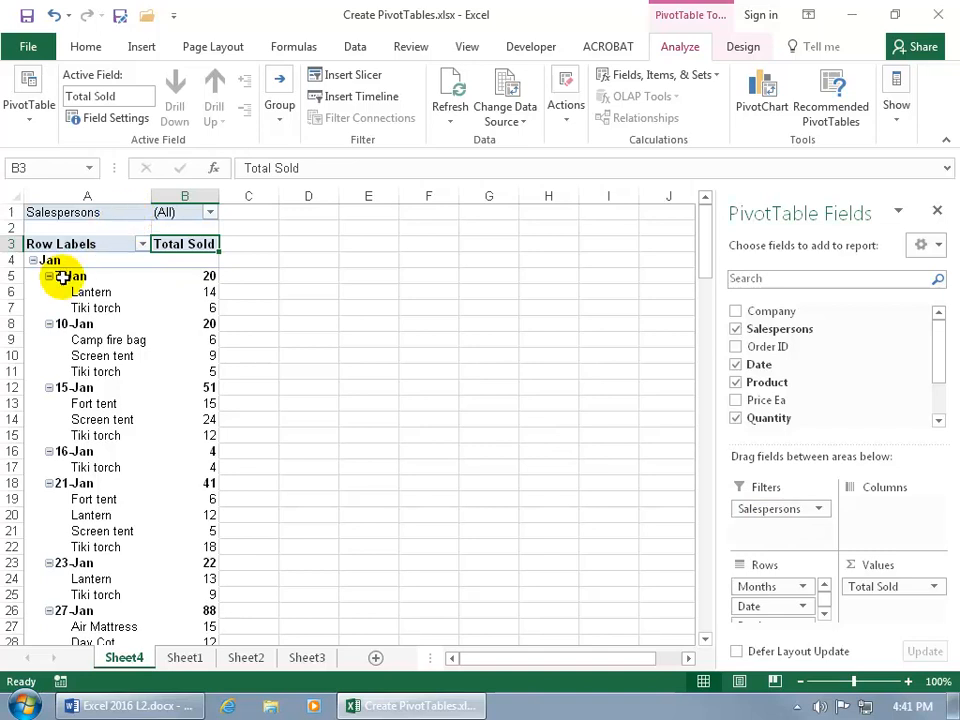
pyautogui.moveTo(76, 276)
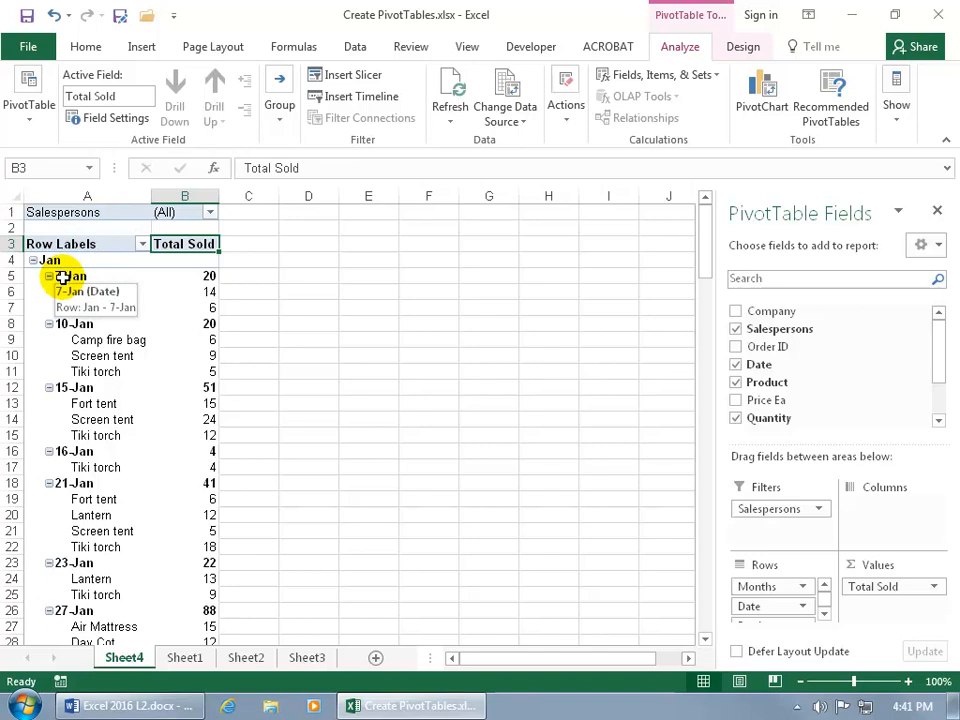
# - Move Salespersons into the Filters area as a report filter set to All
pyautogui.click(48, 276)
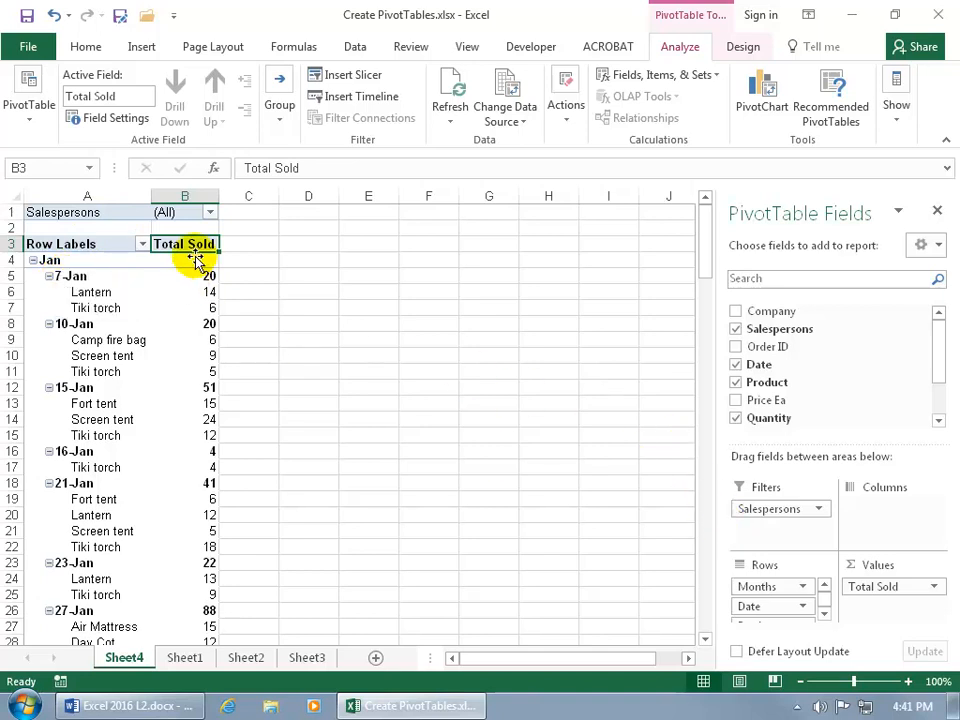
pyautogui.moveTo(208, 228)
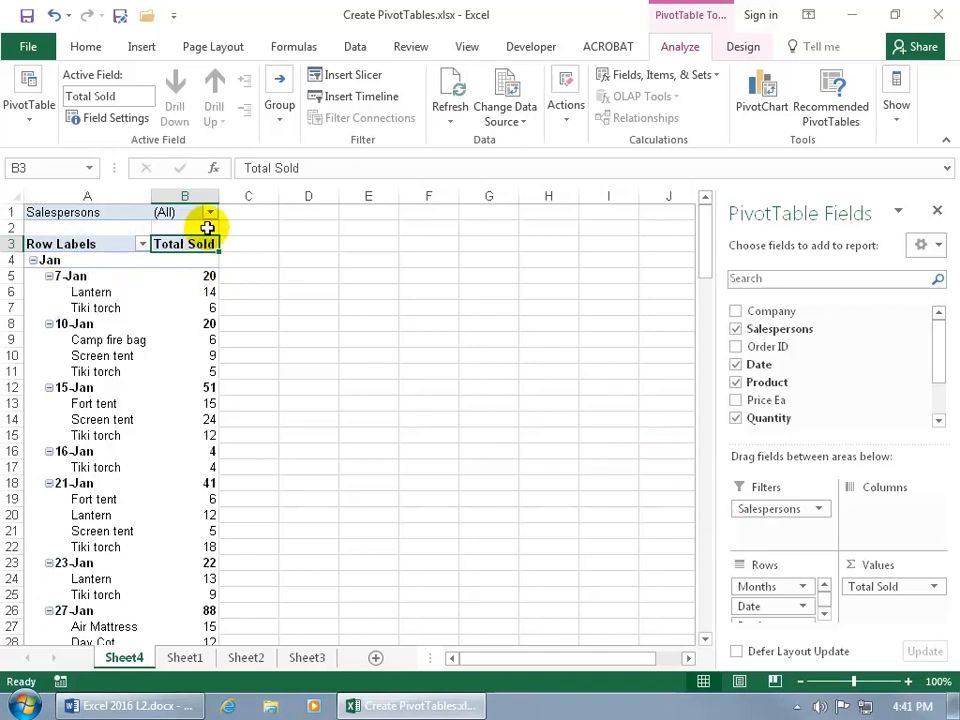
pyautogui.click(210, 212)
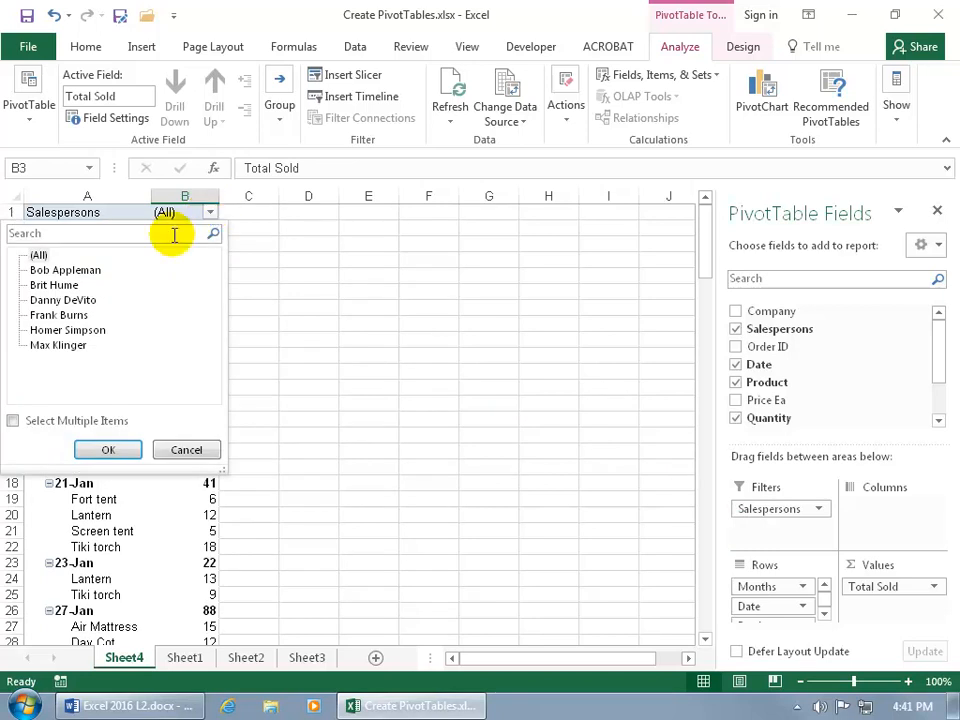
pyautogui.moveTo(58, 316)
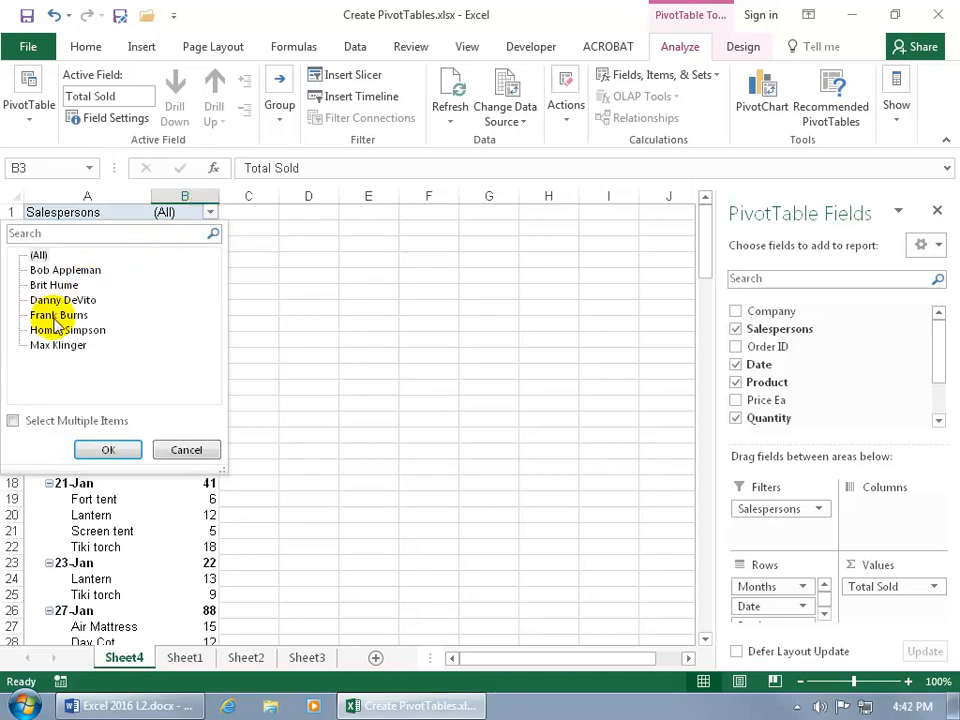
pyautogui.moveTo(12, 420)
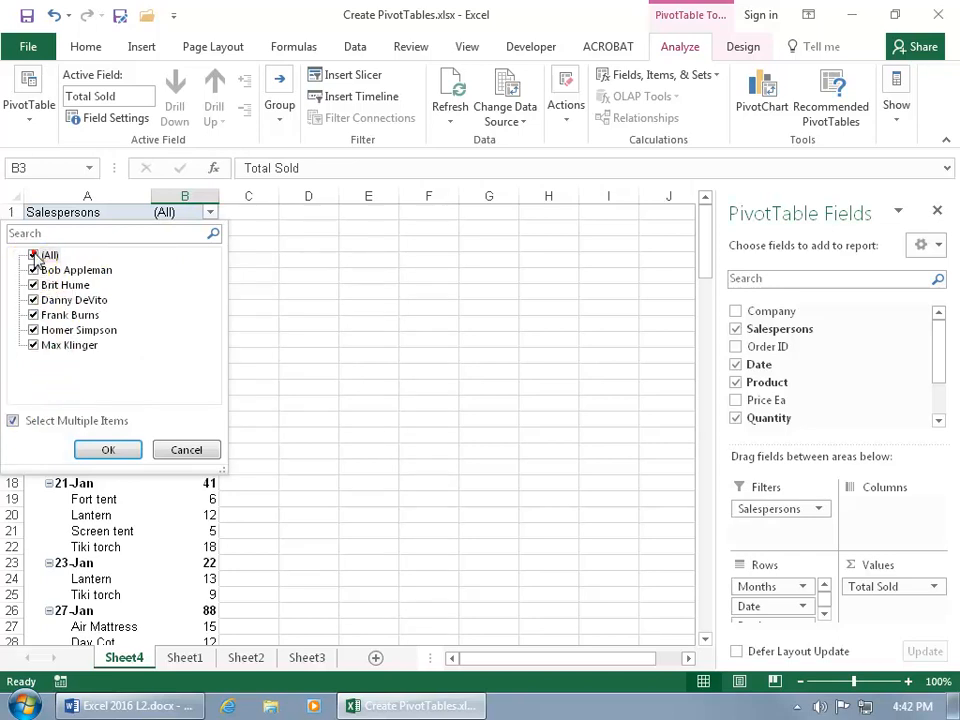
pyautogui.click(32, 268)
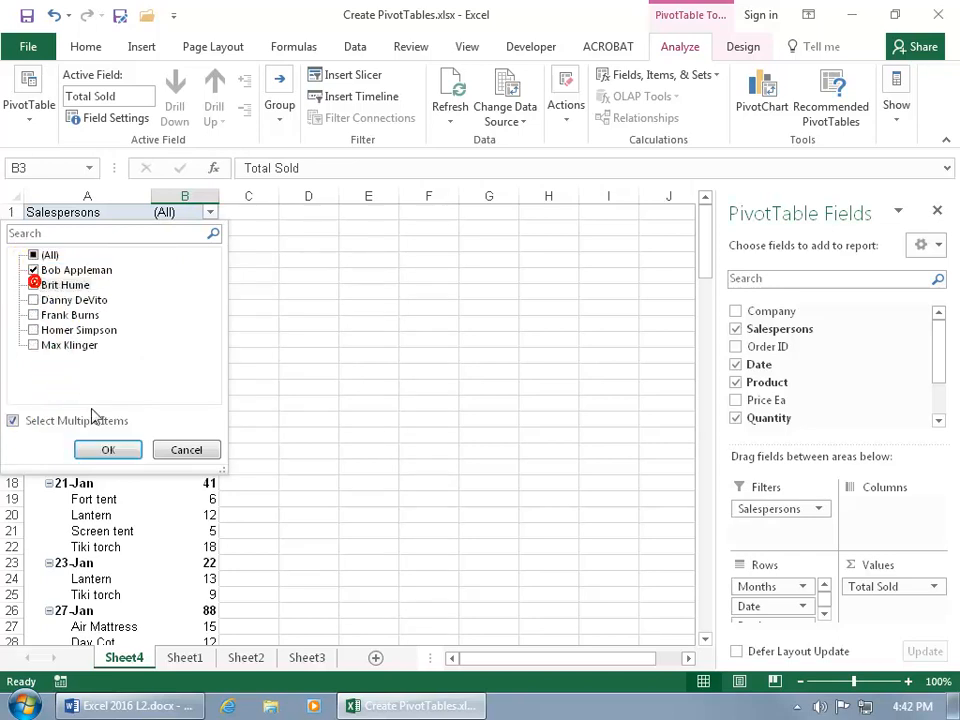
pyautogui.click(108, 448)
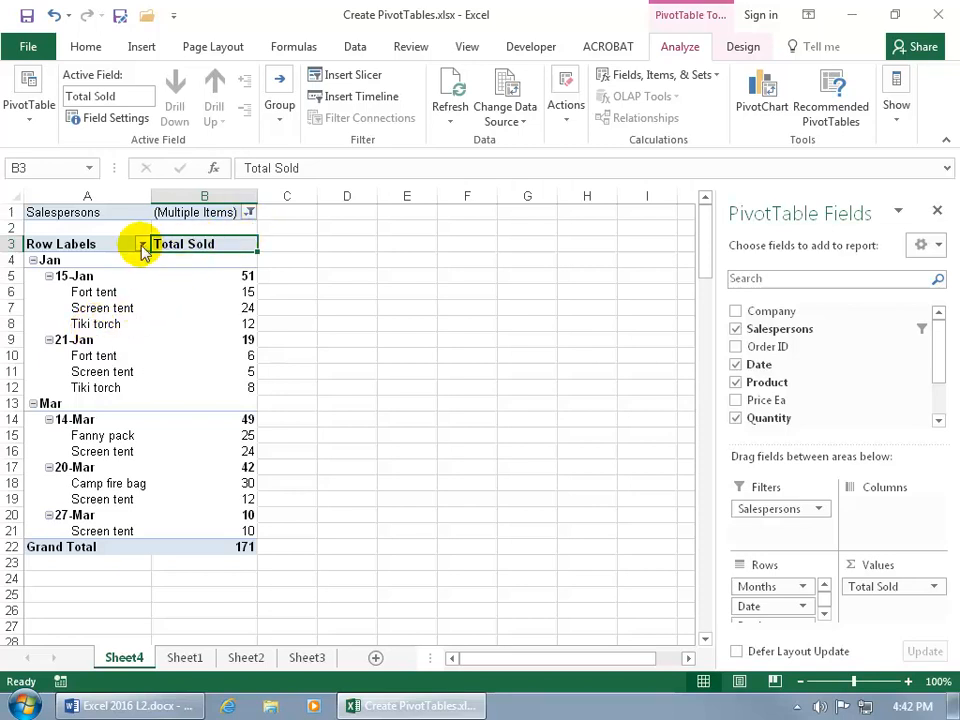
# - Filter the row labels to Jan only, leaving 15-Jan and 21-Jan totaling 70
pyautogui.click(144, 248)
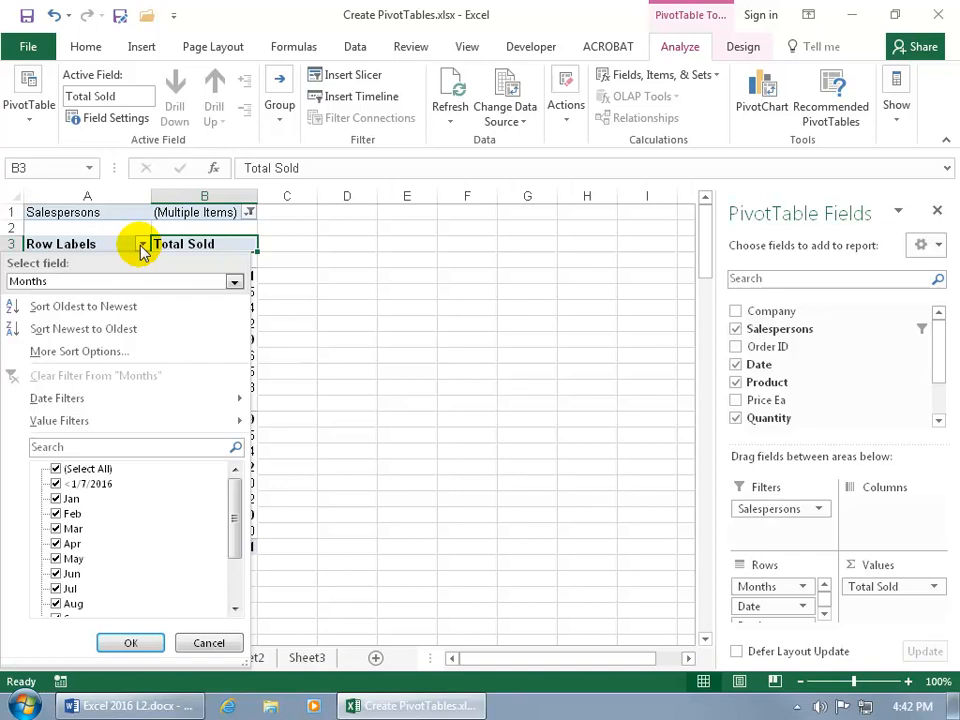
pyautogui.click(56, 468)
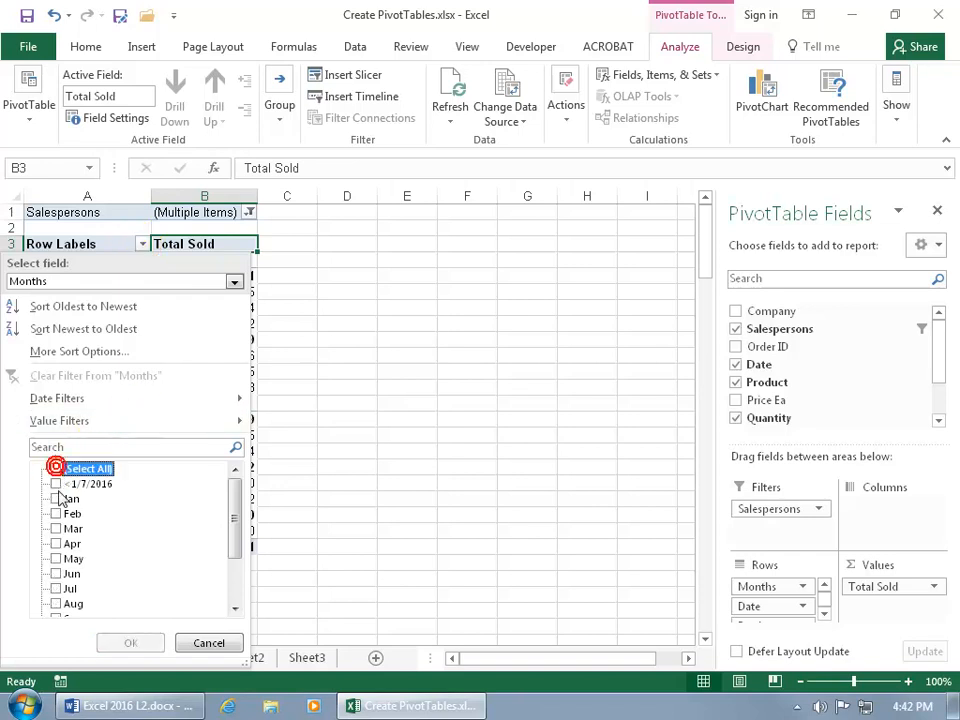
pyautogui.click(130, 642)
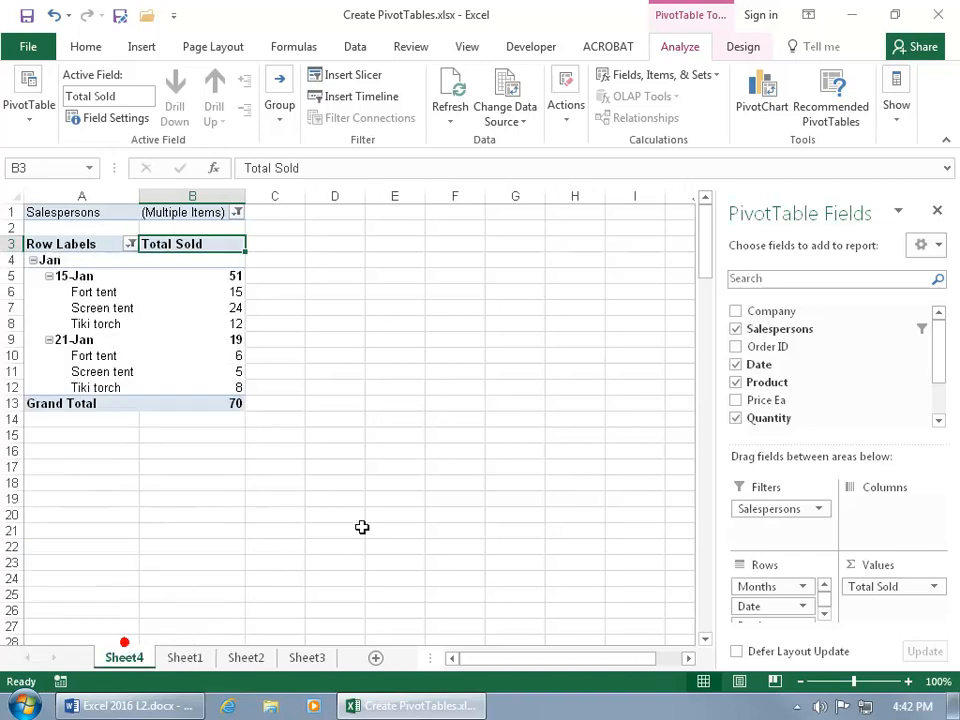
pyautogui.moveTo(300, 304)
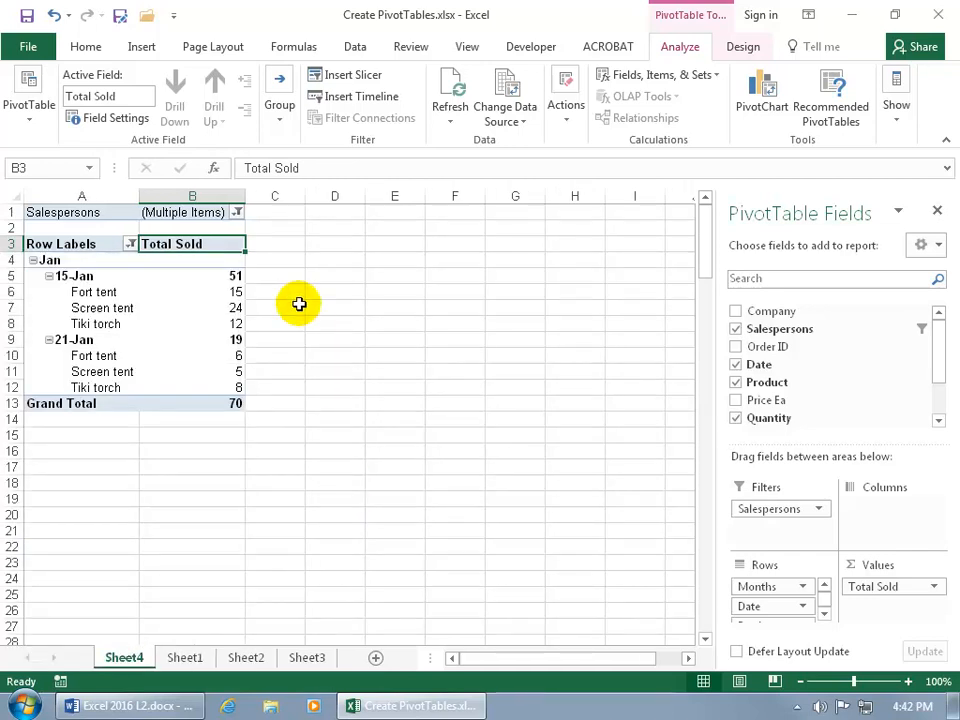
pyautogui.moveTo(282, 292)
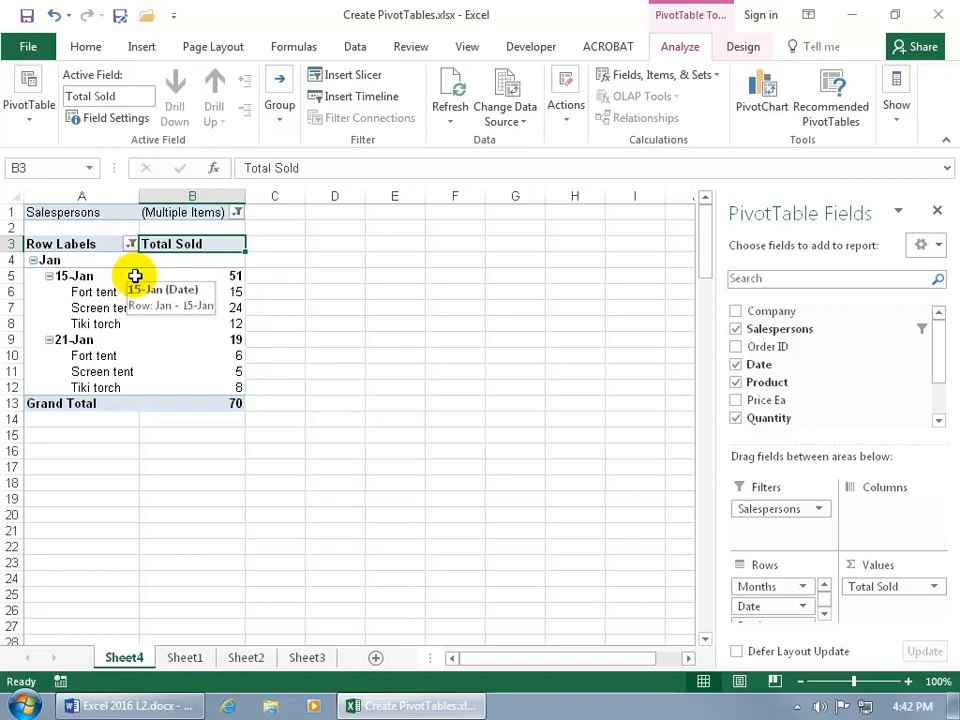
pyautogui.moveTo(518, 180)
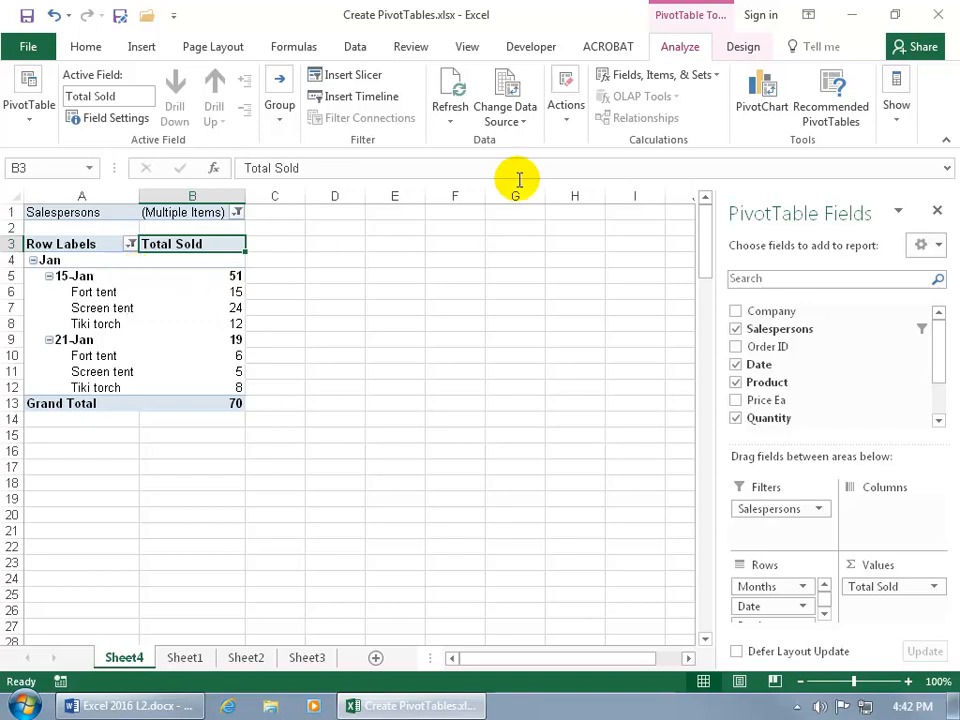
# - Clear all PivotTable filters via Actions > Clear > Clear Filters
pyautogui.click(564, 90)
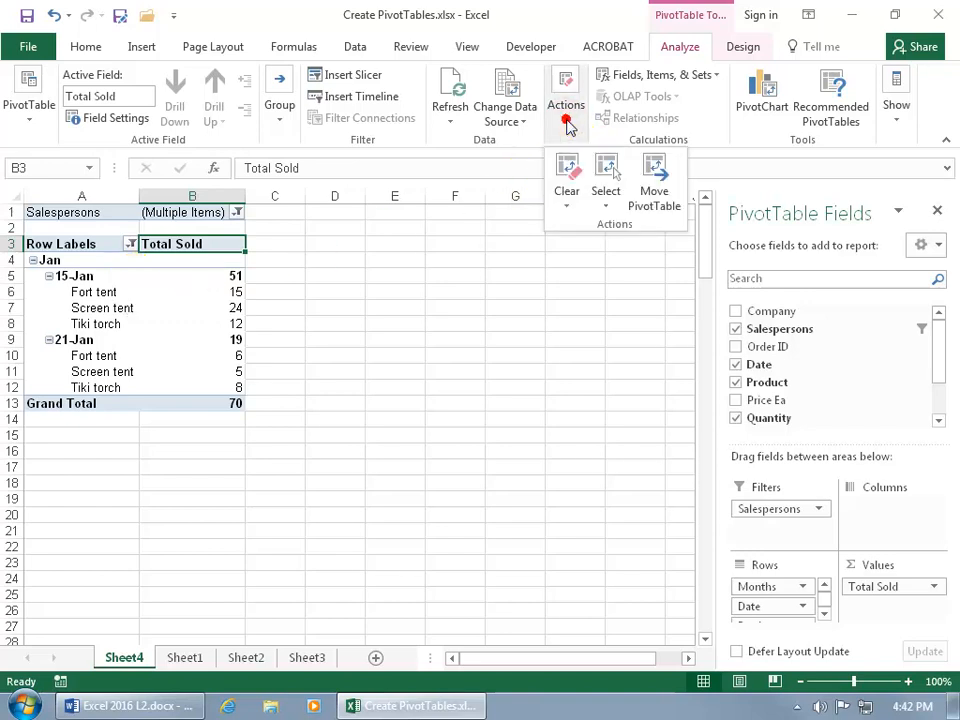
pyautogui.click(566, 180)
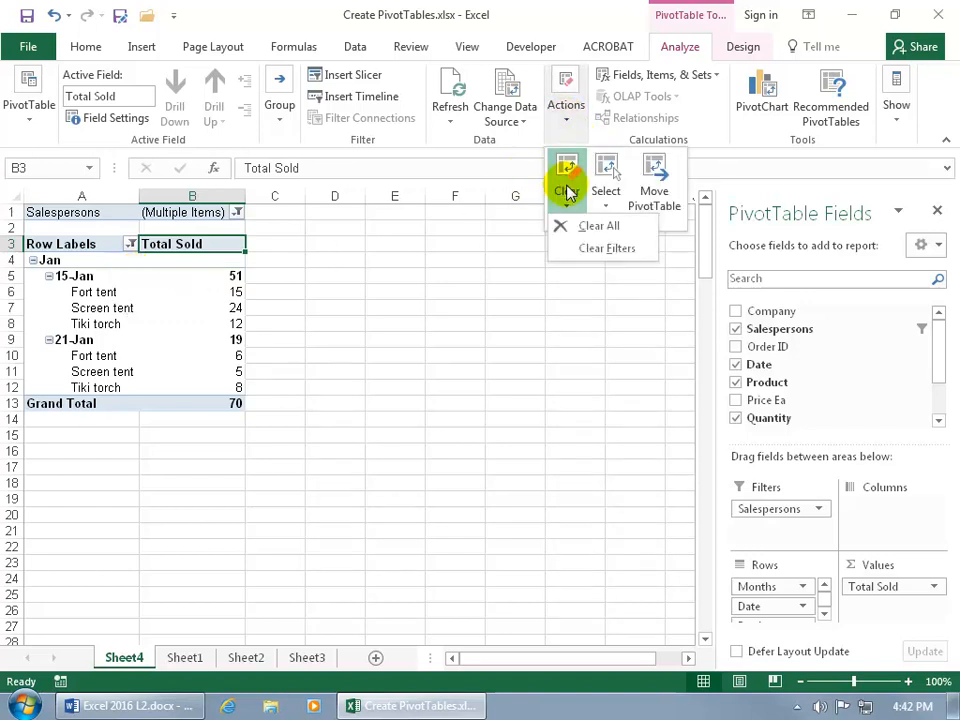
pyautogui.click(598, 224)
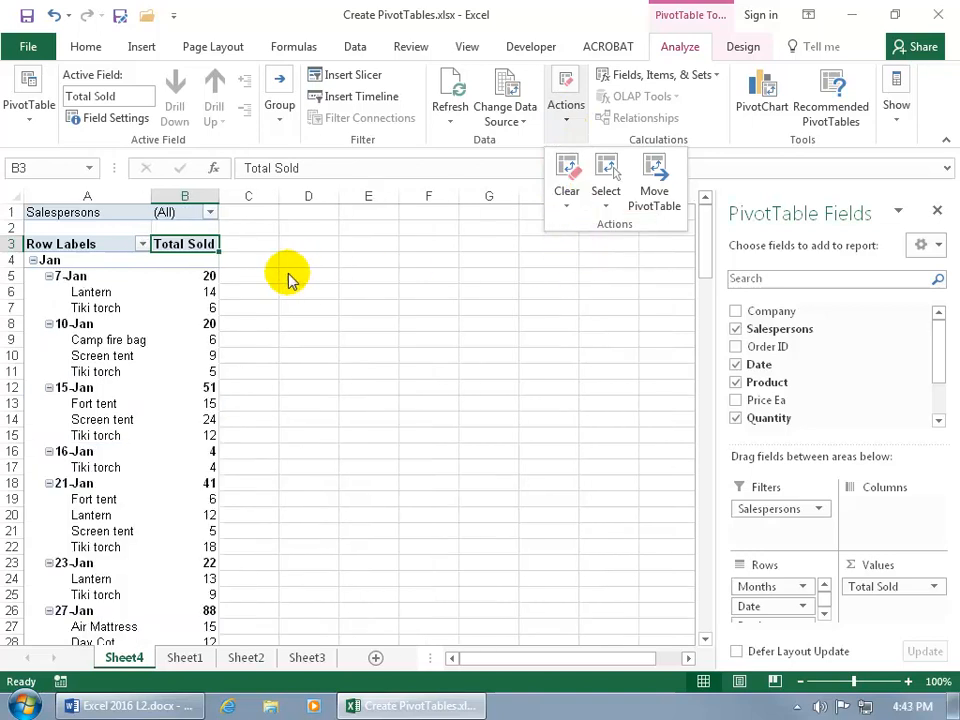
pyautogui.moveTo(272, 292)
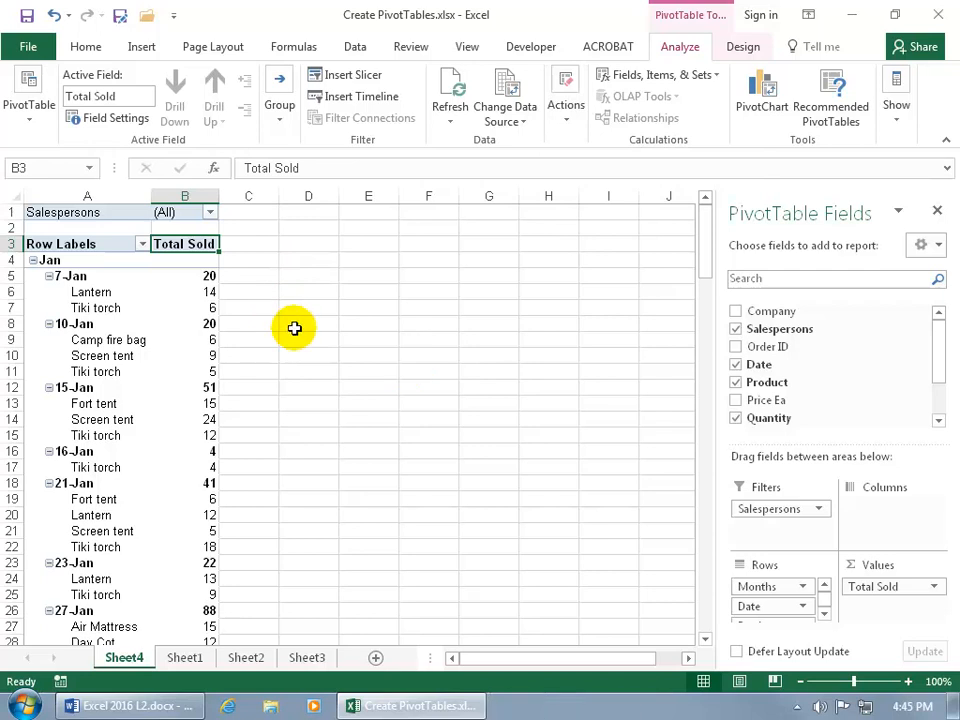
# - Move Product above Date in the Rows area and select a date cell for grouping
pyautogui.click(824, 614)
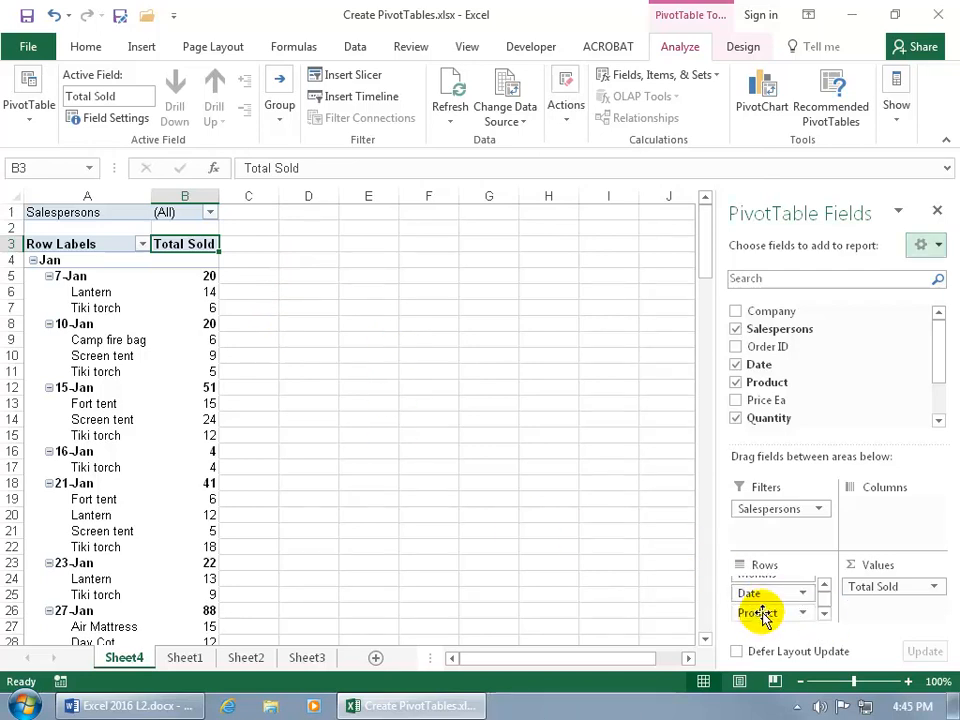
pyautogui.moveTo(758, 612); pyautogui.dragTo(776, 584)
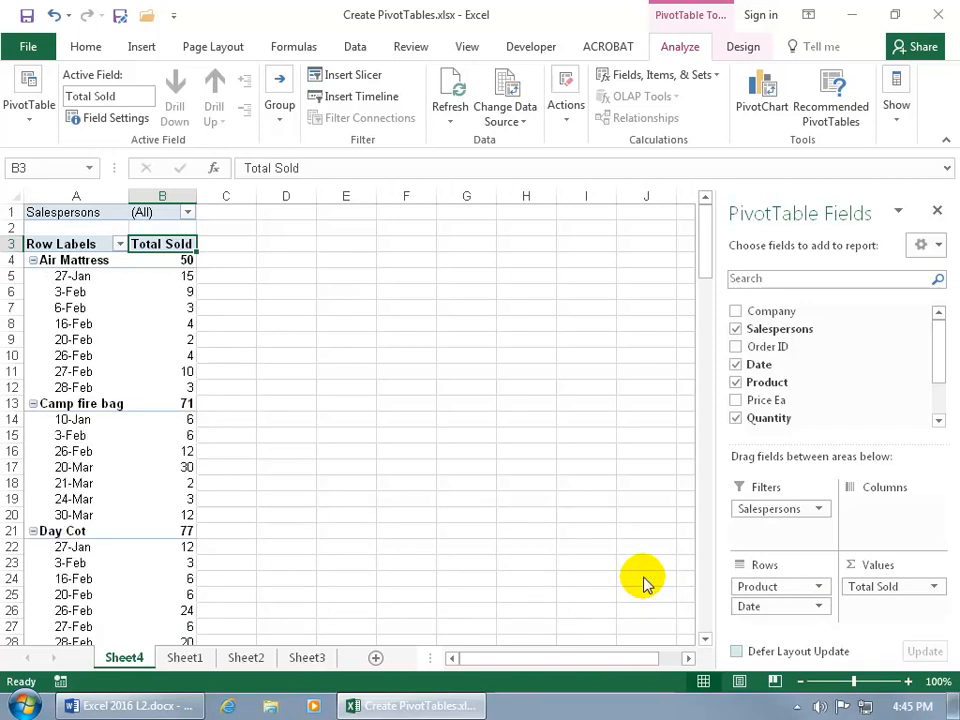
pyautogui.moveTo(144, 444)
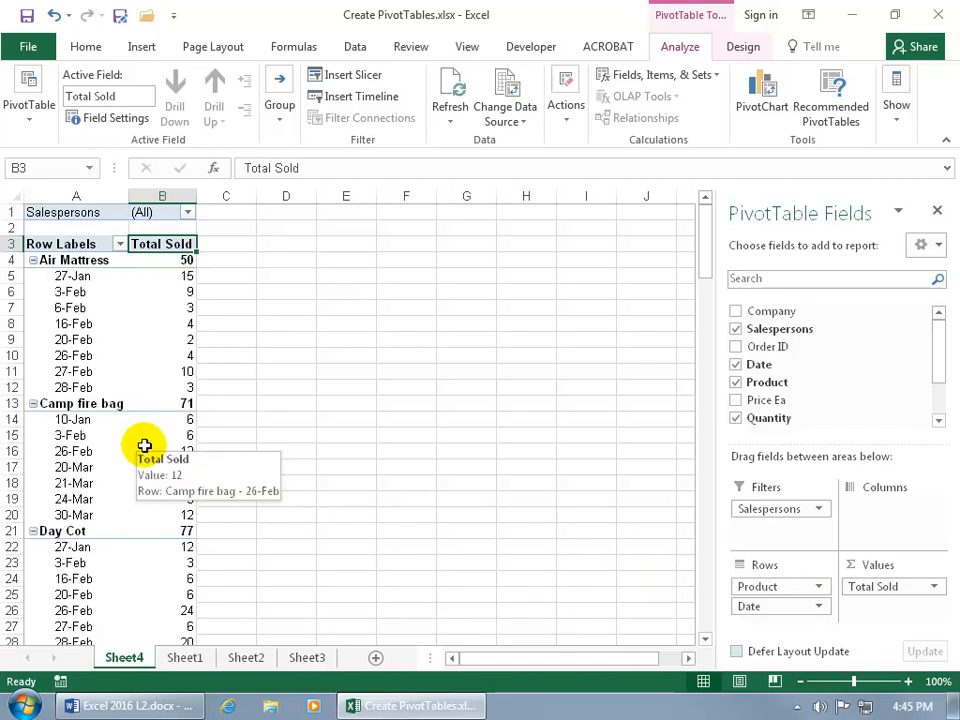
pyautogui.moveTo(118, 340)
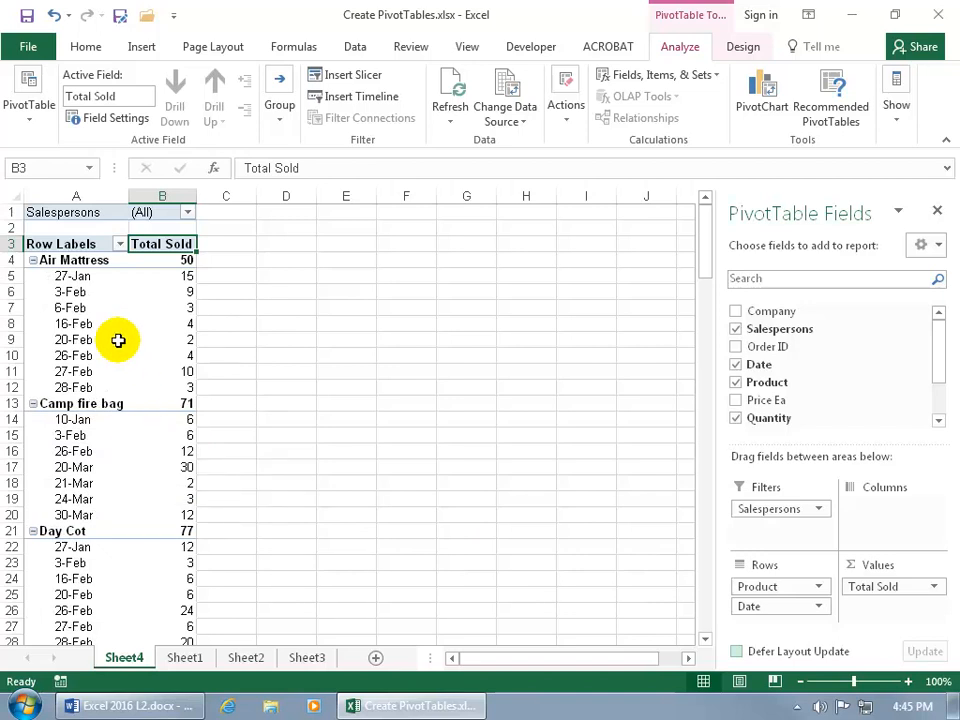
pyautogui.moveTo(68, 260)
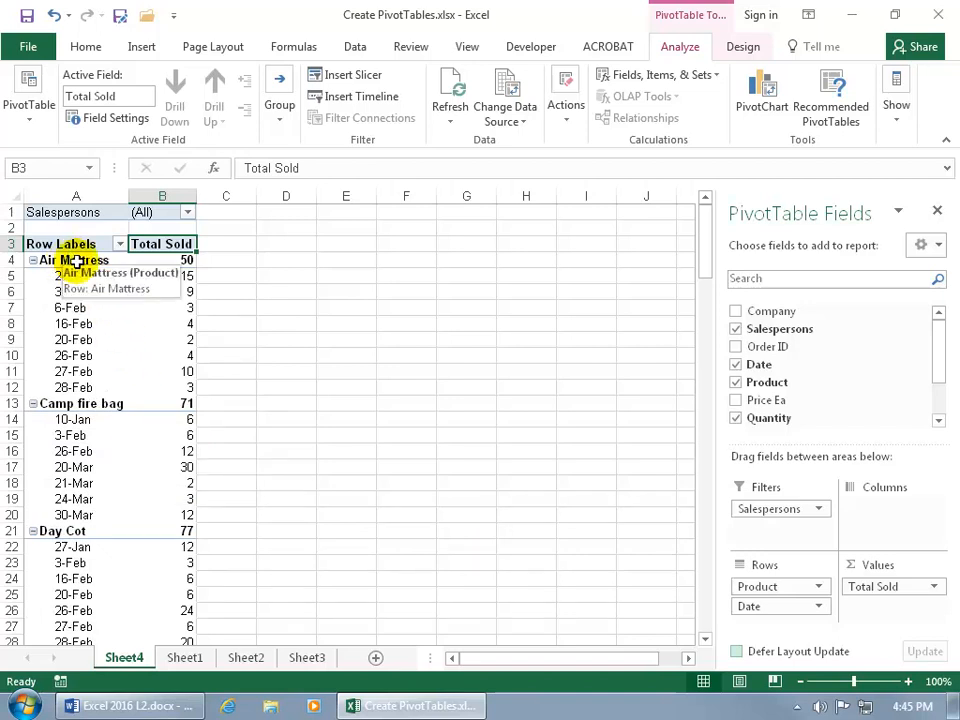
pyautogui.click(76, 276)
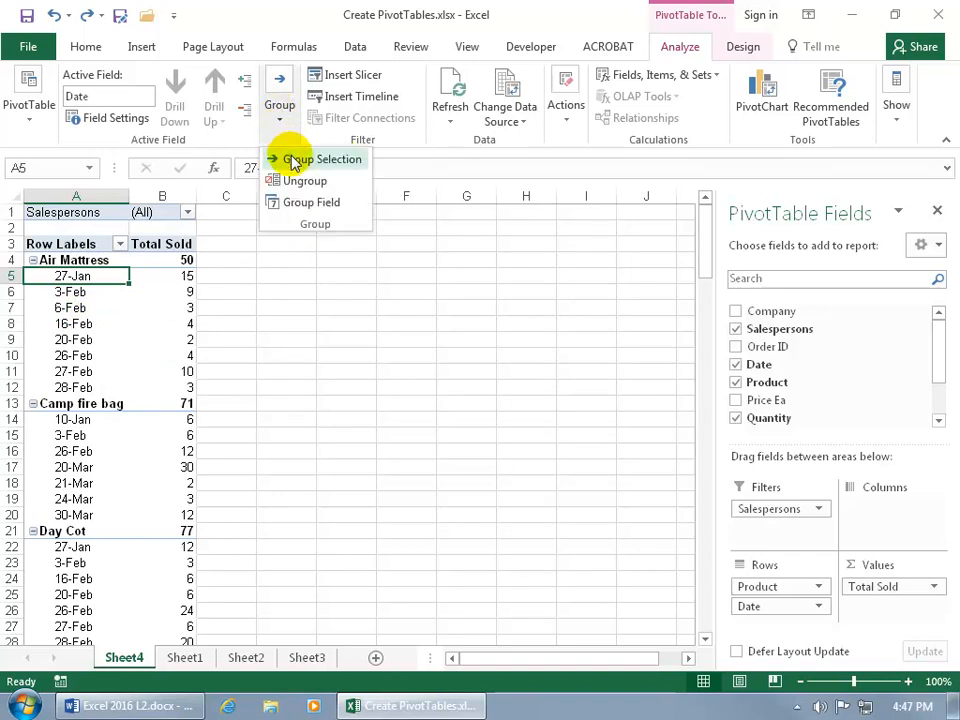
# - Group the dates by Months and Days in the Grouping dialog
pyautogui.click(322, 160)
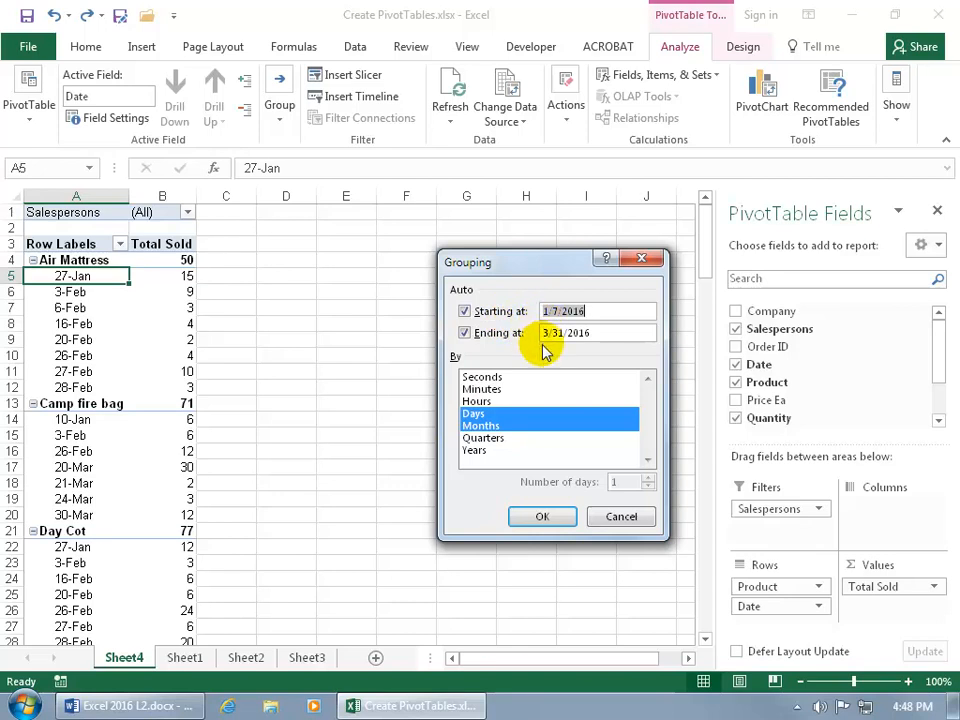
pyautogui.click(476, 412)
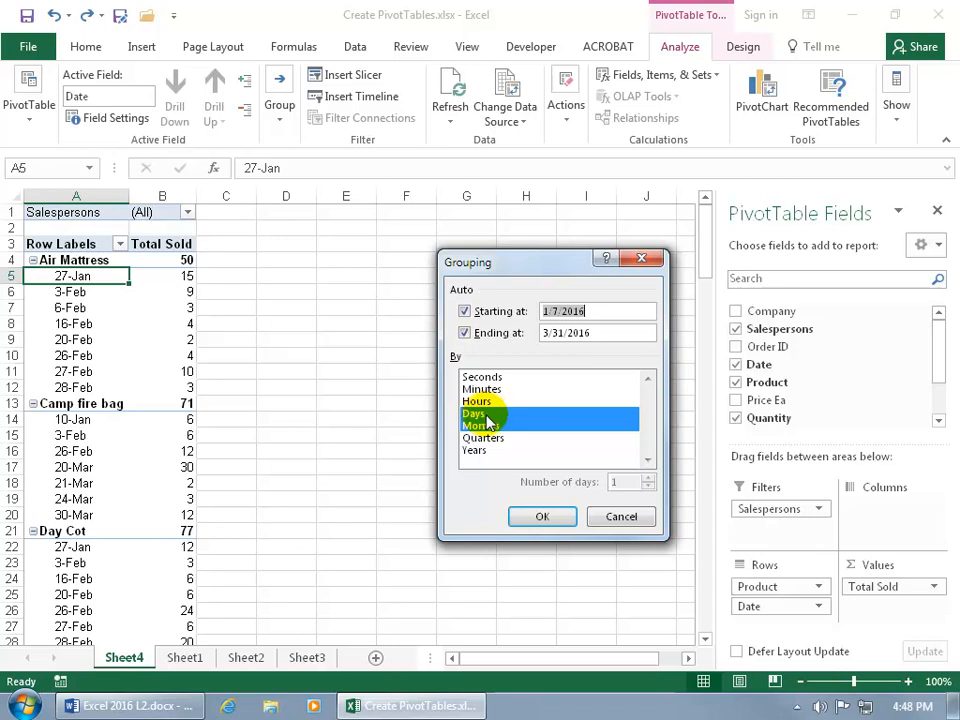
pyautogui.click(542, 516)
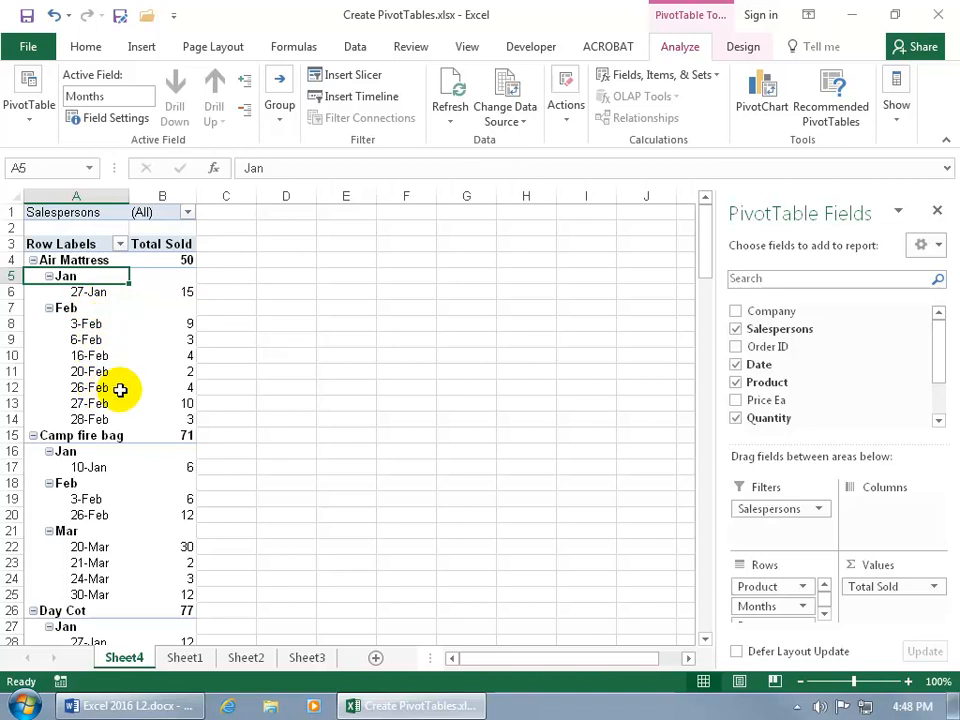
pyautogui.moveTo(128, 388)
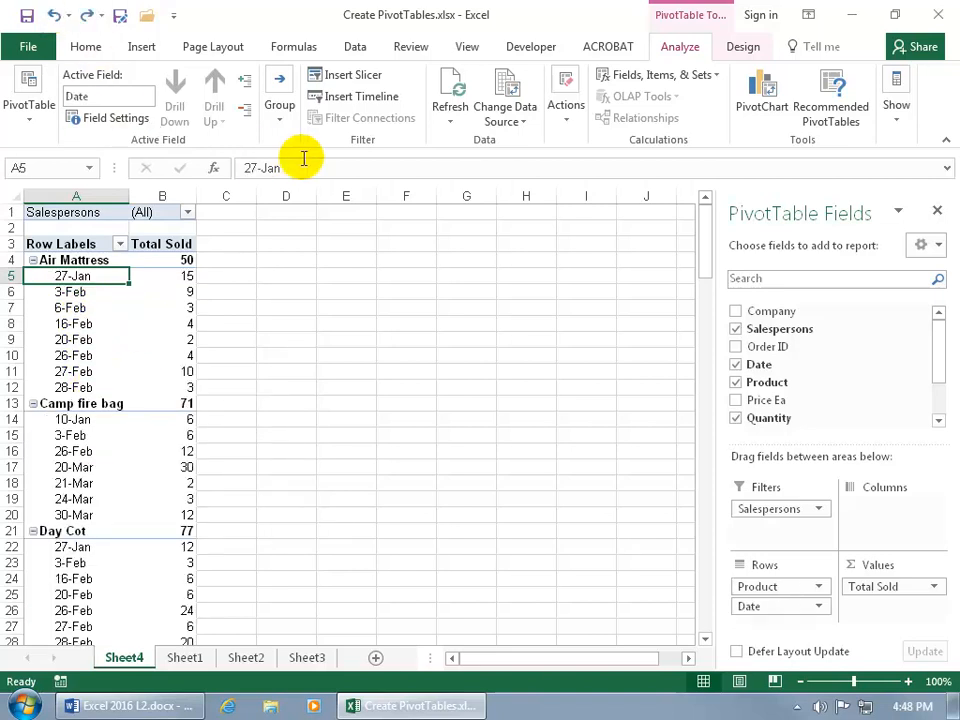
# - Regroup the dates by Months only, giving Air Mattress Jan 15 and Feb 35
pyautogui.click(280, 104)
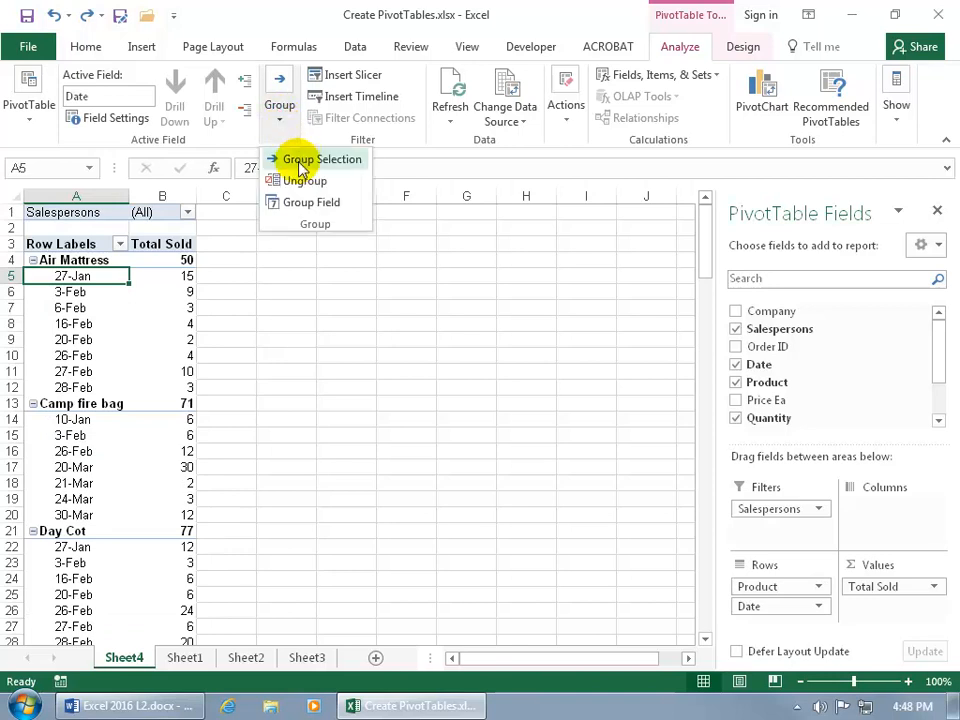
pyautogui.click(320, 160)
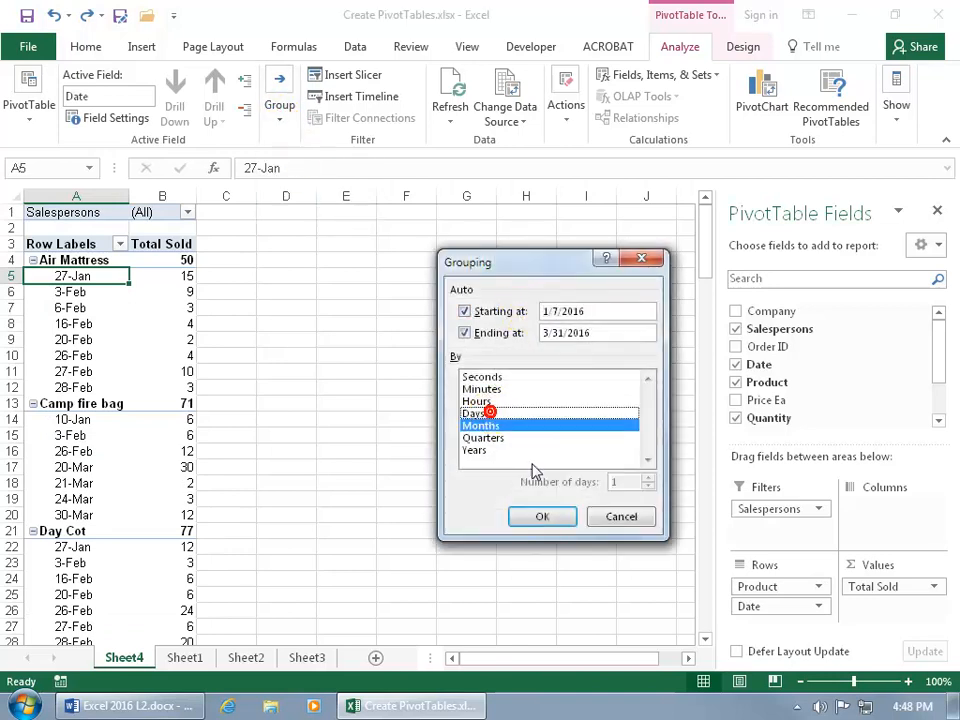
pyautogui.click(542, 516)
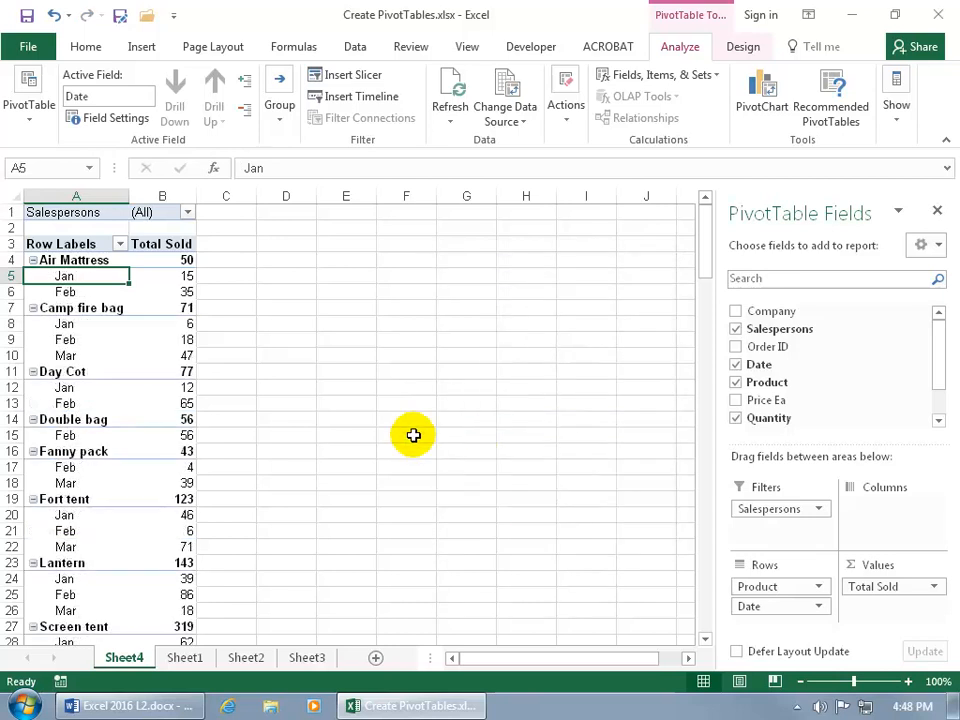
pyautogui.moveTo(174, 356)
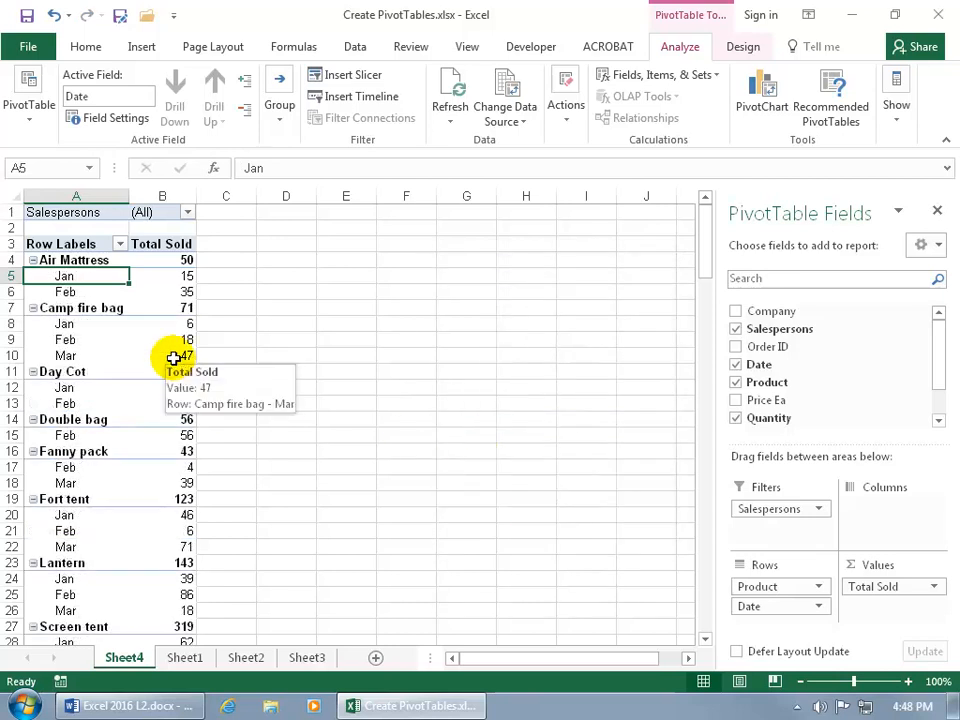
pyautogui.moveTo(168, 334)
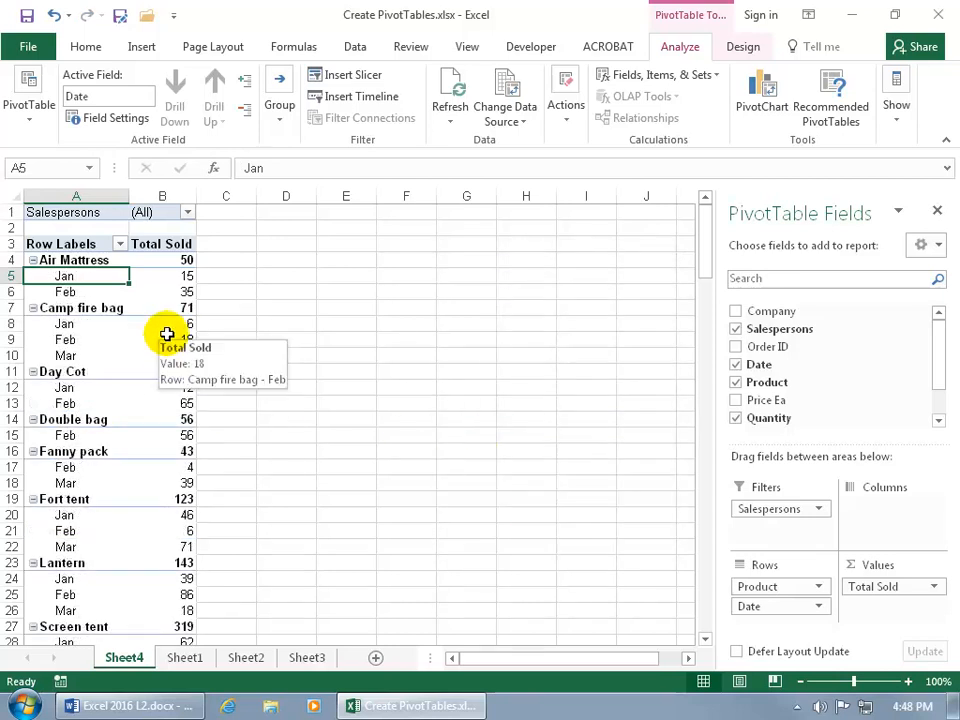